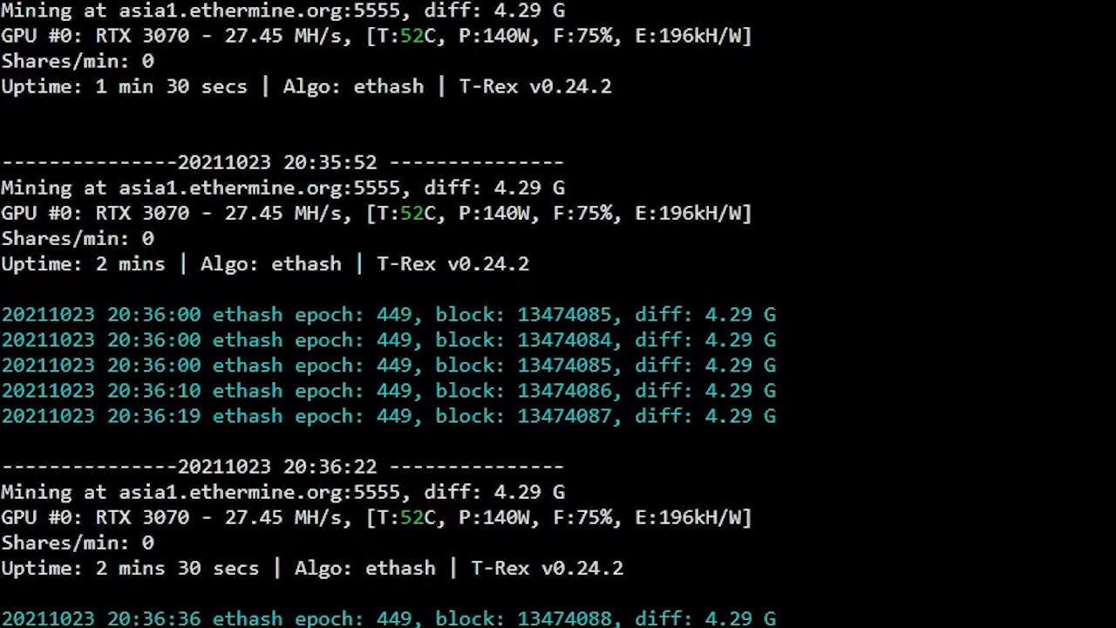
Open the RTX 3070 overclock Config showing memory clock 2400, fan 55%, and 111 W power limit.
{"action": "scroll", "scroll_direction": "down", "scroll_amount": 3}
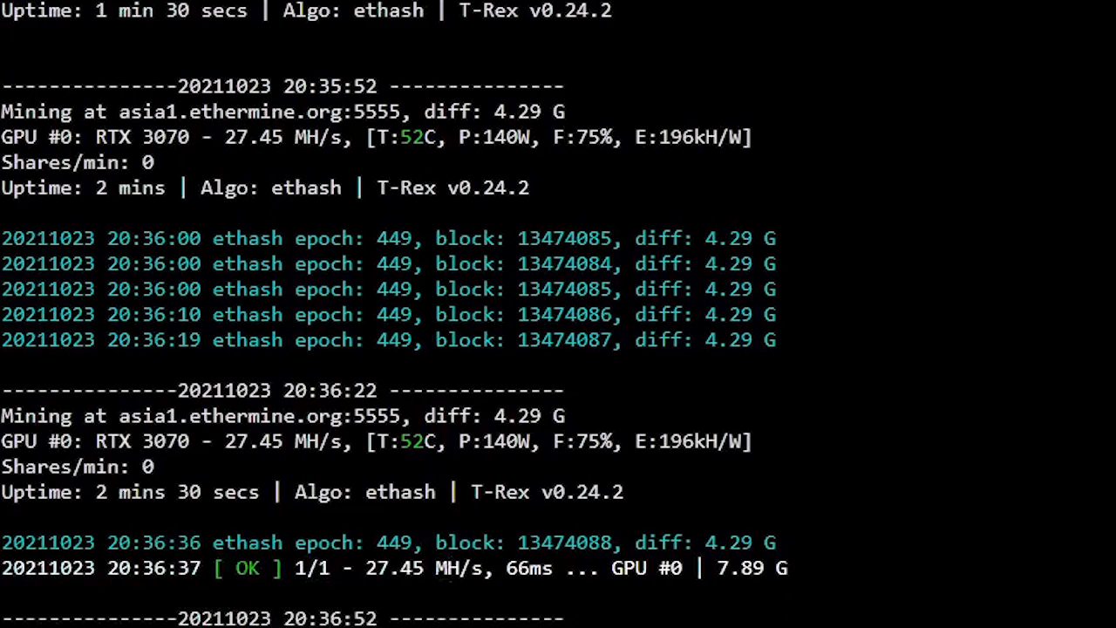
{"action": "scroll", "scroll_direction": "down", "scroll_amount": 3}
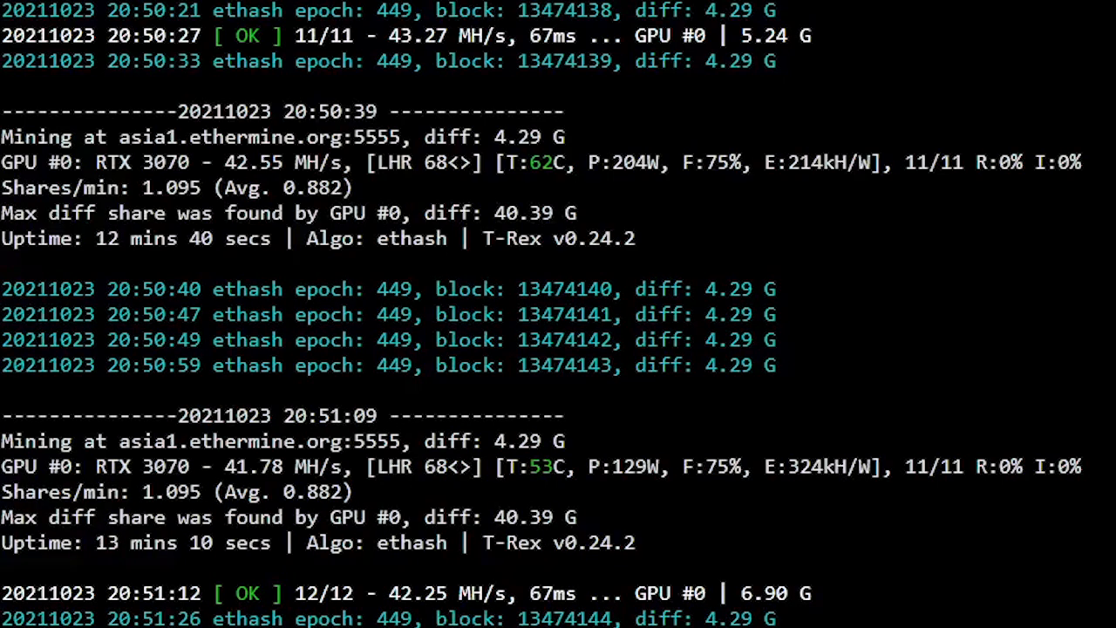
{"action": "scroll", "scroll_direction": "down", "scroll_amount": 3}
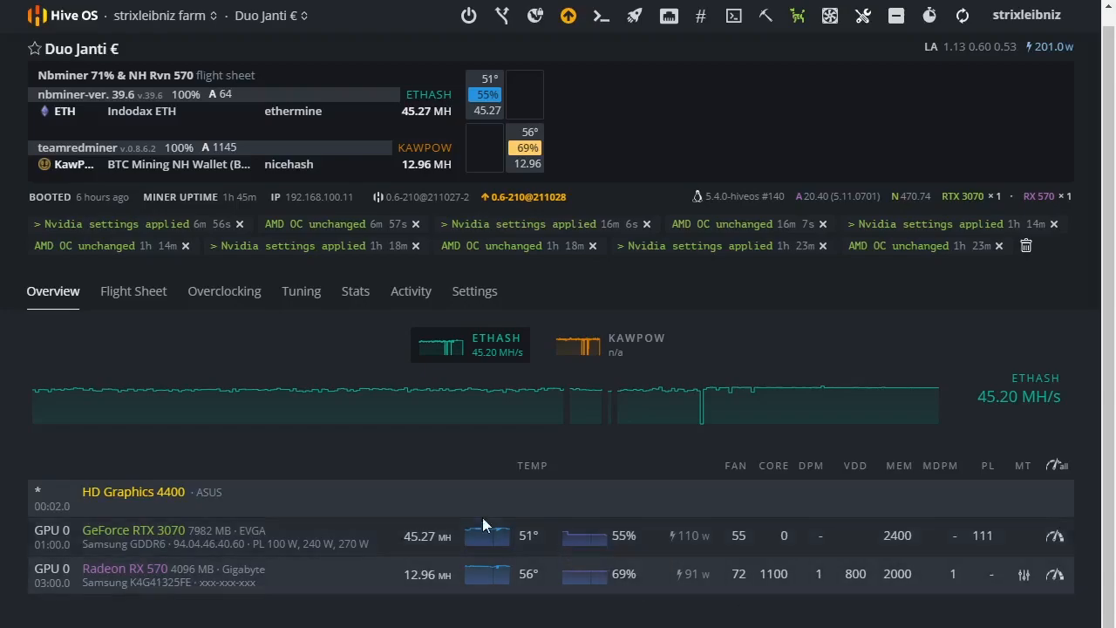
{"action": "mouse_move", "coordinate": [463, 399]}
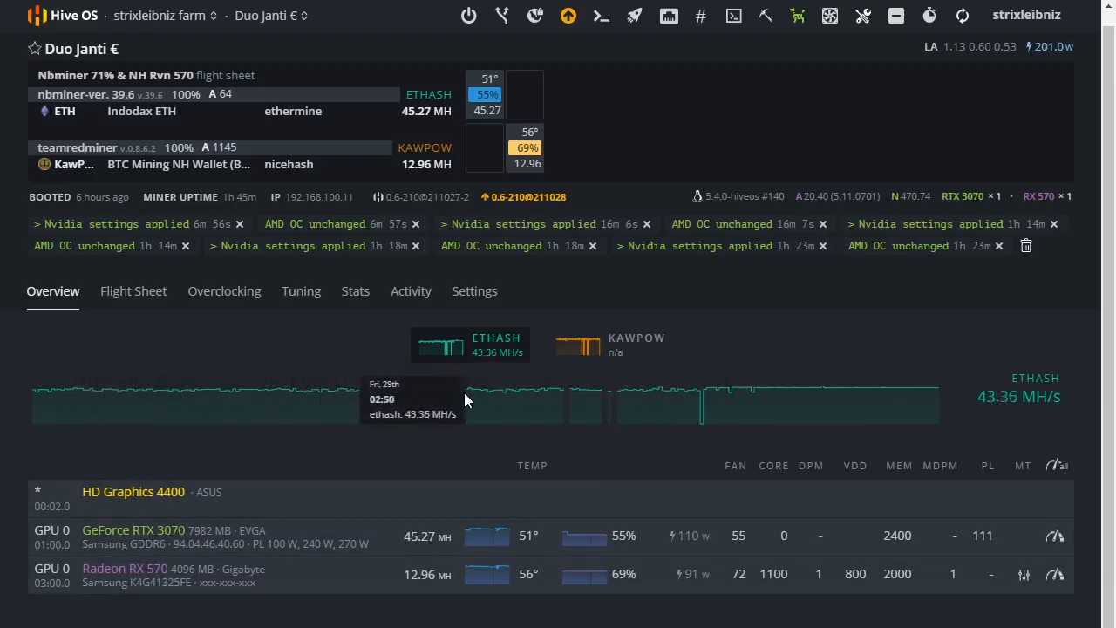
{"action": "mouse_move", "coordinate": [464, 389]}
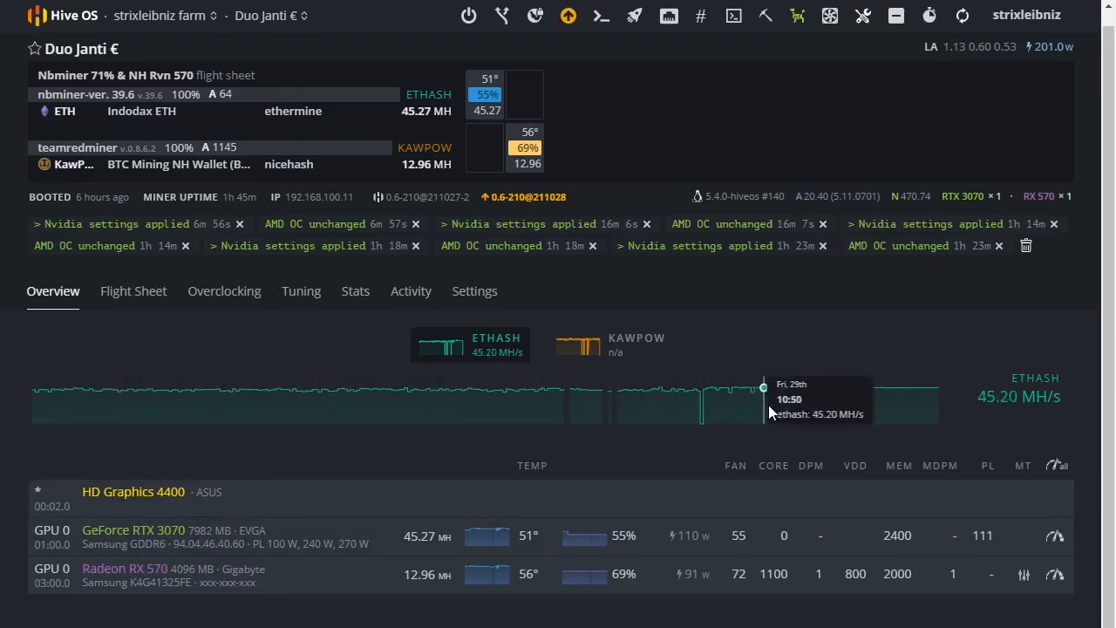
{"action": "mouse_move", "coordinate": [623, 466]}
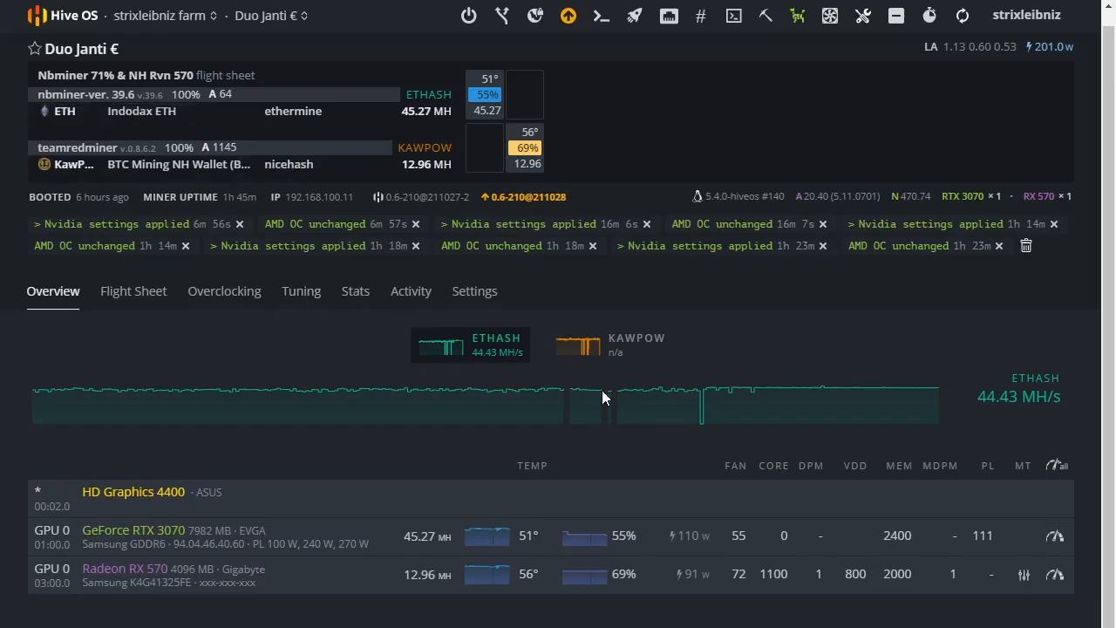
{"action": "left_click", "coordinate": [1055, 536]}
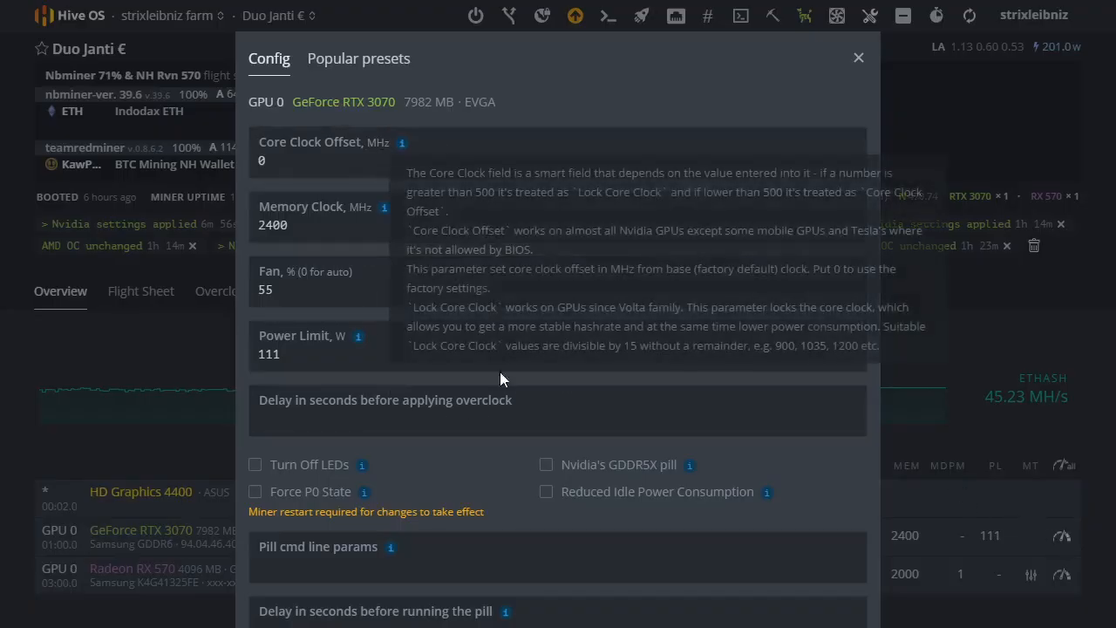
{"action": "mouse_move", "coordinate": [502, 379]}
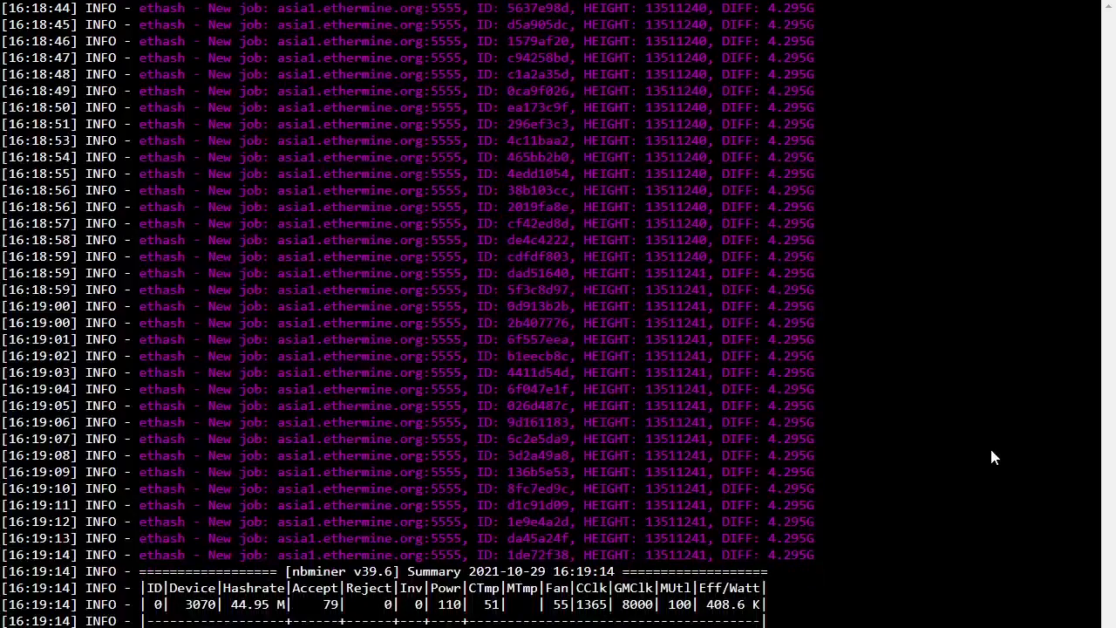
{"action": "scroll", "scroll_direction": "down", "scroll_amount": 3}
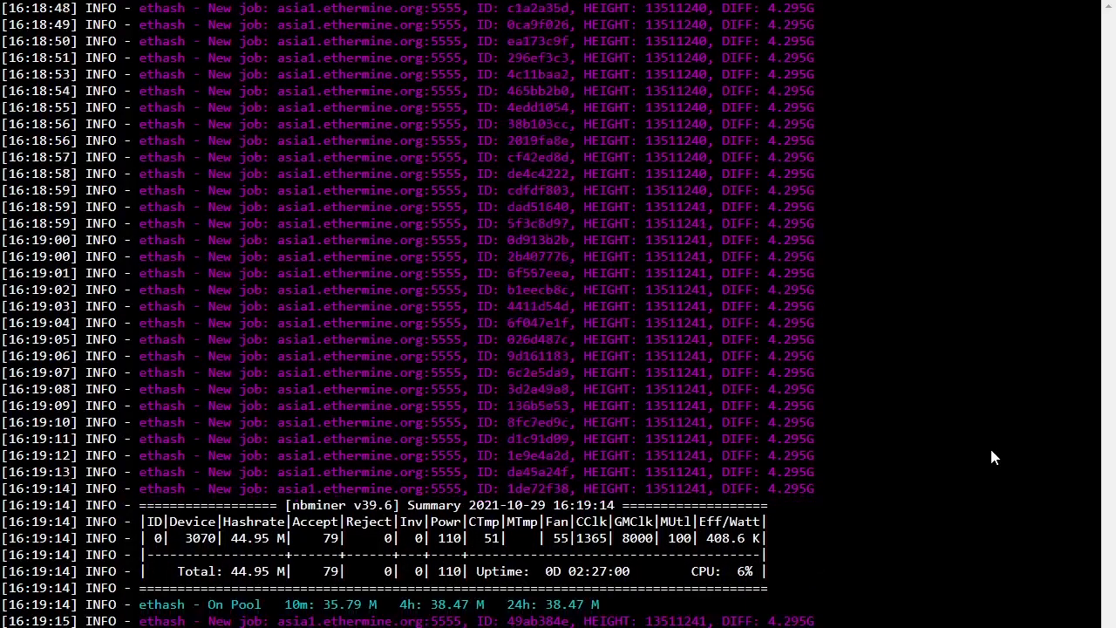
{"action": "scroll", "scroll_direction": "down", "scroll_amount": 3}
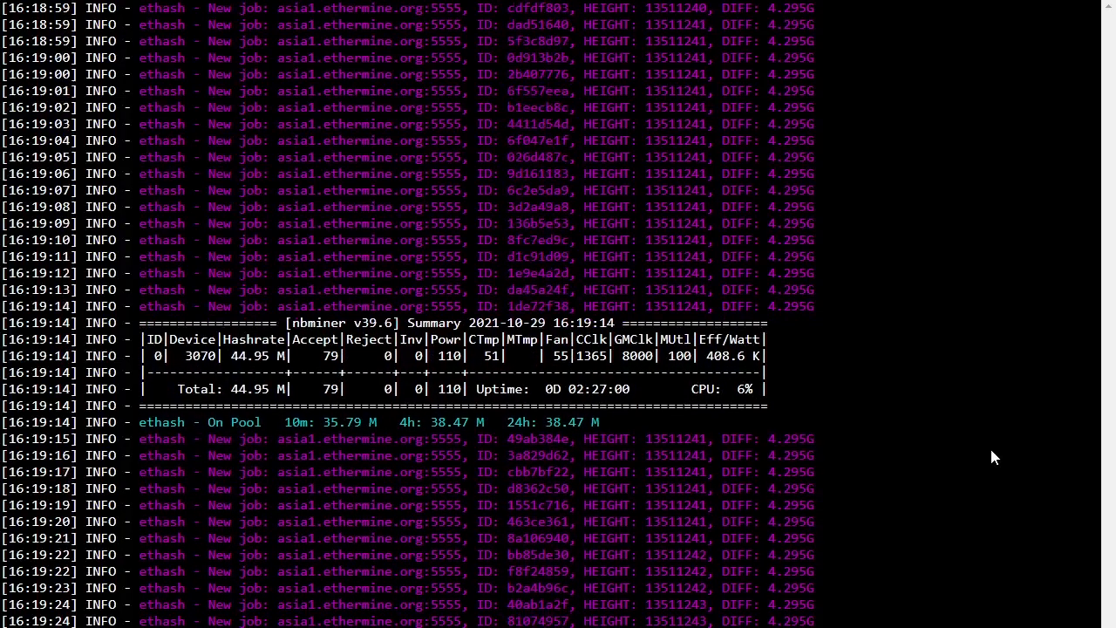
{"action": "scroll", "scroll_direction": "down", "scroll_amount": 3}
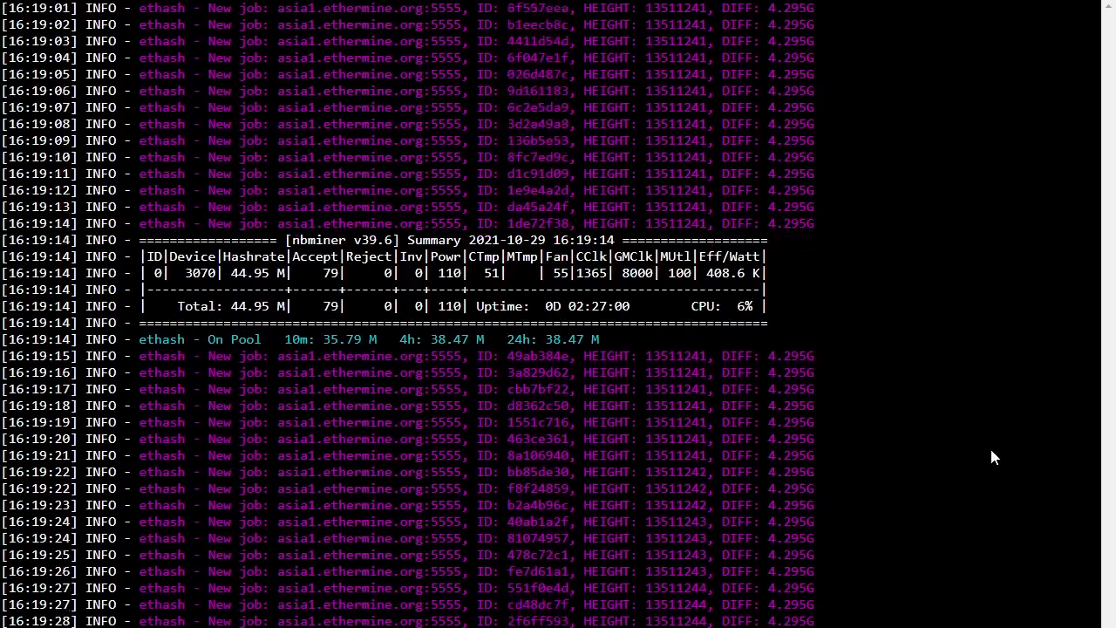
{"action": "scroll", "scroll_direction": "down", "scroll_amount": 3}
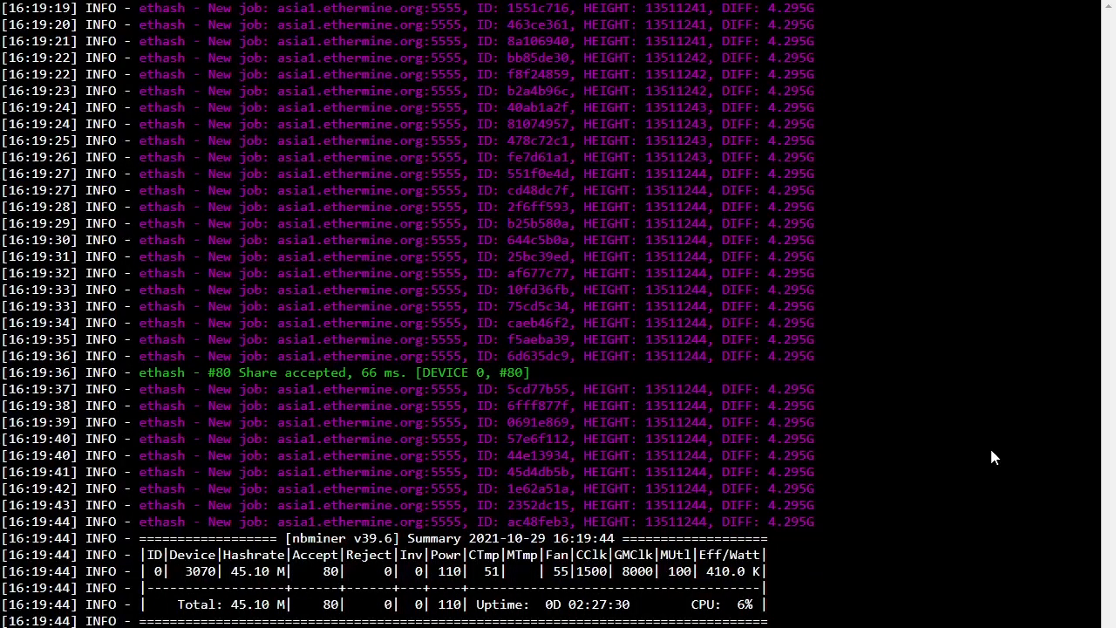
{"action": "scroll", "scroll_direction": "down", "scroll_amount": 3}
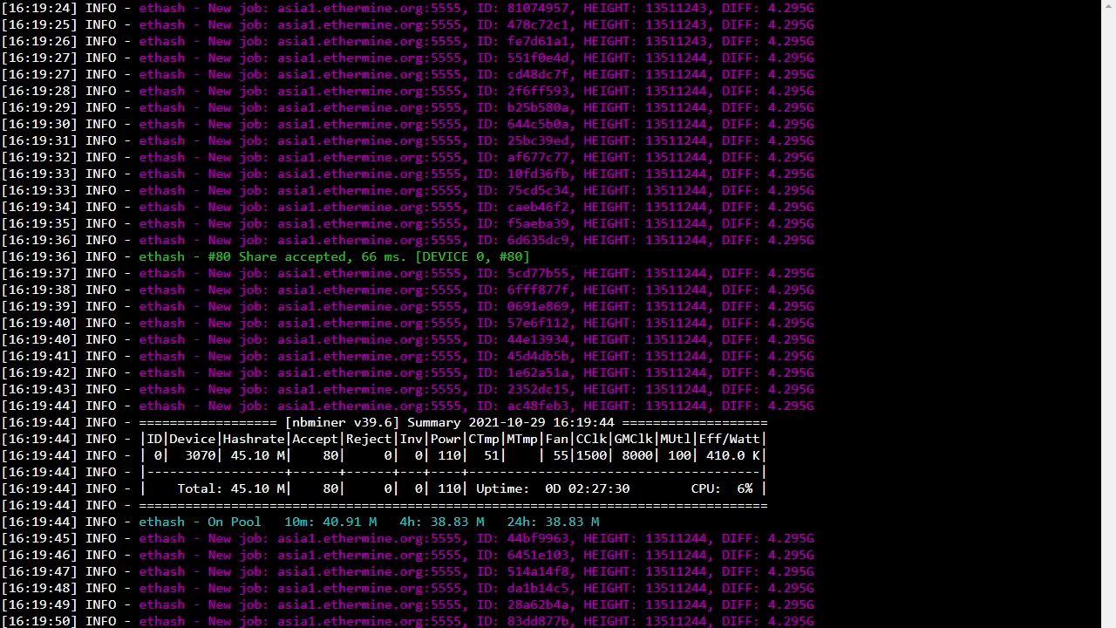
{"action": "scroll", "scroll_direction": "down", "scroll_amount": 3}
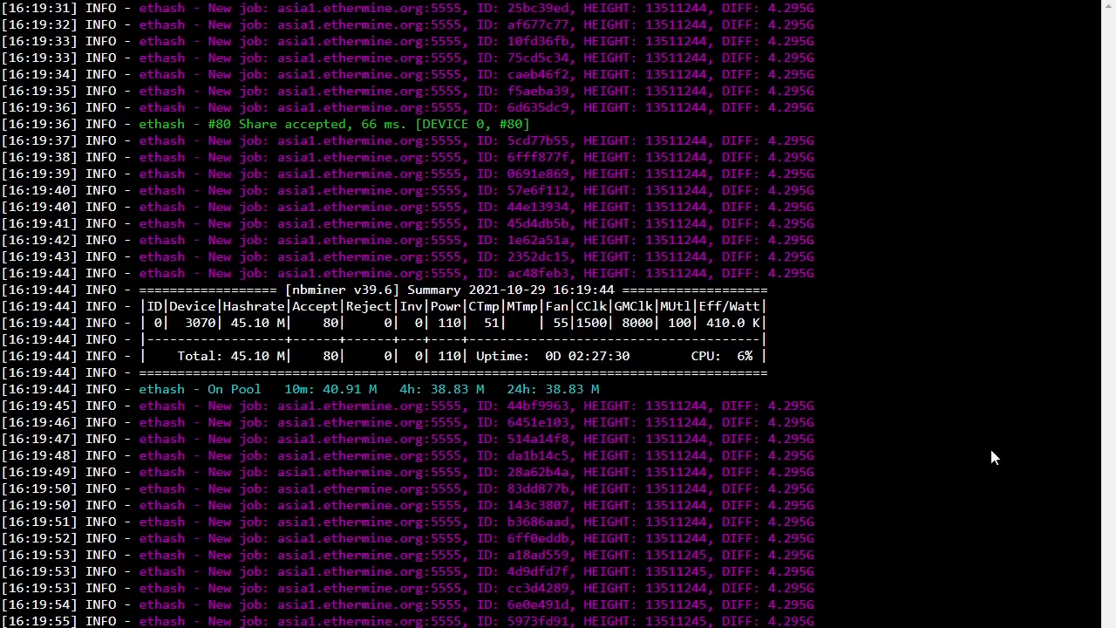
{"action": "scroll", "scroll_direction": "down", "scroll_amount": 3}
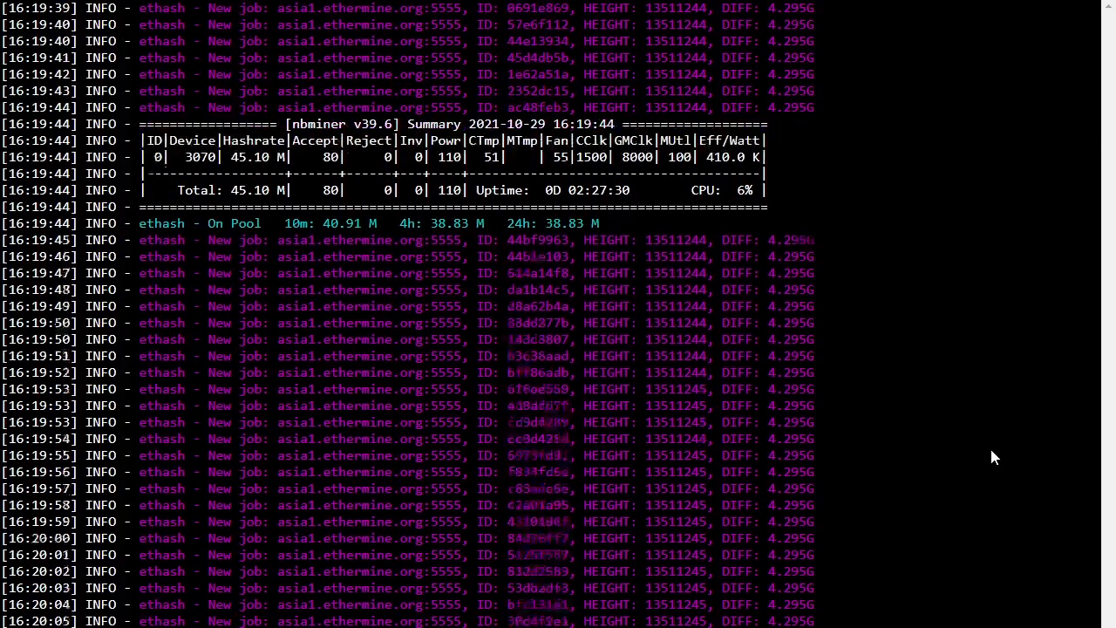
{"action": "scroll", "scroll_direction": "down", "scroll_amount": 3}
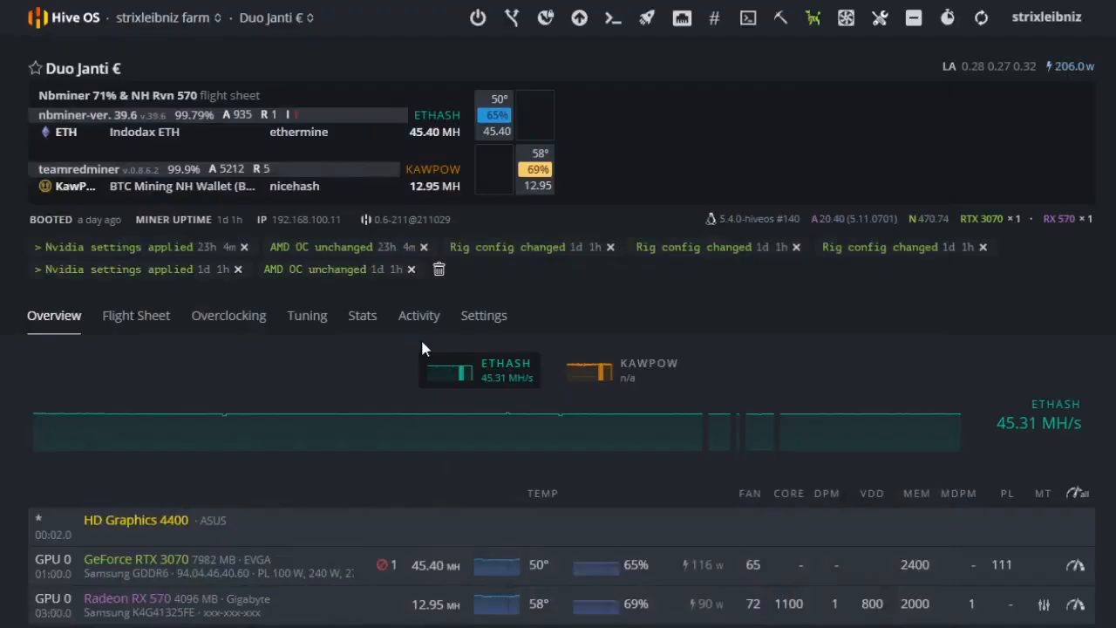
{"action": "mouse_move", "coordinate": [224, 225]}
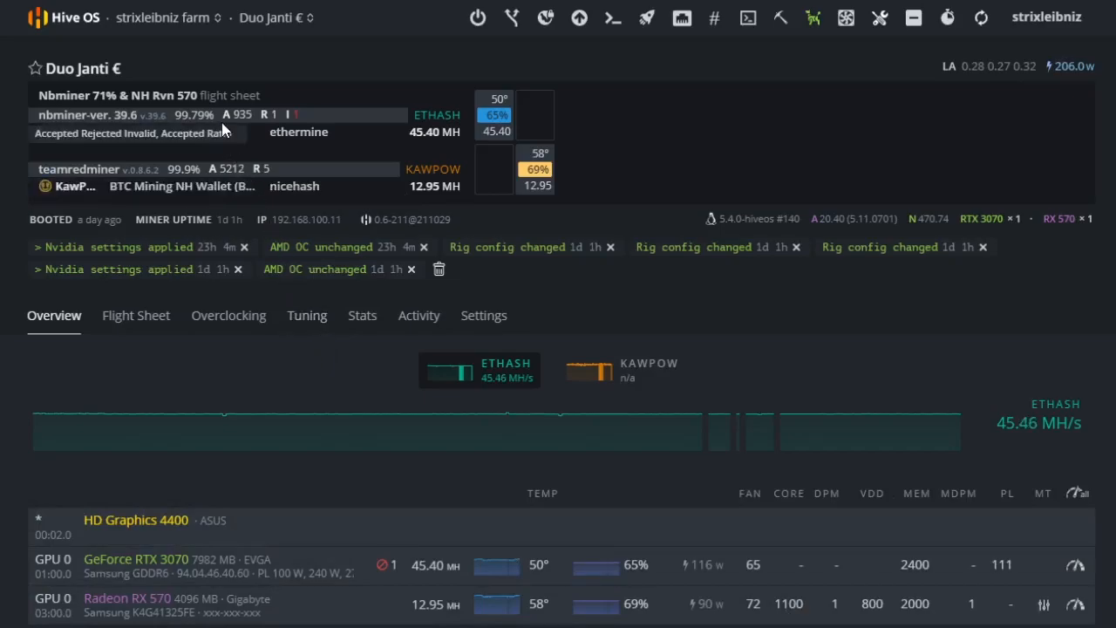
{"action": "mouse_move", "coordinate": [225, 126]}
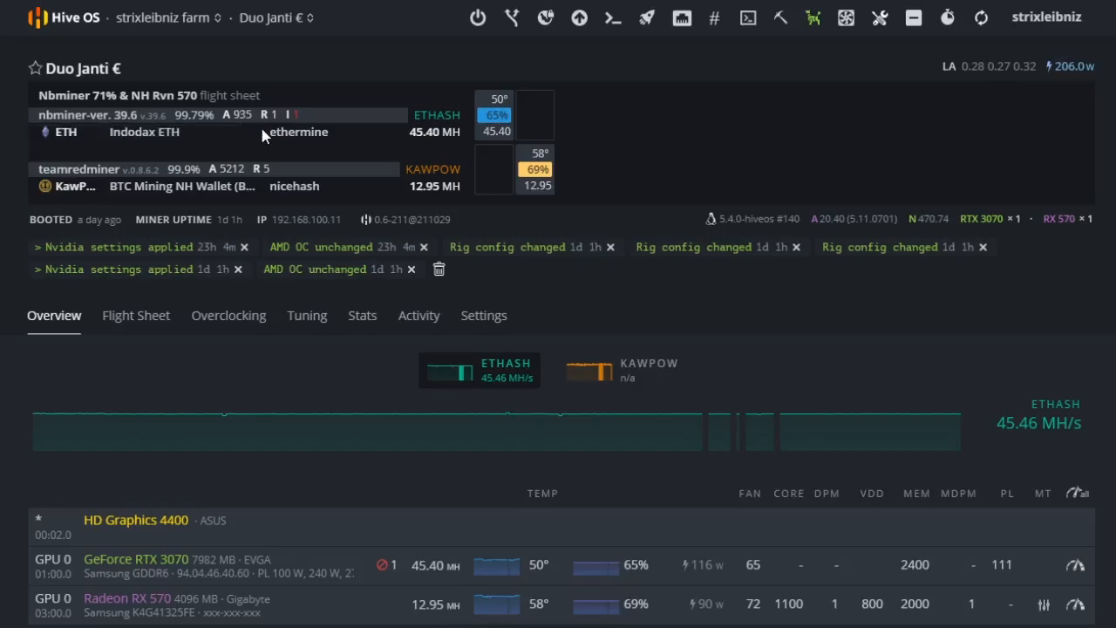
{"action": "mouse_move", "coordinate": [253, 115]}
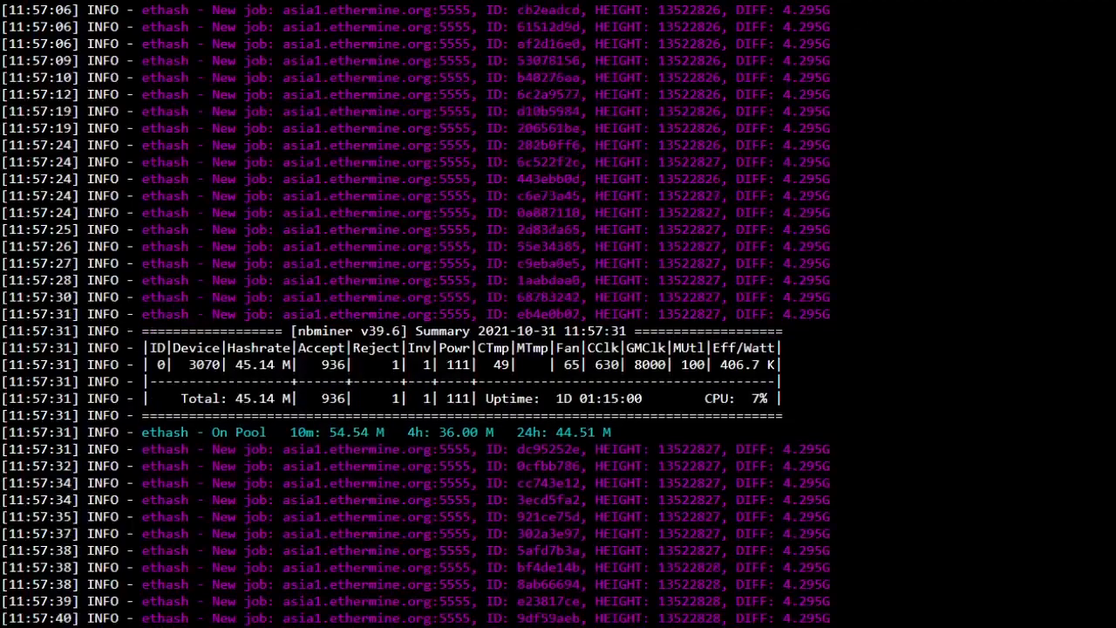
{"action": "scroll", "scroll_direction": "down", "scroll_amount": 3}
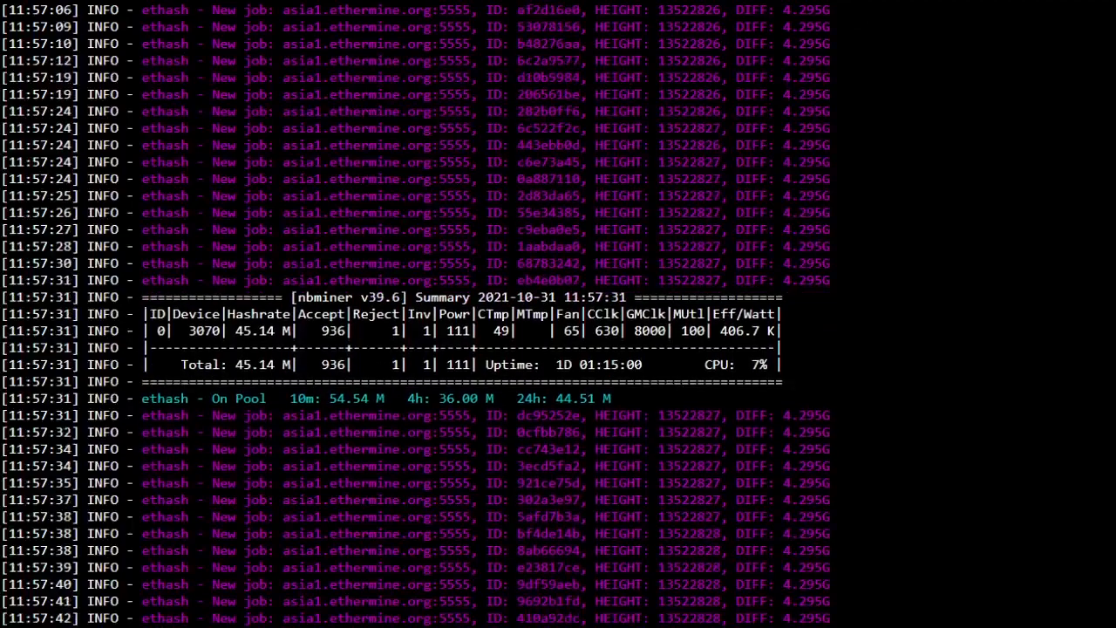
{"action": "scroll", "scroll_direction": "down", "scroll_amount": 3}
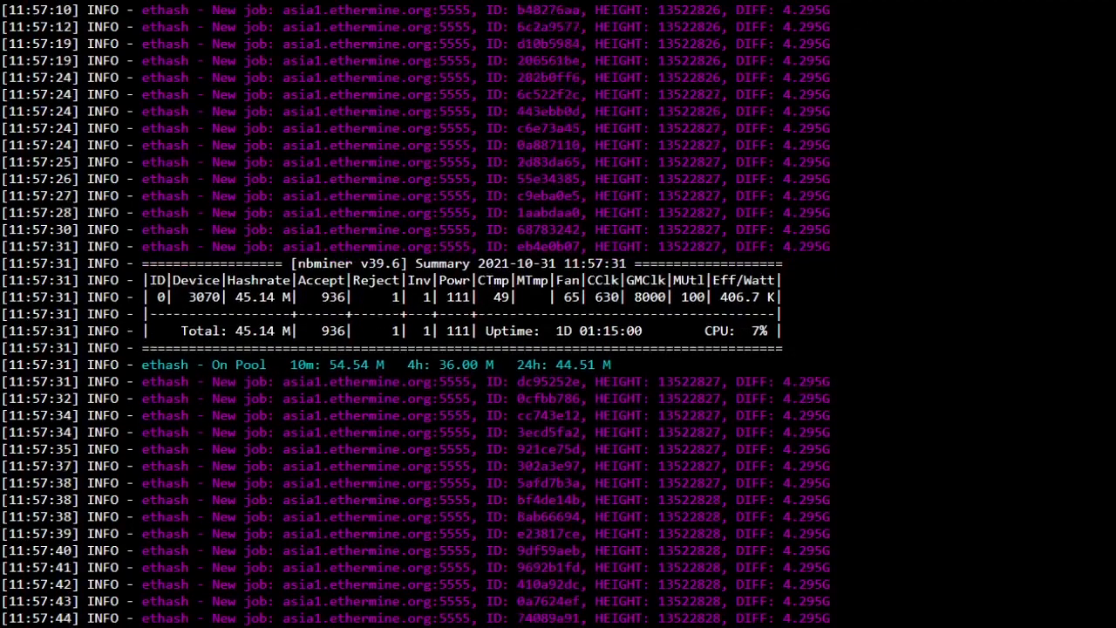
{"action": "scroll", "scroll_direction": "down", "scroll_amount": 3}
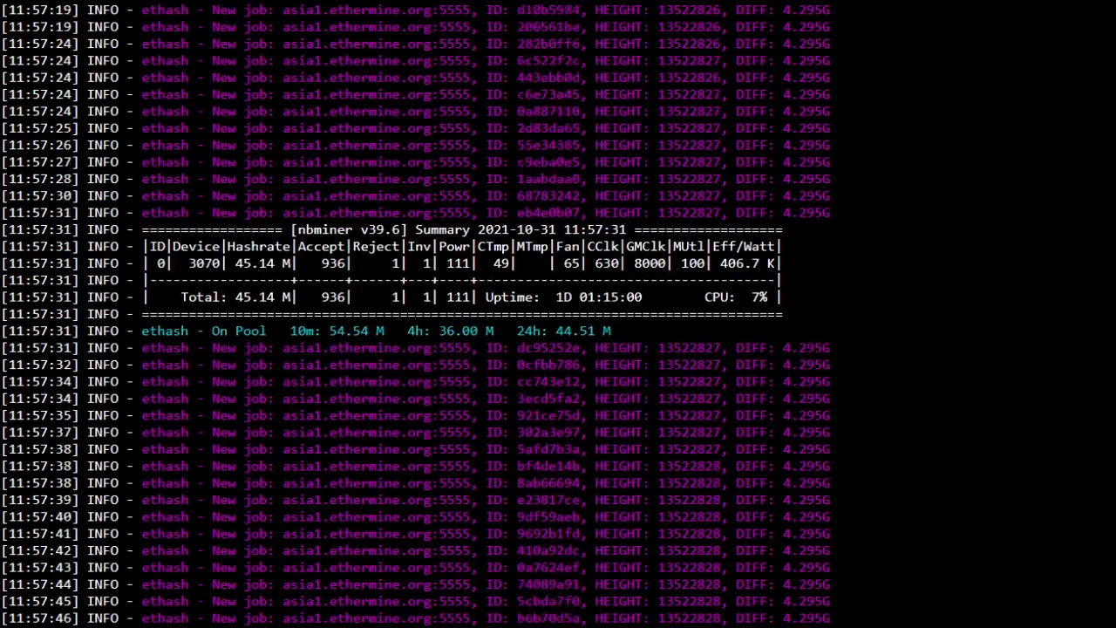
{"action": "scroll", "scroll_direction": "down", "scroll_amount": 3}
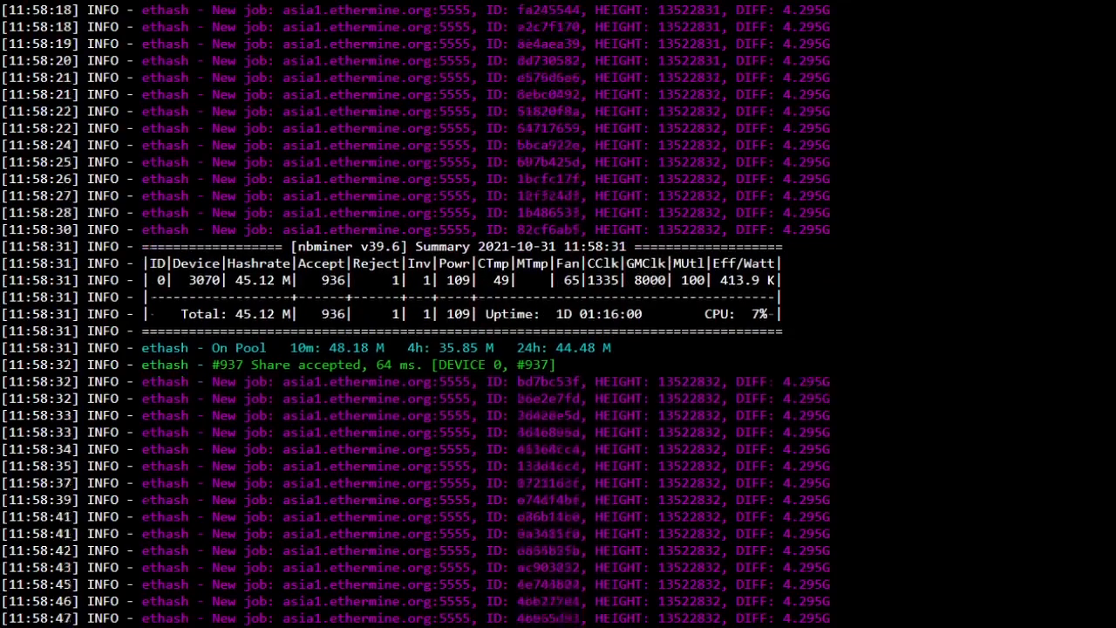
{"action": "scroll", "scroll_direction": "down", "scroll_amount": 3}
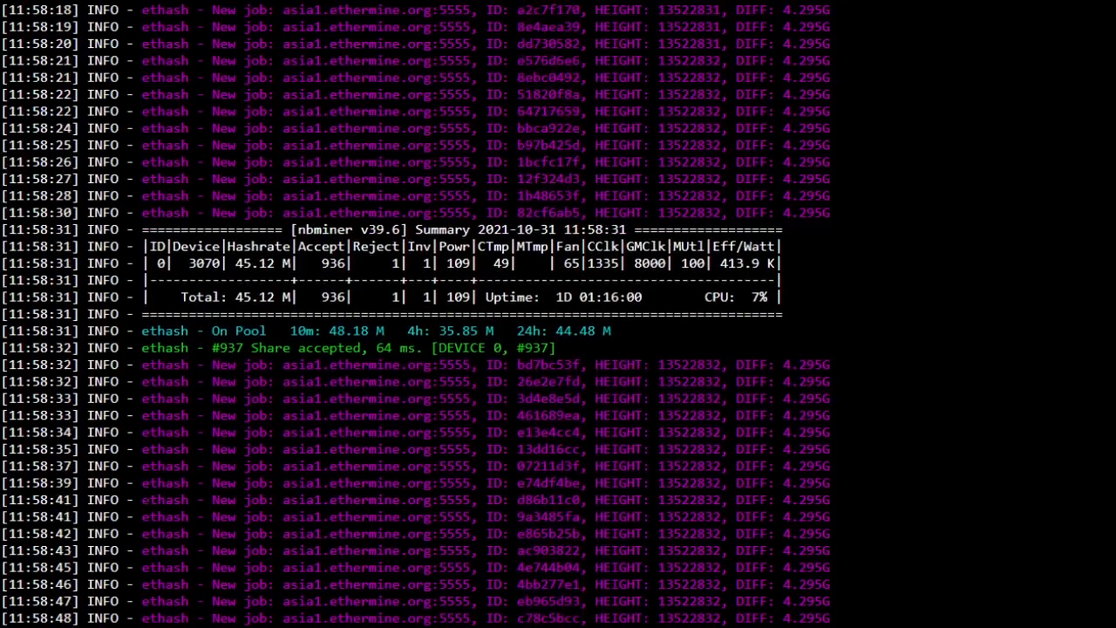
{"action": "scroll", "scroll_direction": "down", "scroll_amount": 3}
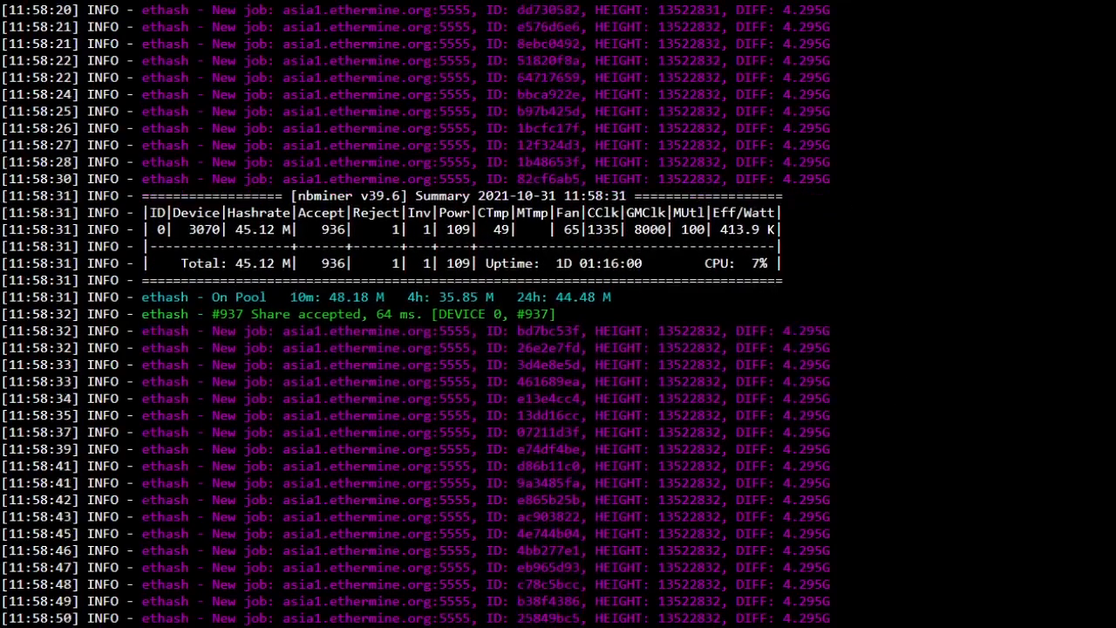
{"action": "scroll", "scroll_direction": "down", "scroll_amount": 3}
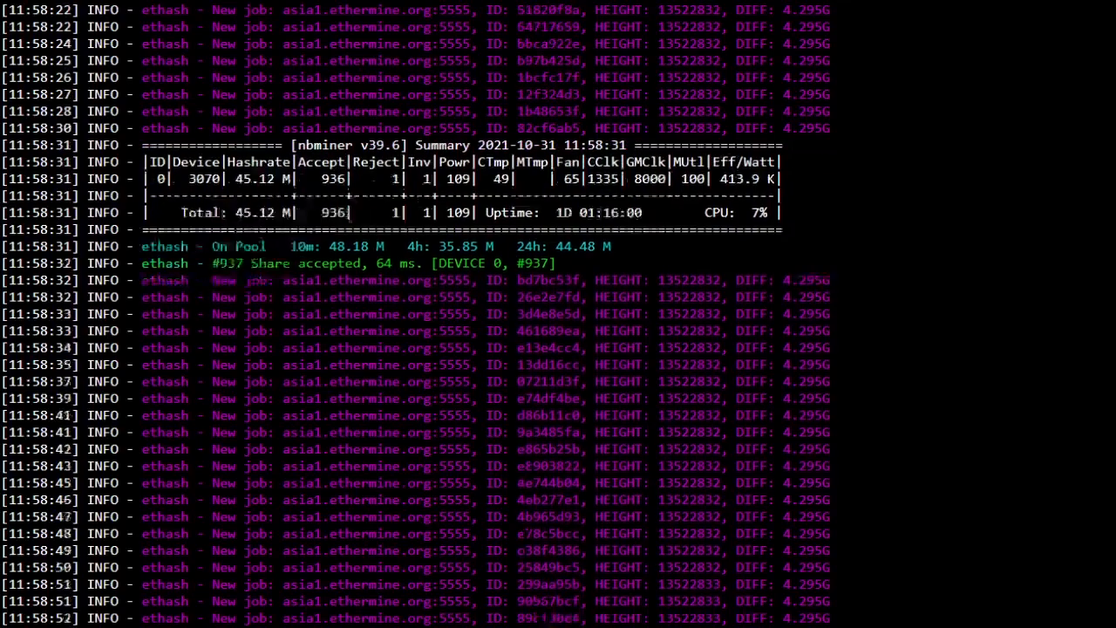
{"action": "scroll", "scroll_direction": "down", "scroll_amount": 3}
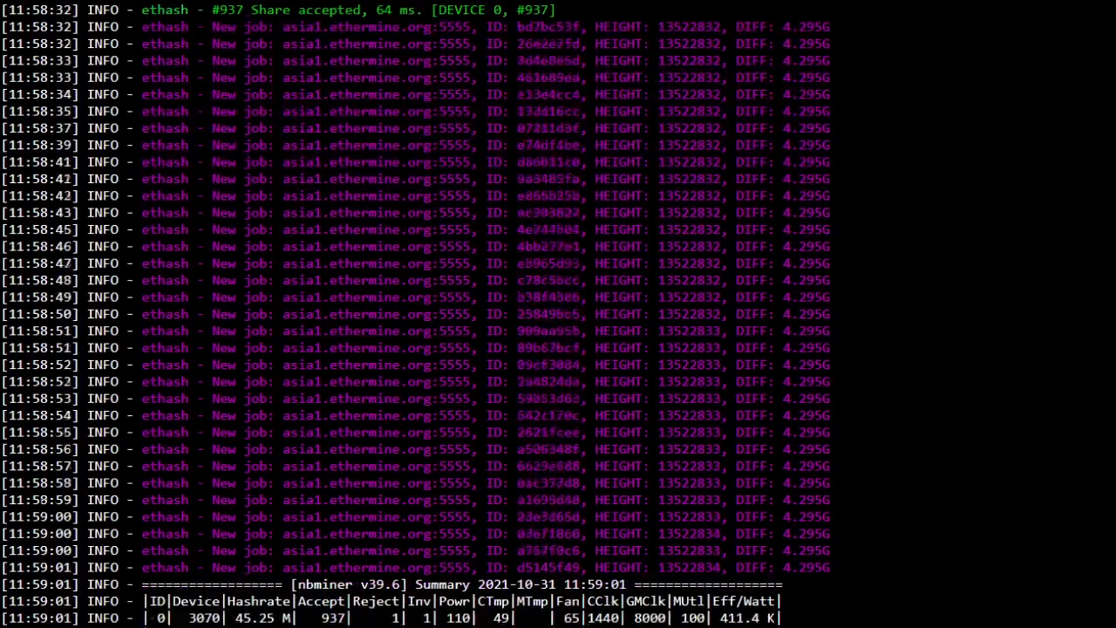
{"action": "scroll", "scroll_direction": "down", "scroll_amount": 3}
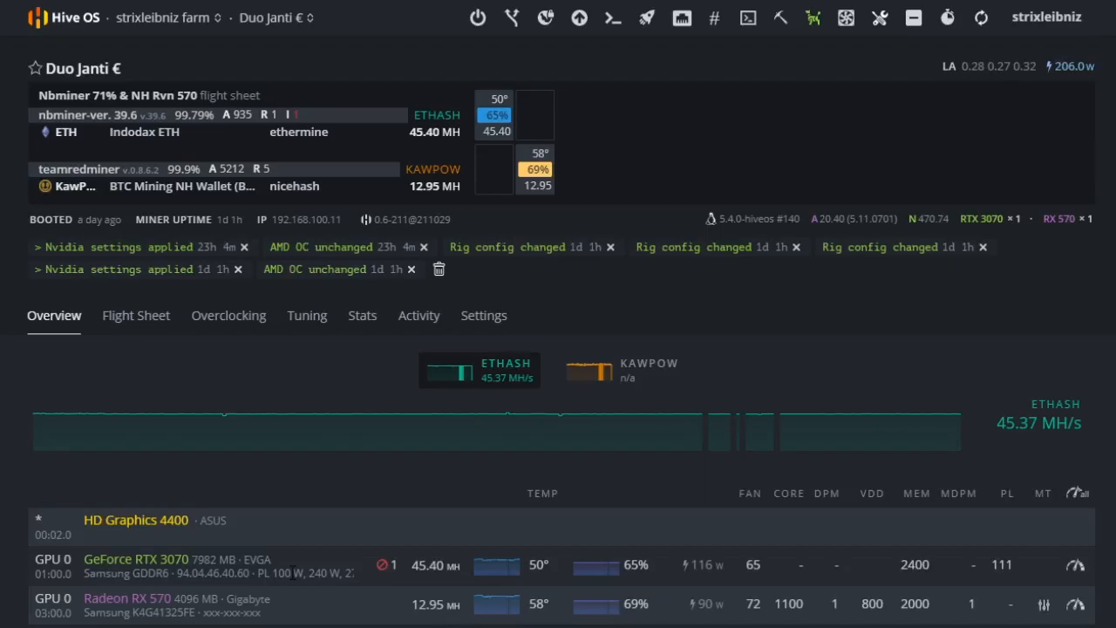
{"action": "mouse_move", "coordinate": [1063, 170]}
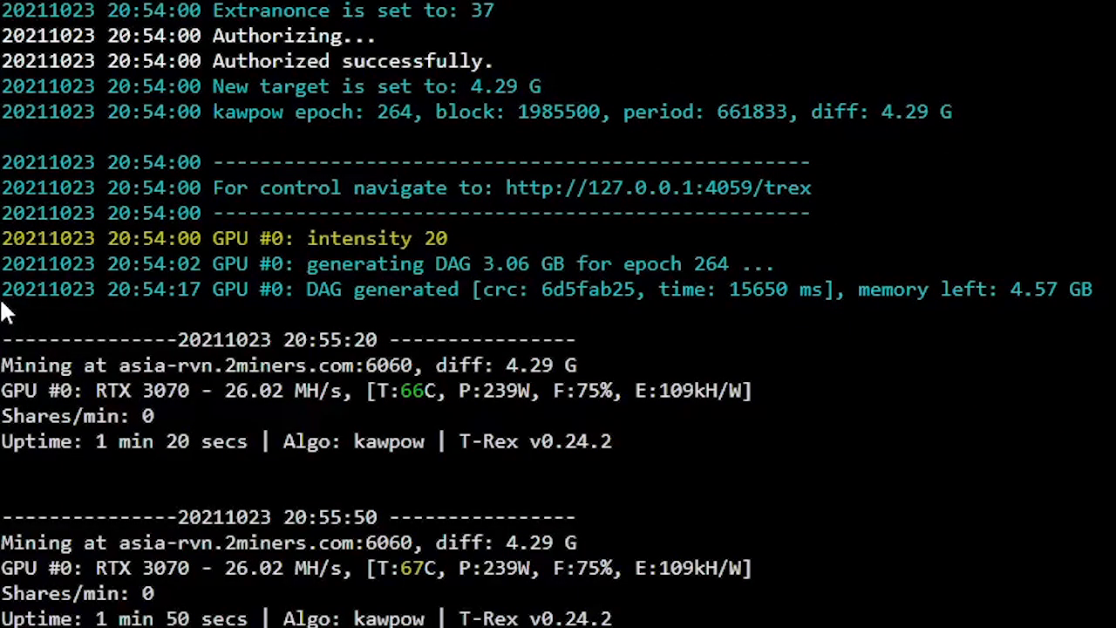
{"action": "scroll", "scroll_direction": "down", "scroll_amount": 3}
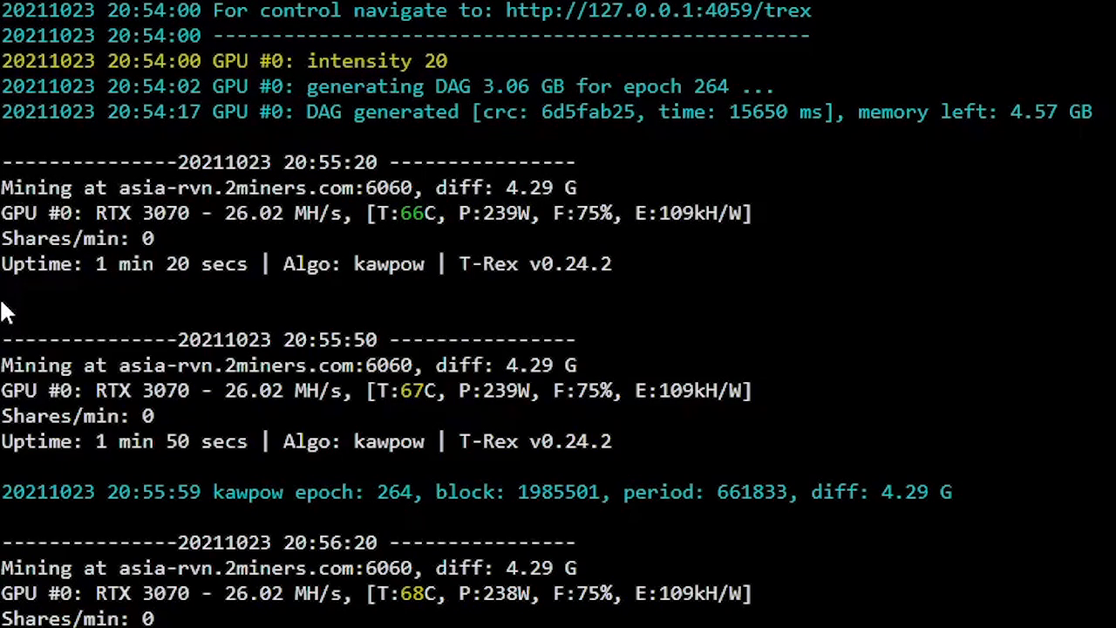
{"action": "scroll", "scroll_direction": "down", "scroll_amount": 3}
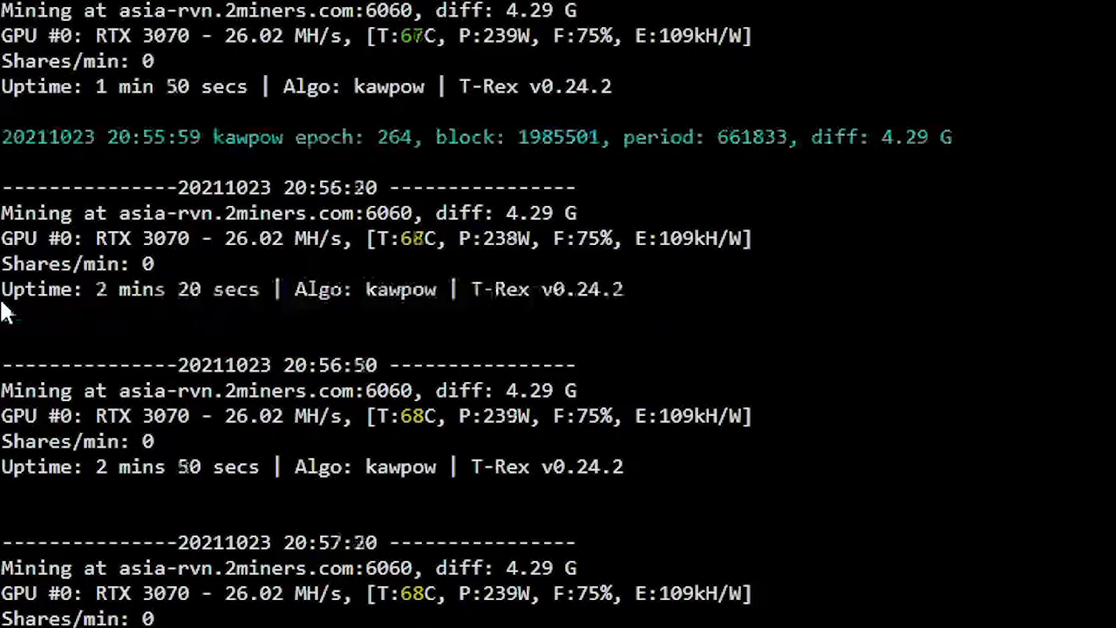
{"action": "scroll", "scroll_direction": "down", "scroll_amount": 3}
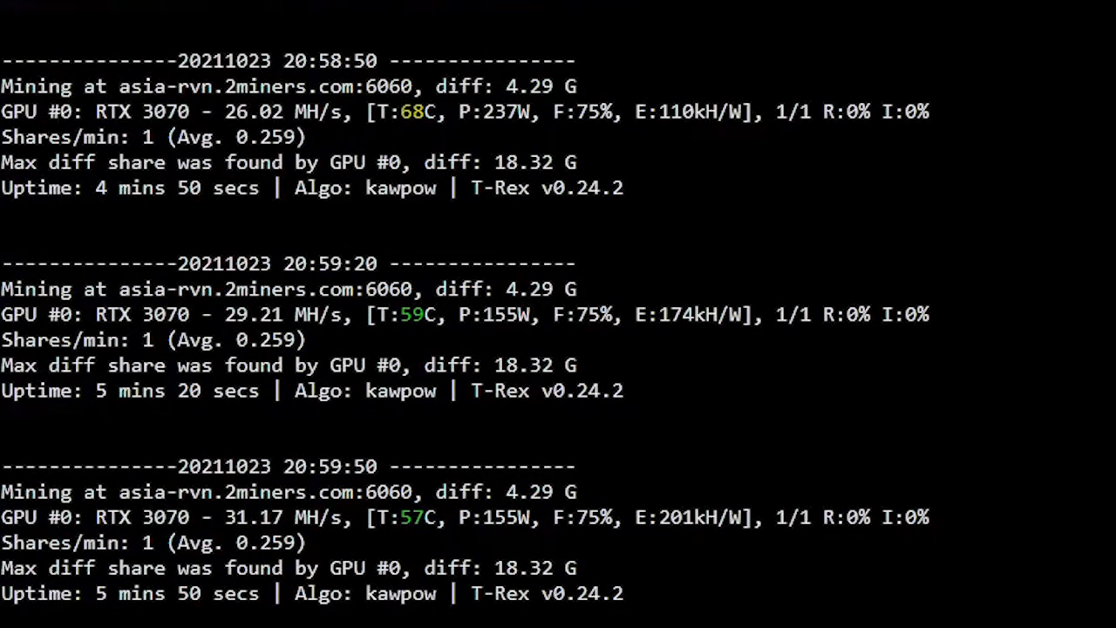
{"action": "scroll", "scroll_direction": "down", "scroll_amount": 3}
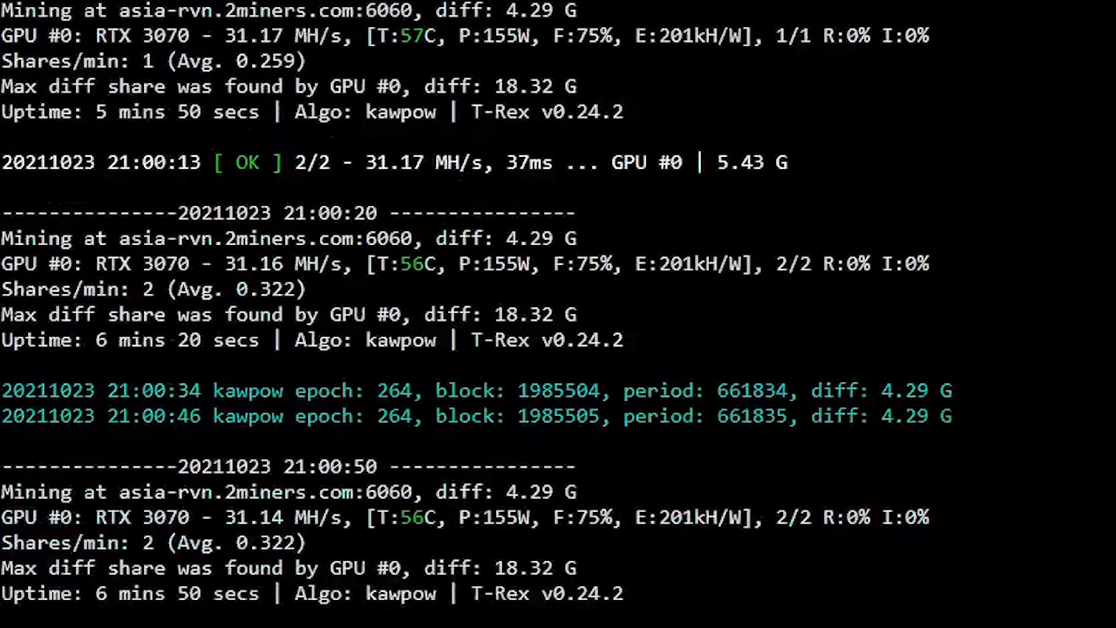
{"action": "scroll", "scroll_direction": "down", "scroll_amount": 3}
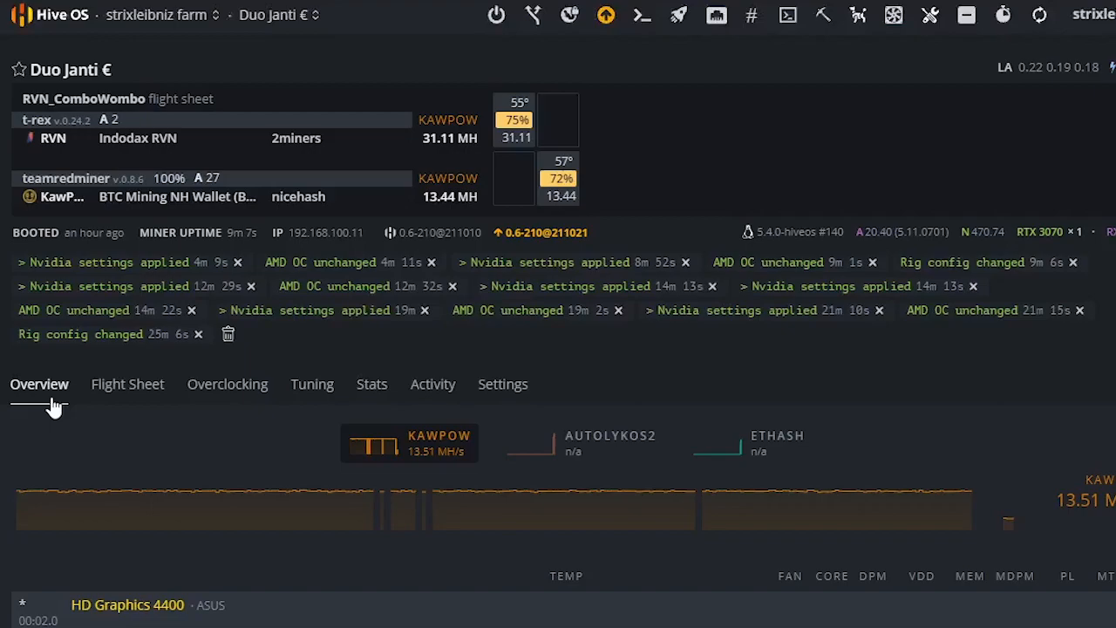
{"action": "mouse_move", "coordinate": [573, 490]}
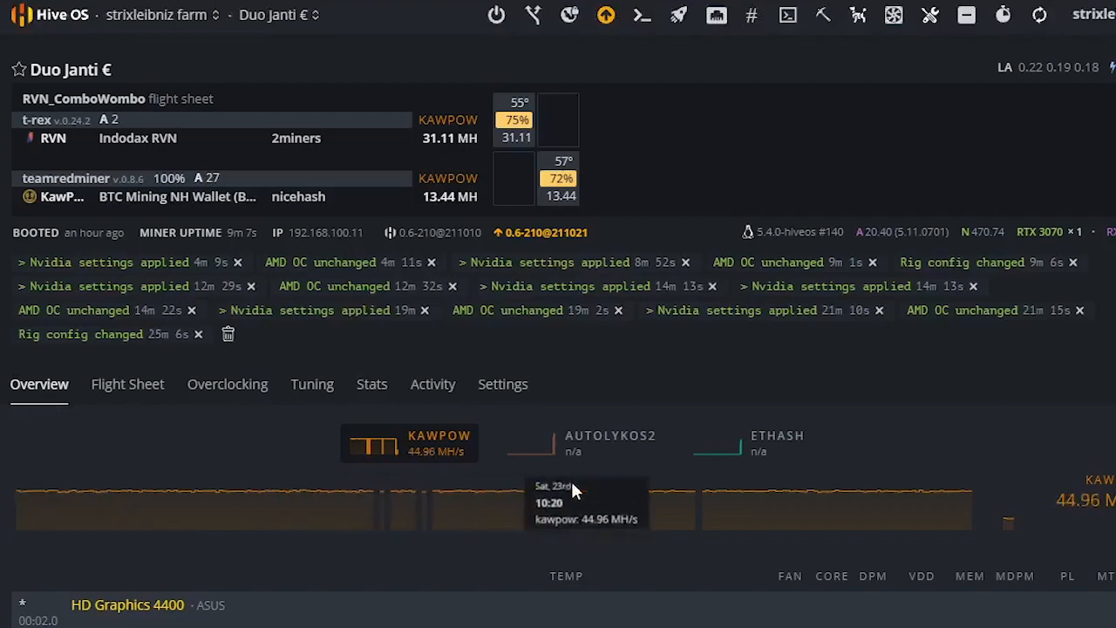
{"action": "mouse_move", "coordinate": [996, 510]}
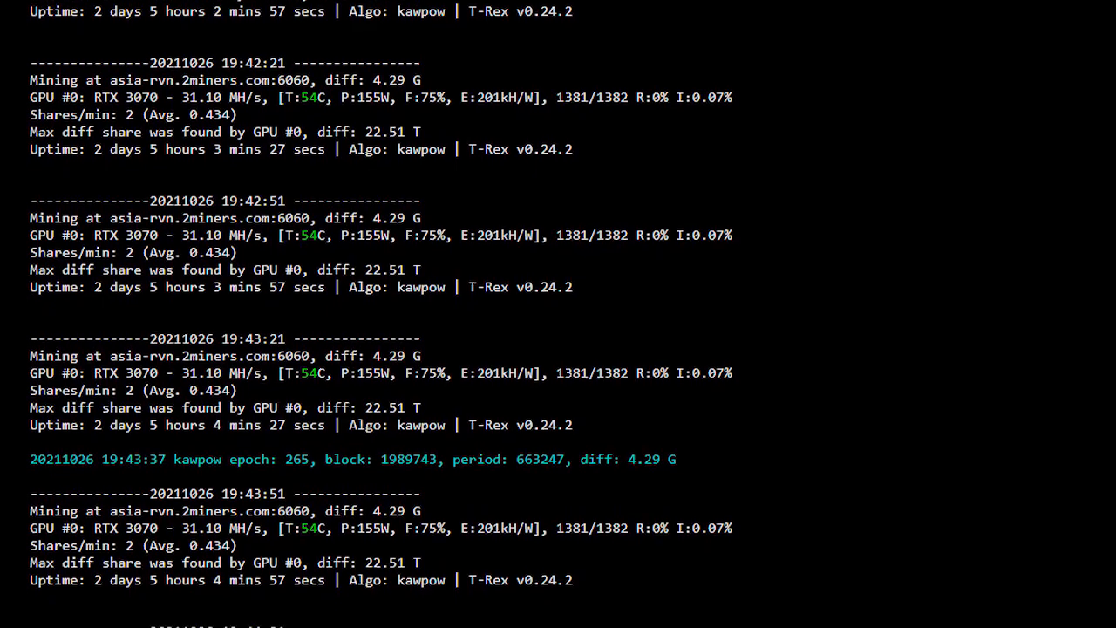
{"action": "scroll", "scroll_direction": "down", "scroll_amount": 3}
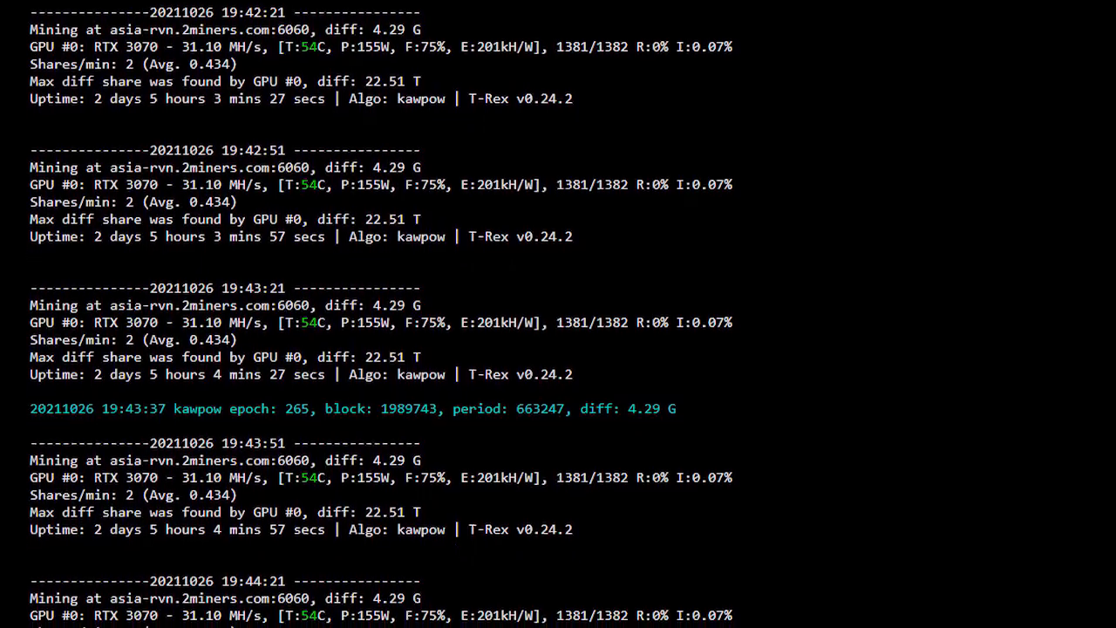
{"action": "scroll", "scroll_direction": "down", "scroll_amount": 3}
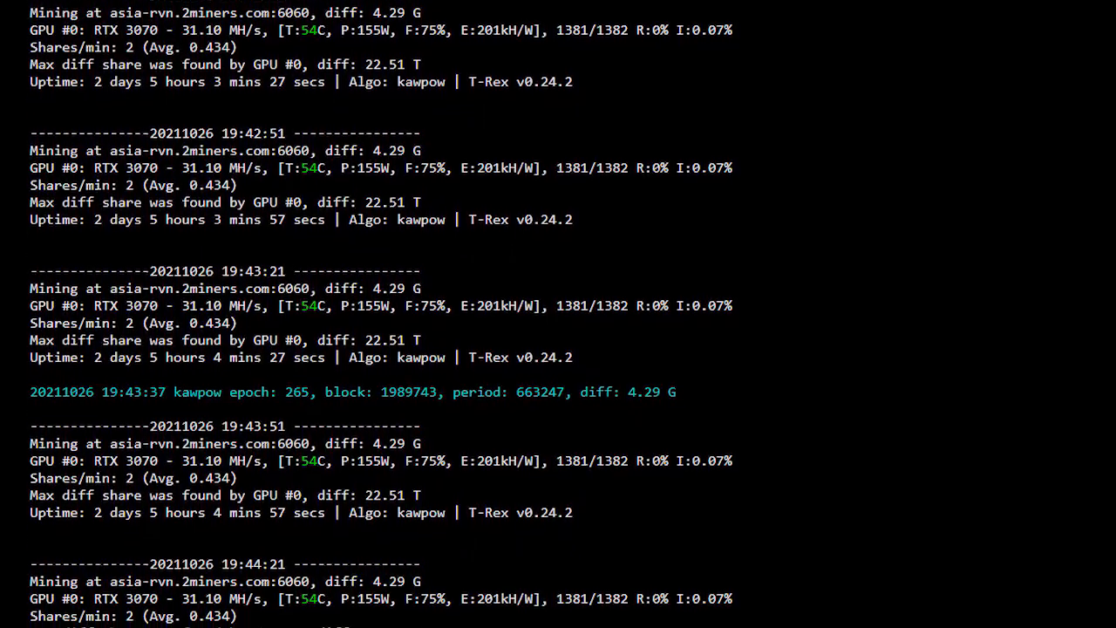
{"action": "scroll", "scroll_direction": "down", "scroll_amount": 3}
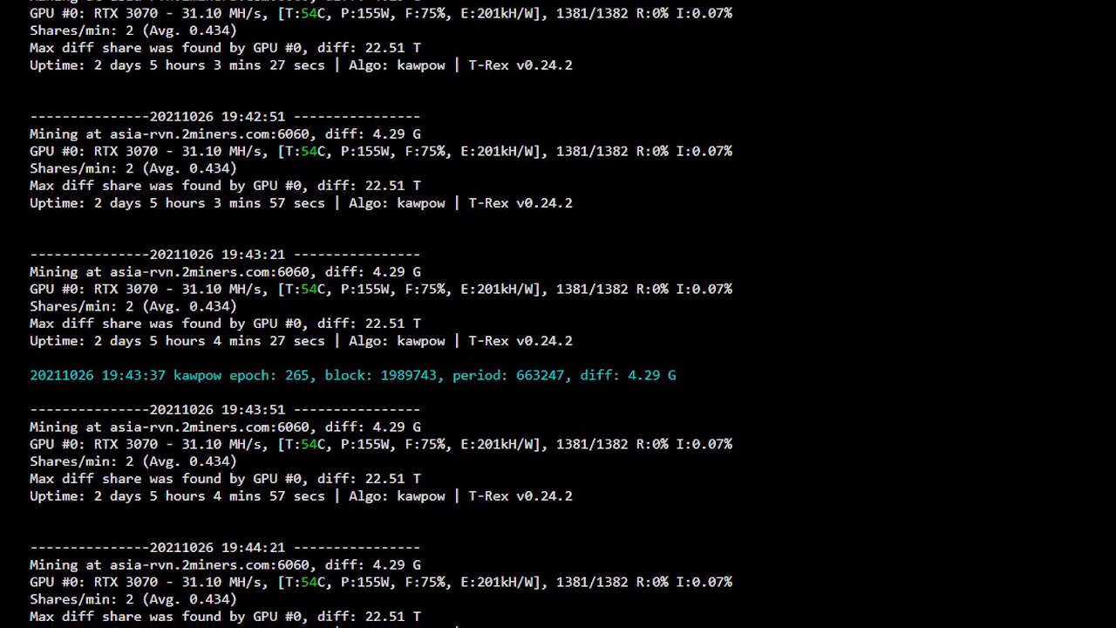
{"action": "scroll", "scroll_direction": "down", "scroll_amount": 3}
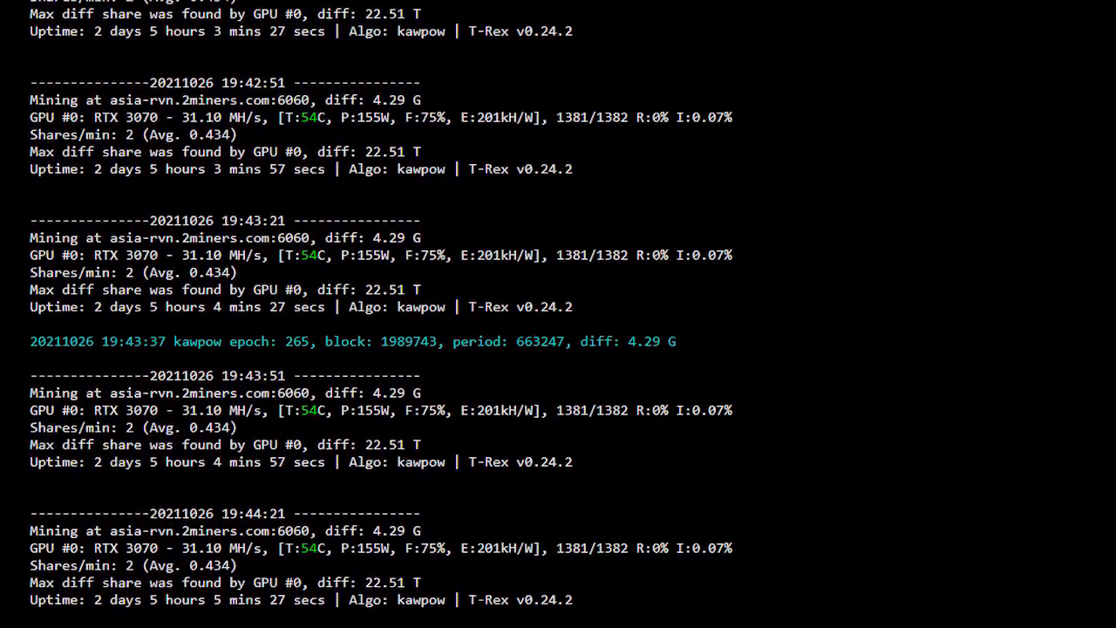
{"action": "key", "text": "Up"}
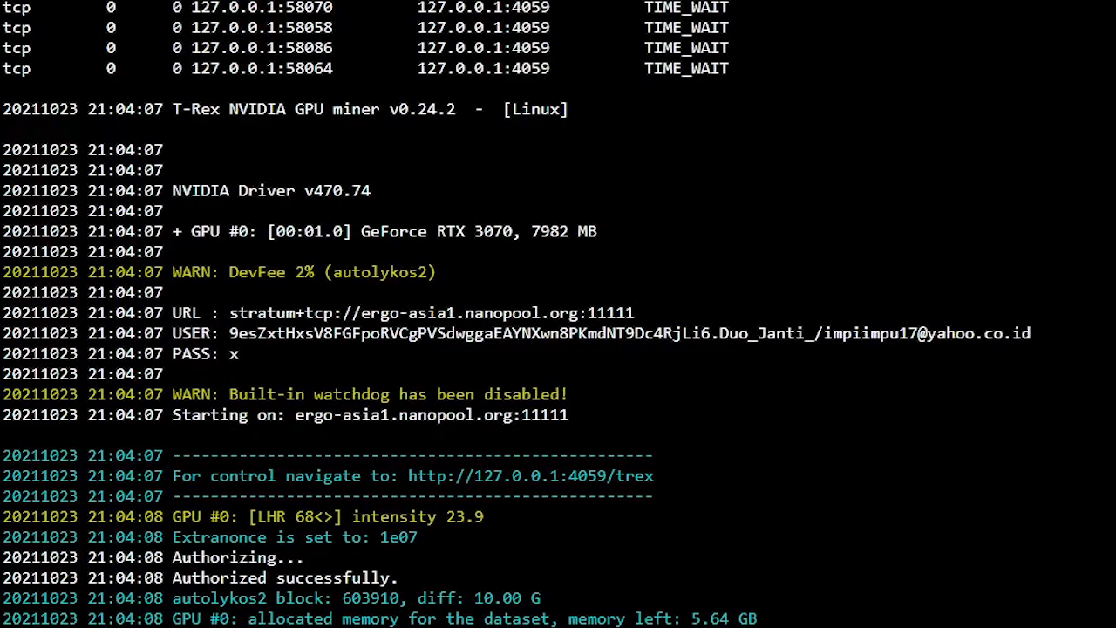
{"action": "scroll", "scroll_direction": "down", "scroll_amount": 3}
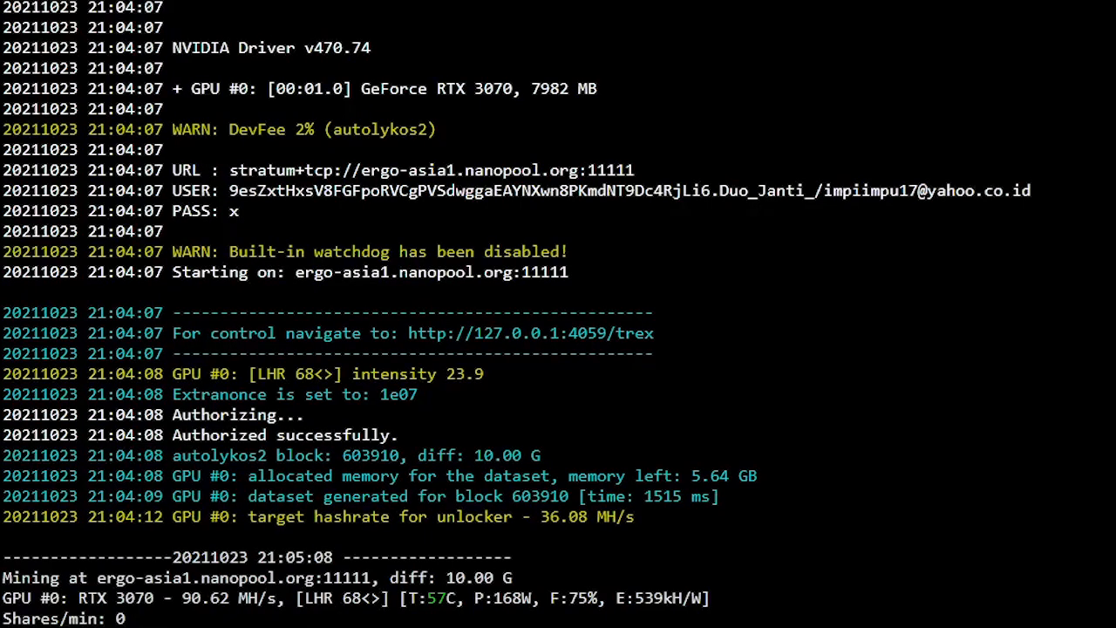
{"action": "scroll", "scroll_direction": "down", "scroll_amount": 3}
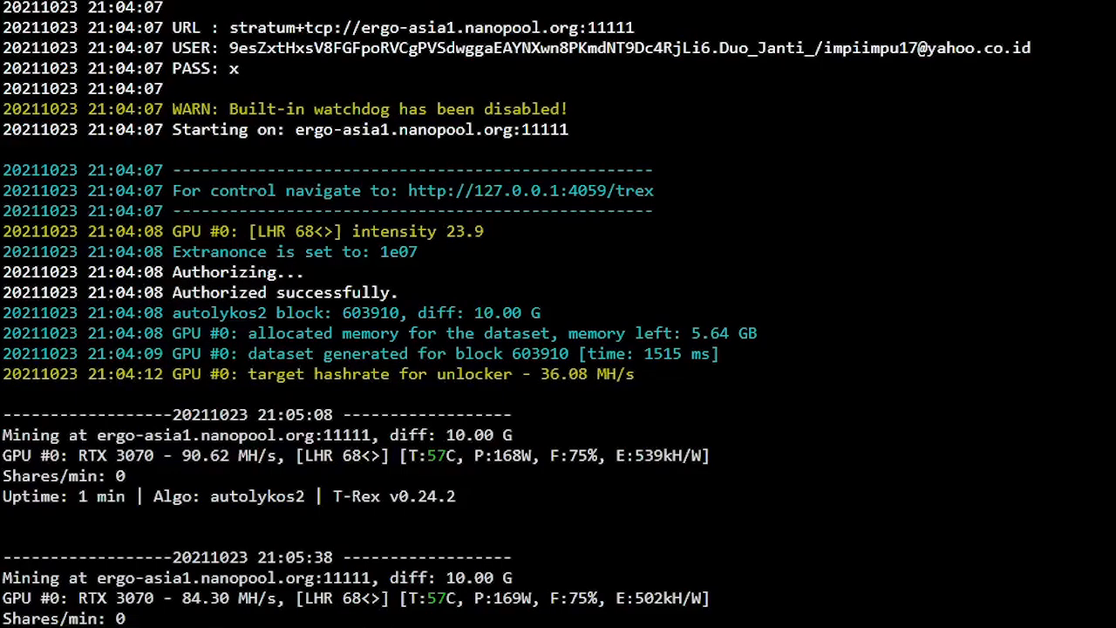
{"action": "scroll", "scroll_direction": "down", "scroll_amount": 3}
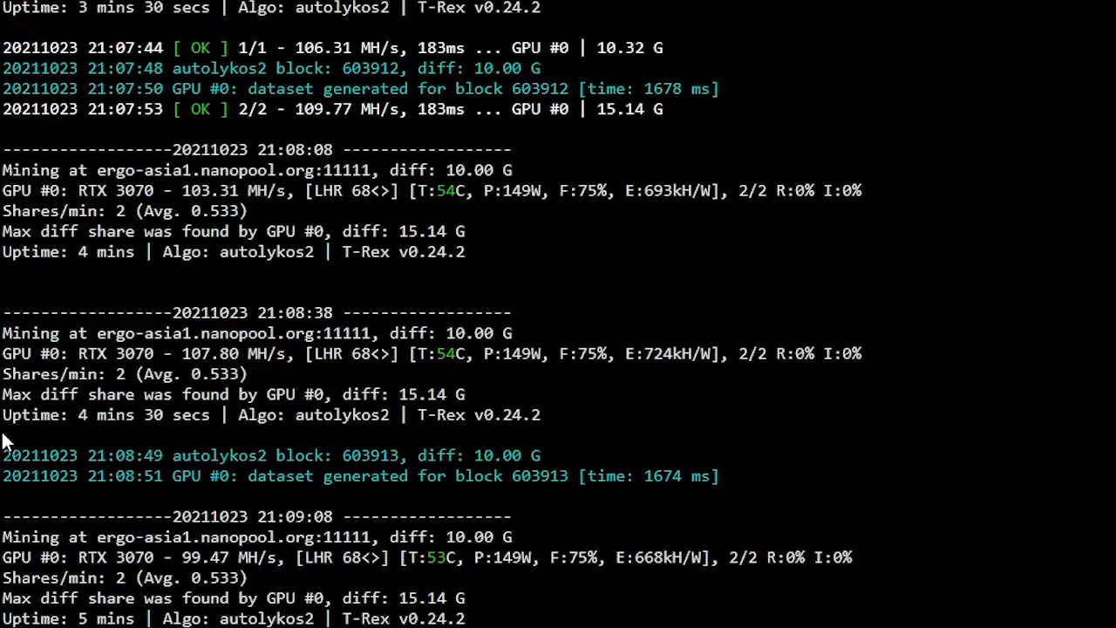
{"action": "scroll", "scroll_direction": "down", "scroll_amount": 3}
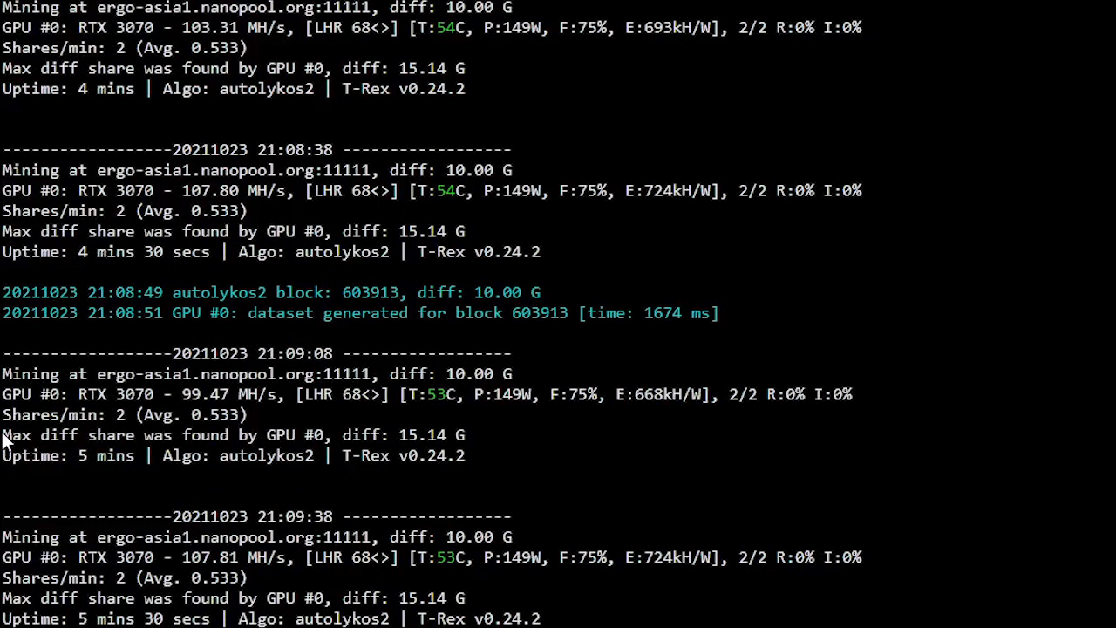
{"action": "scroll", "scroll_direction": "down", "scroll_amount": 3}
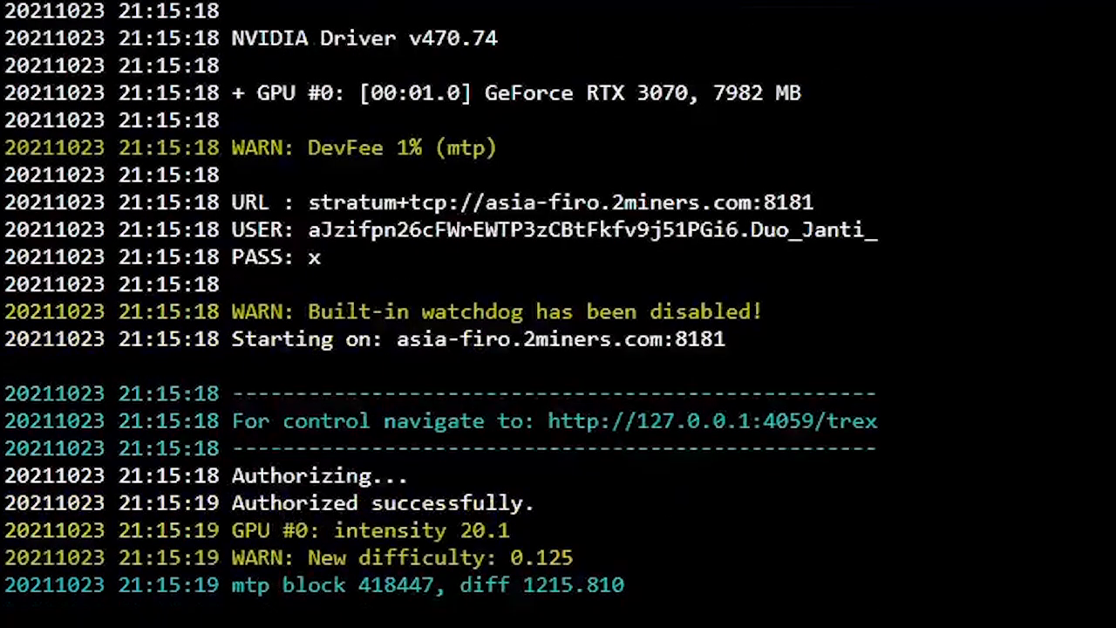
{"action": "scroll", "scroll_direction": "down", "scroll_amount": 3}
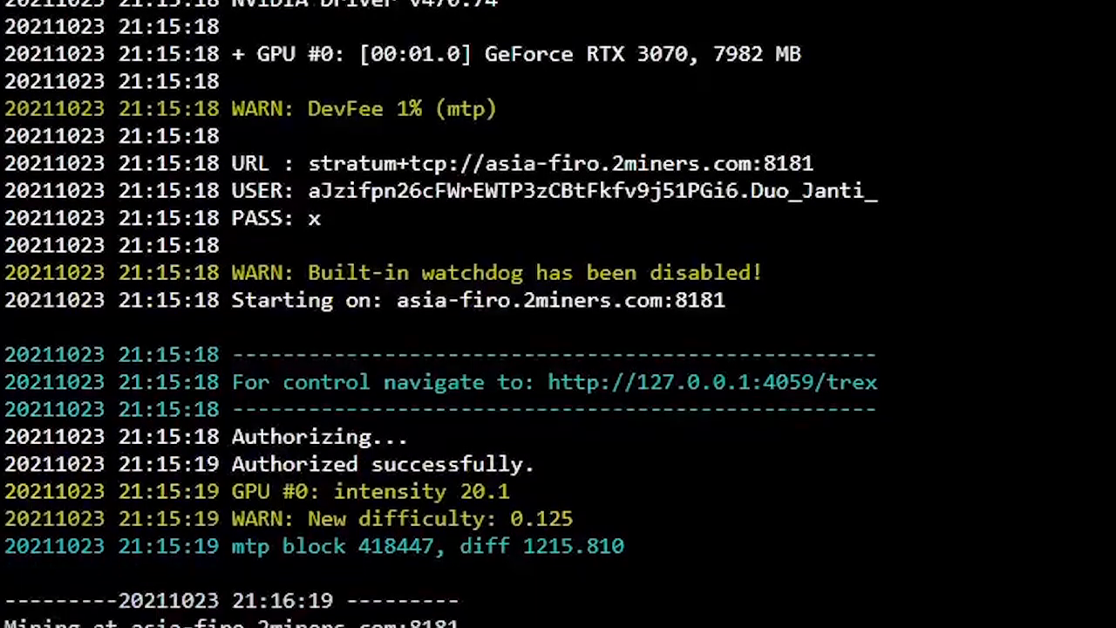
{"action": "scroll", "scroll_direction": "down", "scroll_amount": 3}
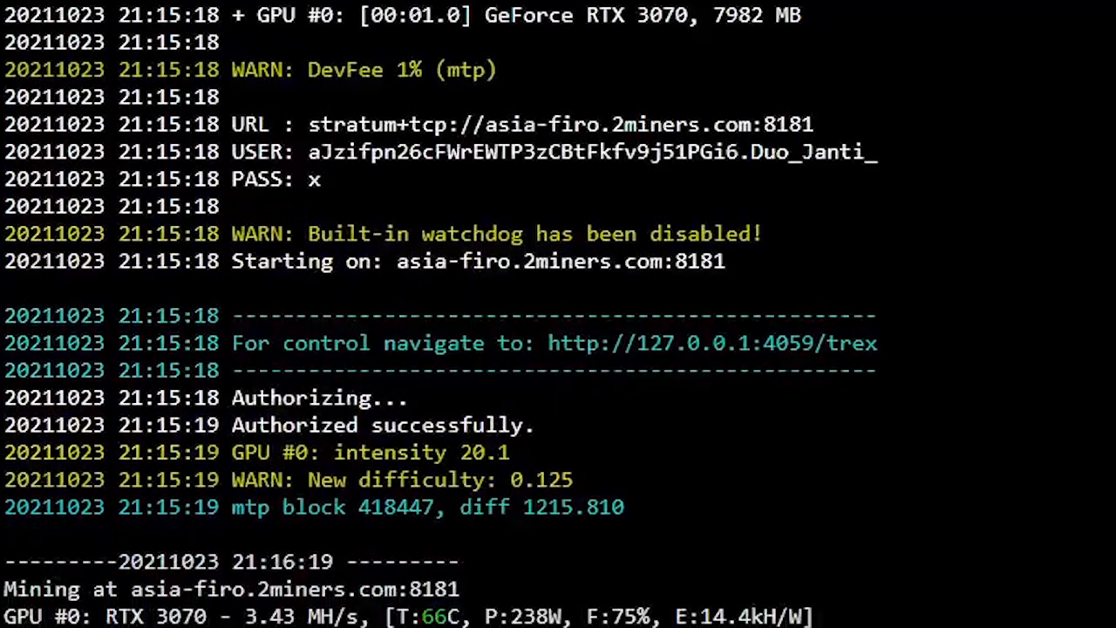
{"action": "scroll", "scroll_direction": "down", "scroll_amount": 3}
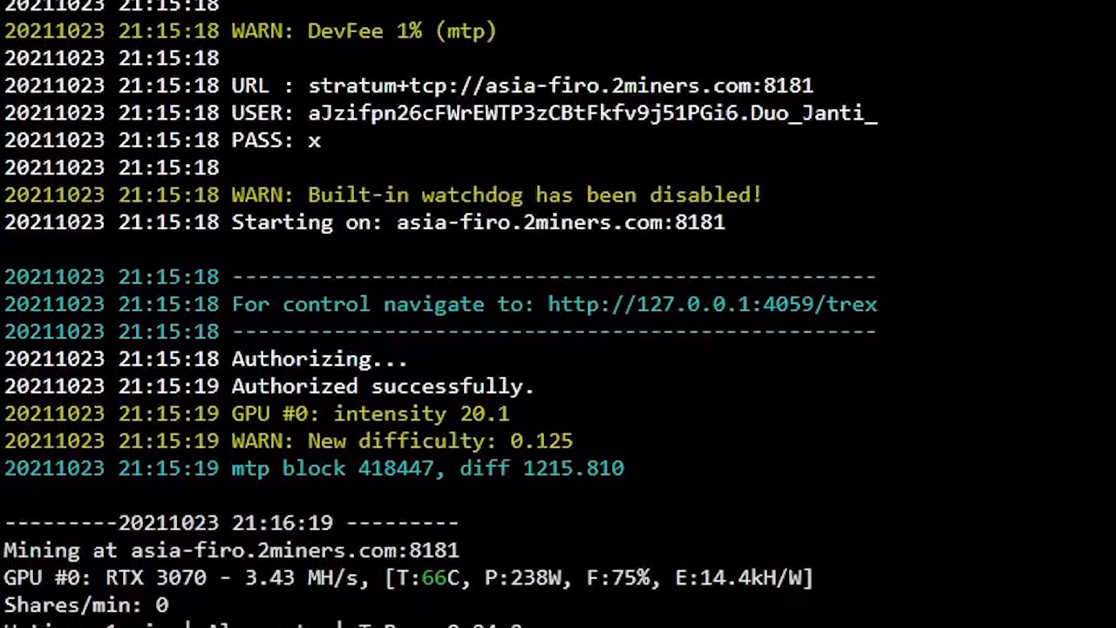
{"action": "scroll", "scroll_direction": "down", "scroll_amount": 3}
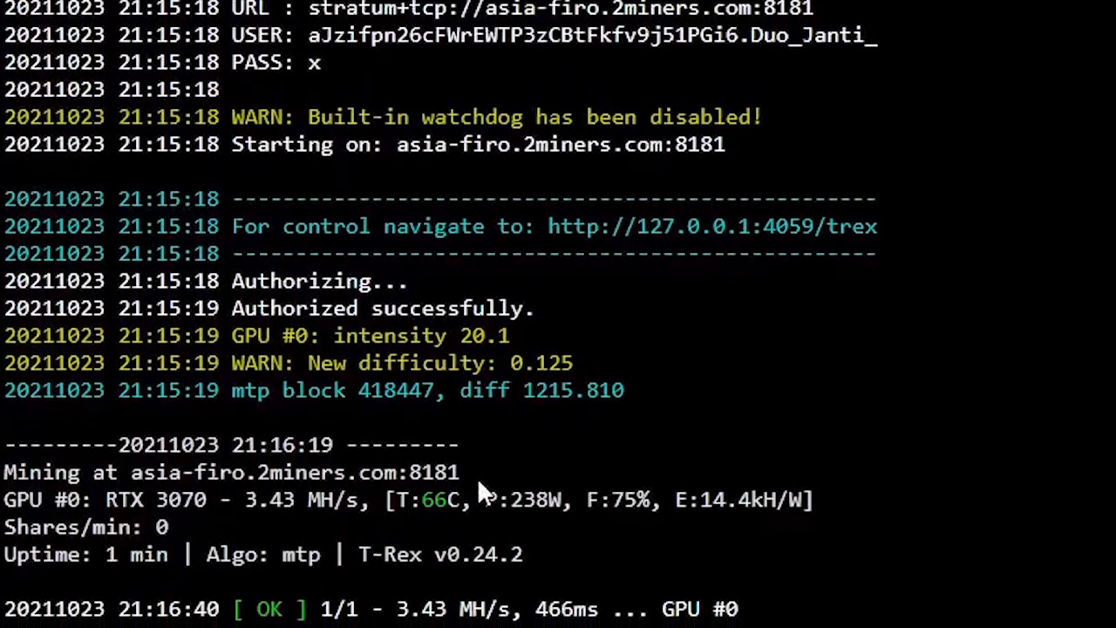
{"action": "scroll", "scroll_direction": "down", "scroll_amount": 3}
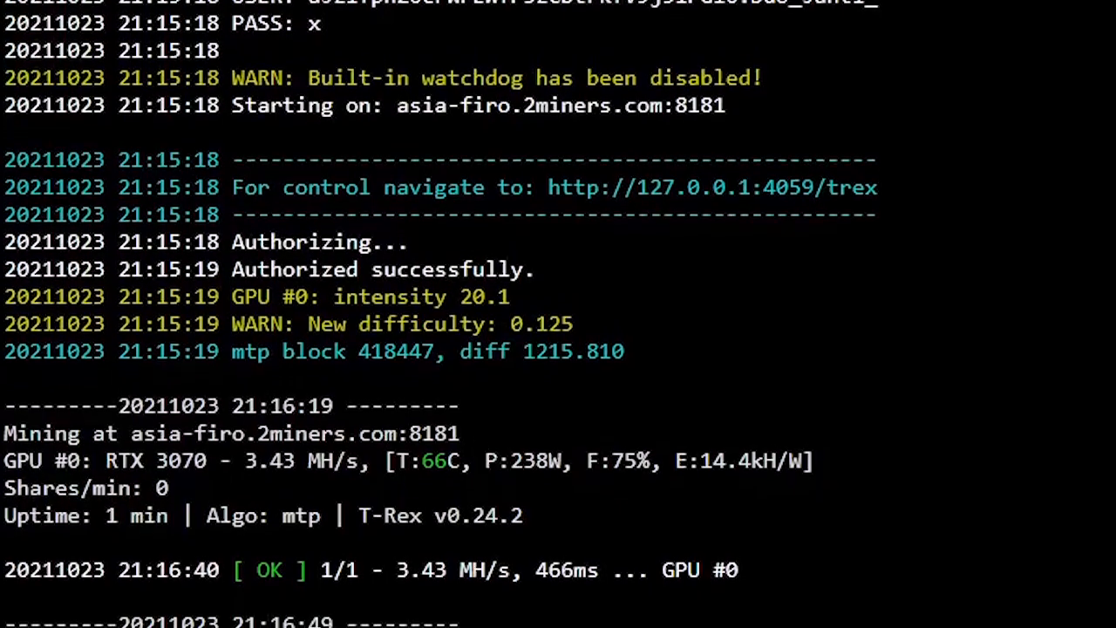
{"action": "scroll", "scroll_direction": "down", "scroll_amount": 3}
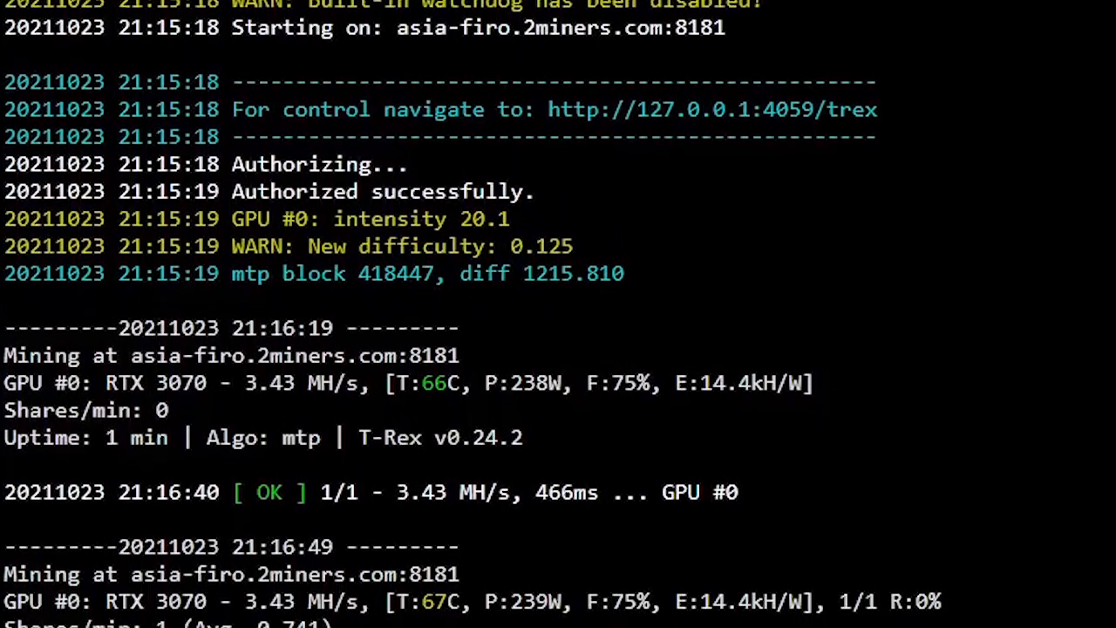
{"action": "scroll", "scroll_direction": "down", "scroll_amount": 3}
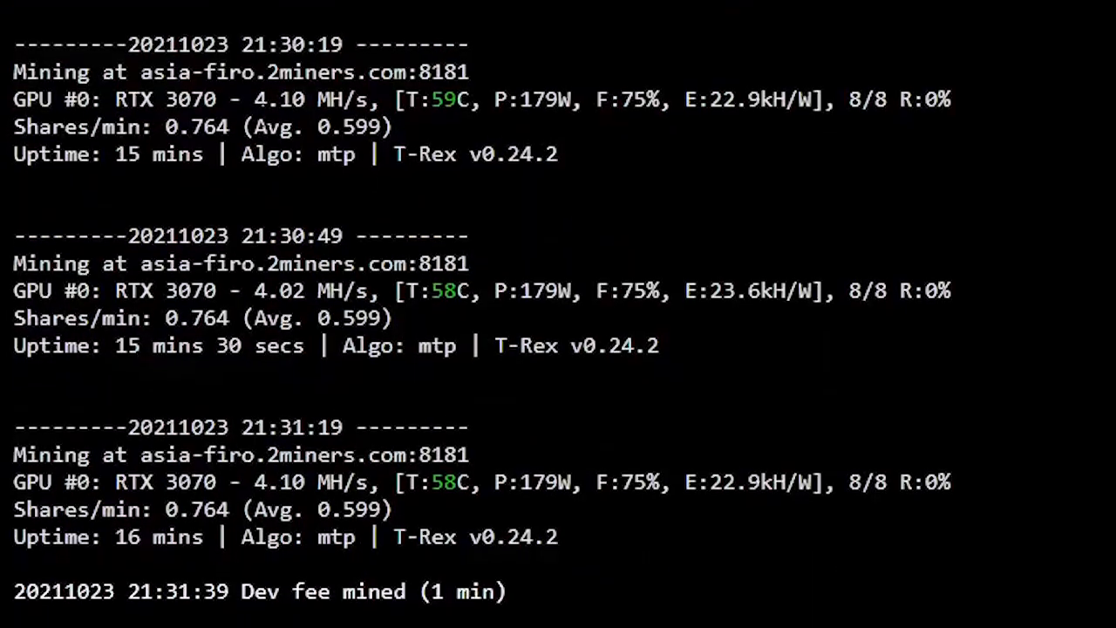
{"action": "scroll", "scroll_direction": "down", "scroll_amount": 3}
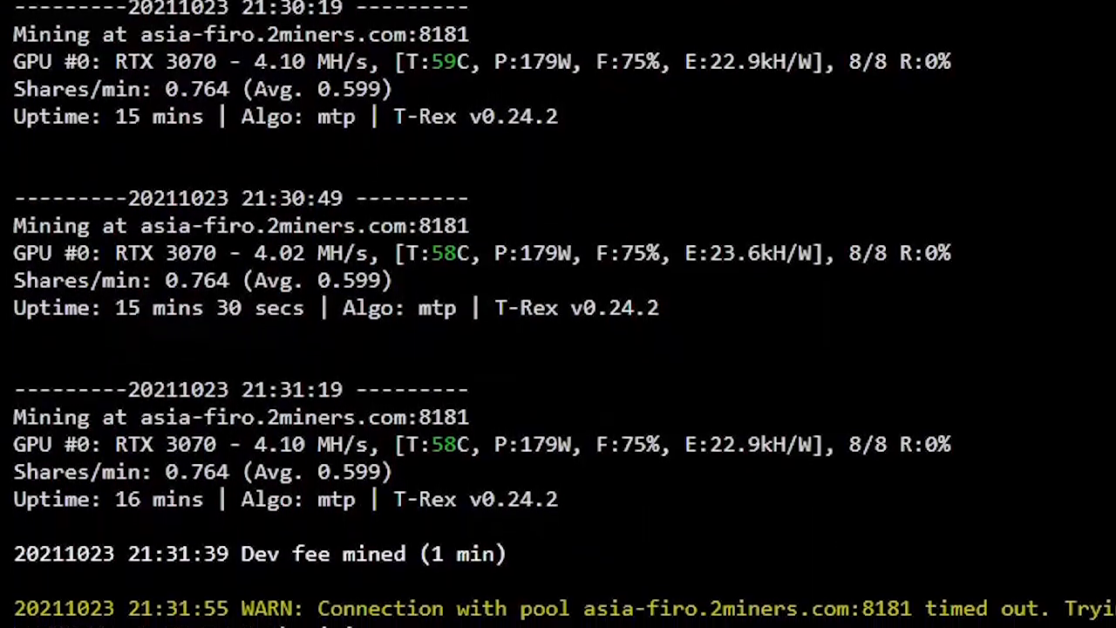
{"action": "scroll", "scroll_direction": "down", "scroll_amount": 3}
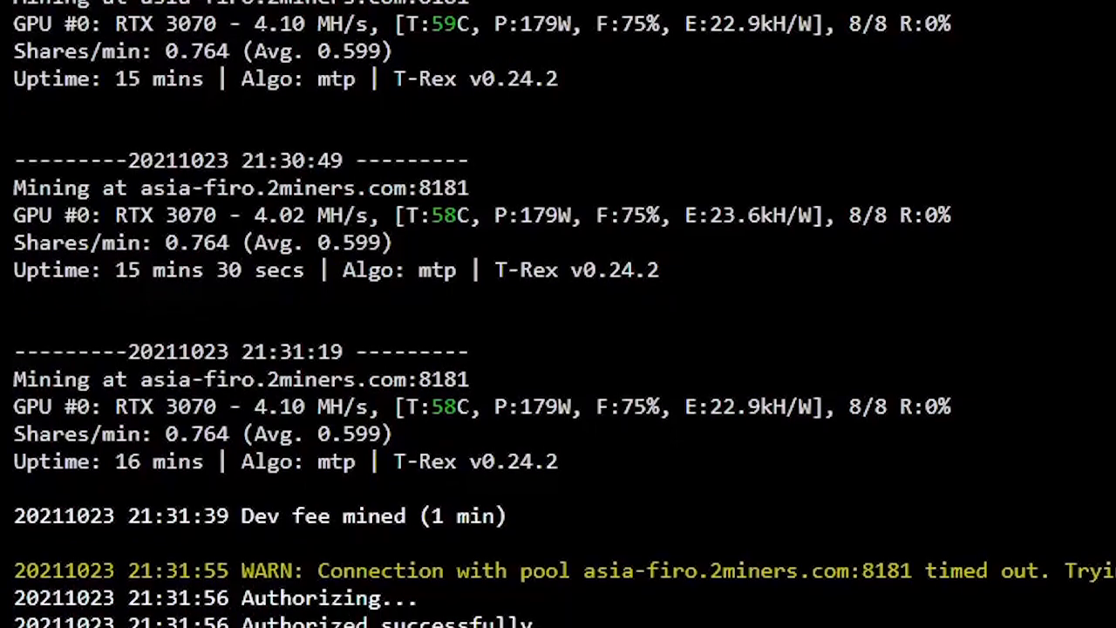
{"action": "scroll", "scroll_direction": "down", "scroll_amount": 3}
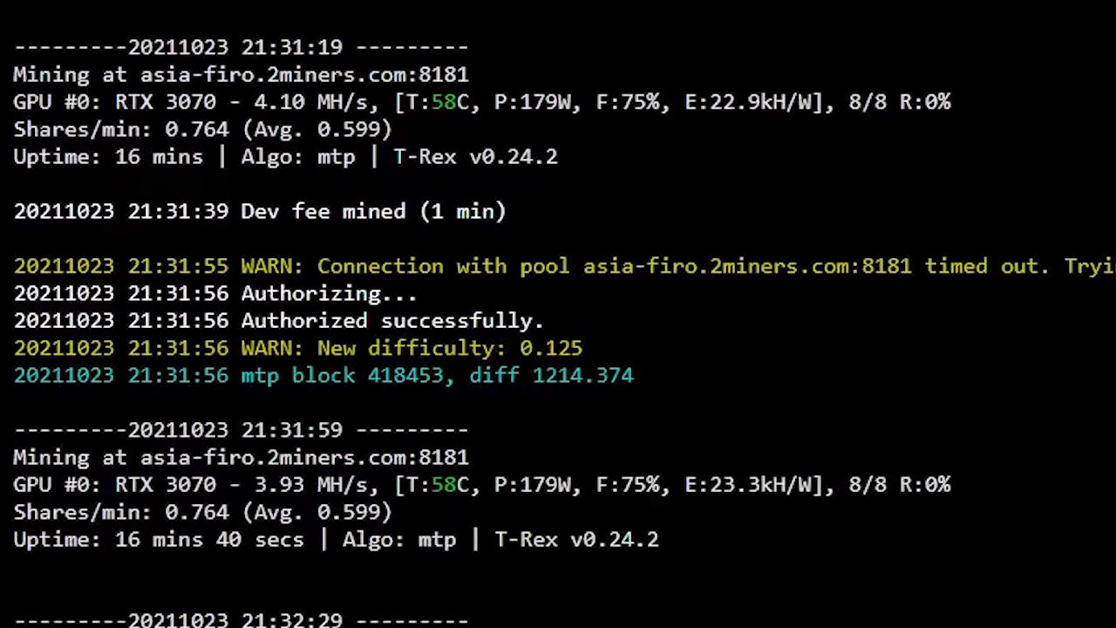
{"action": "scroll", "scroll_direction": "down", "scroll_amount": 3}
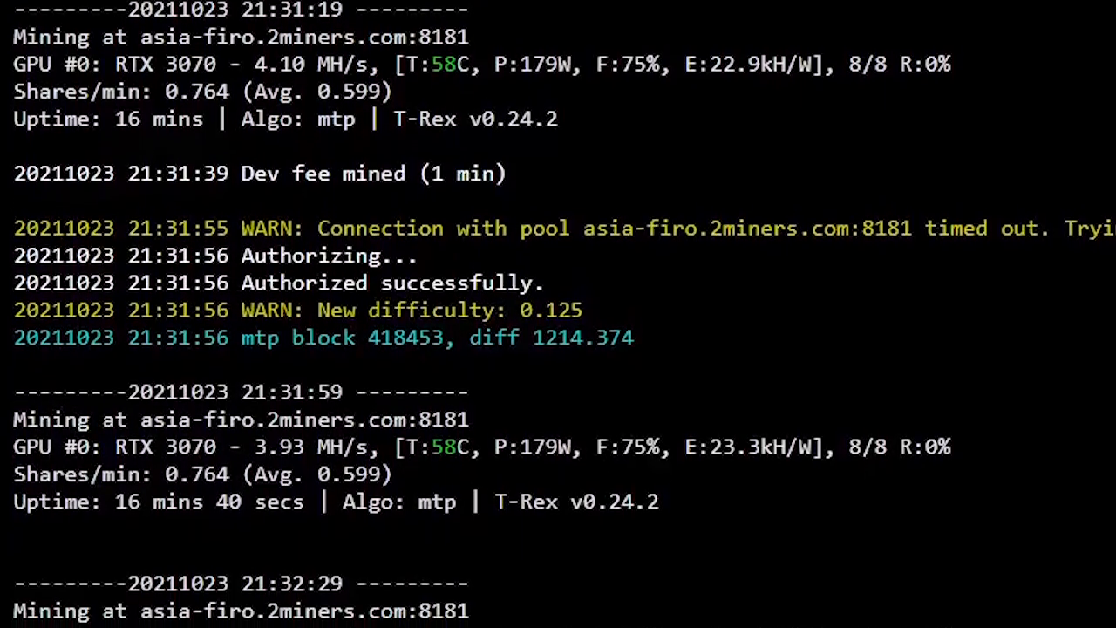
{"action": "scroll", "scroll_direction": "down", "scroll_amount": 3}
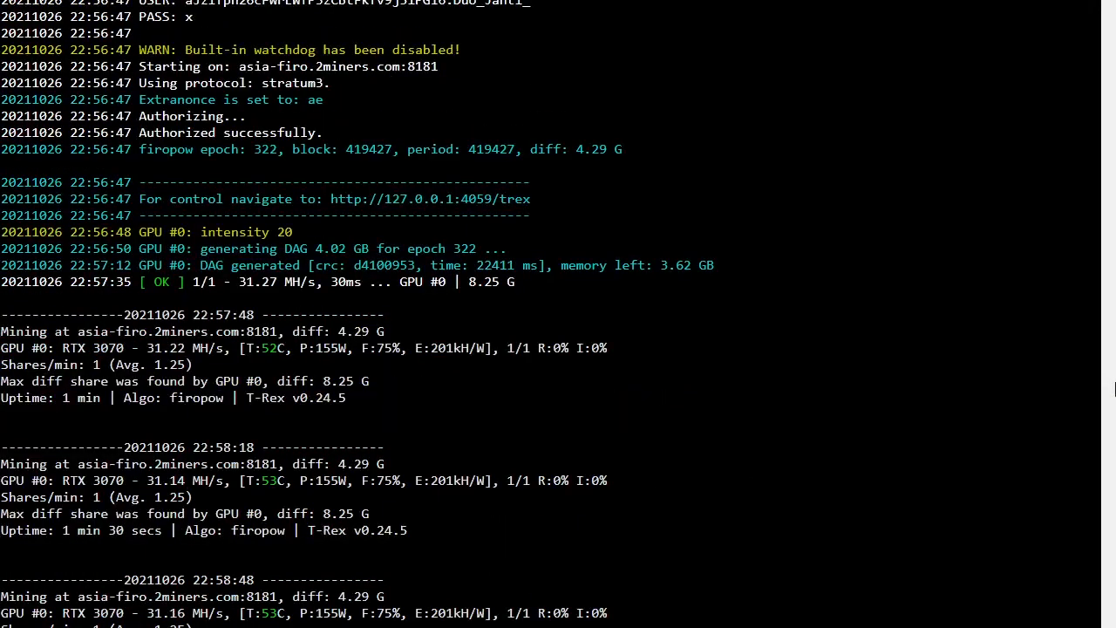
{"action": "scroll", "scroll_direction": "down", "scroll_amount": 3}
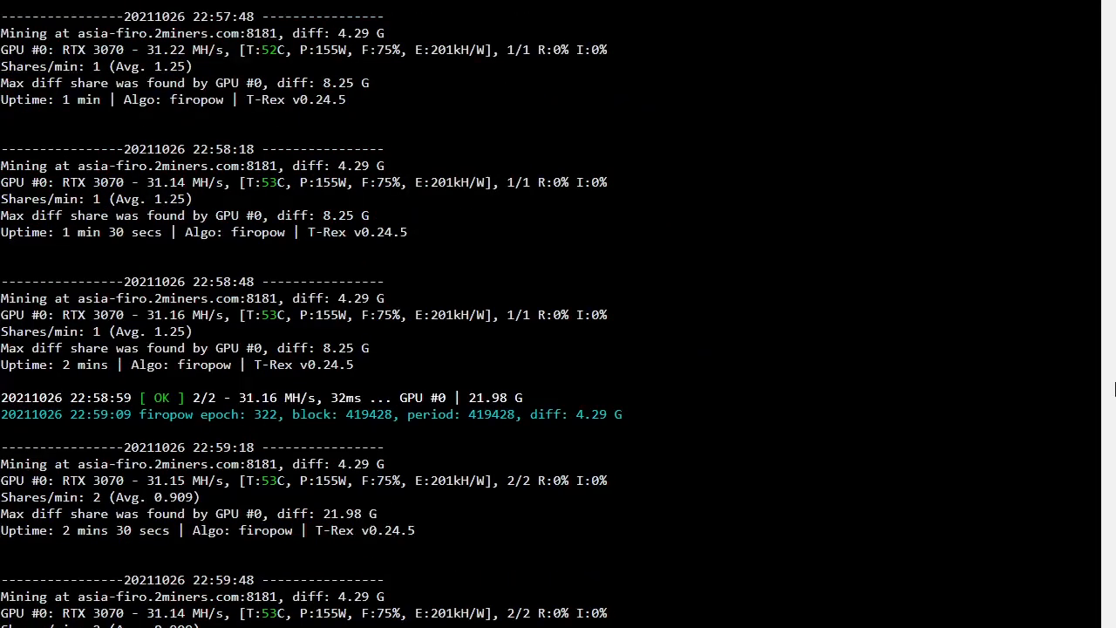
{"action": "scroll", "scroll_direction": "down", "scroll_amount": 3}
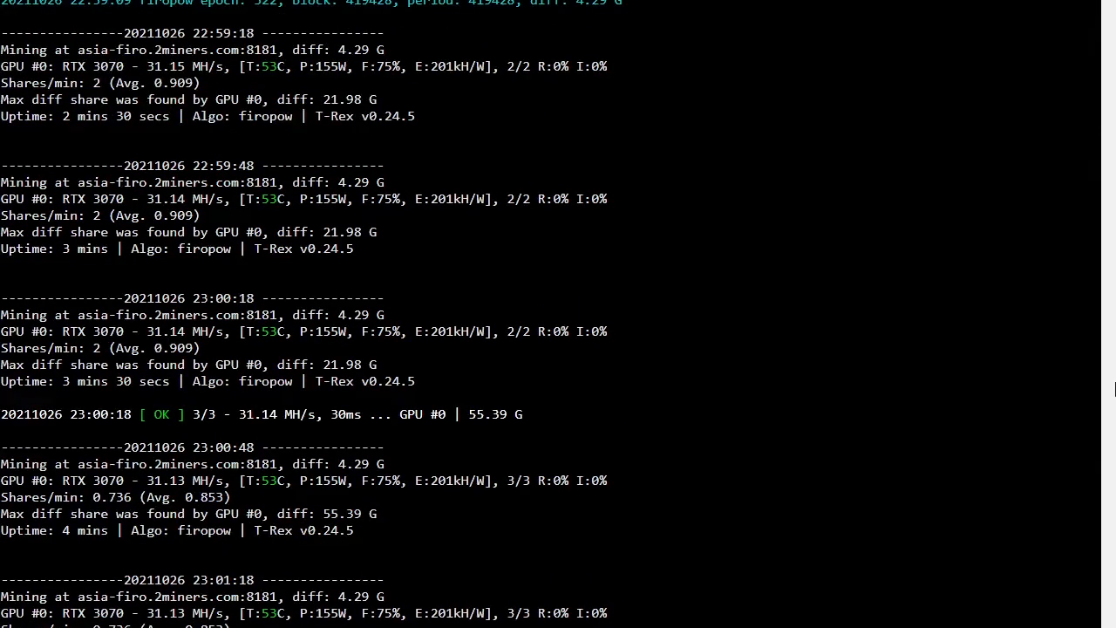
{"action": "scroll", "scroll_direction": "down", "scroll_amount": 3}
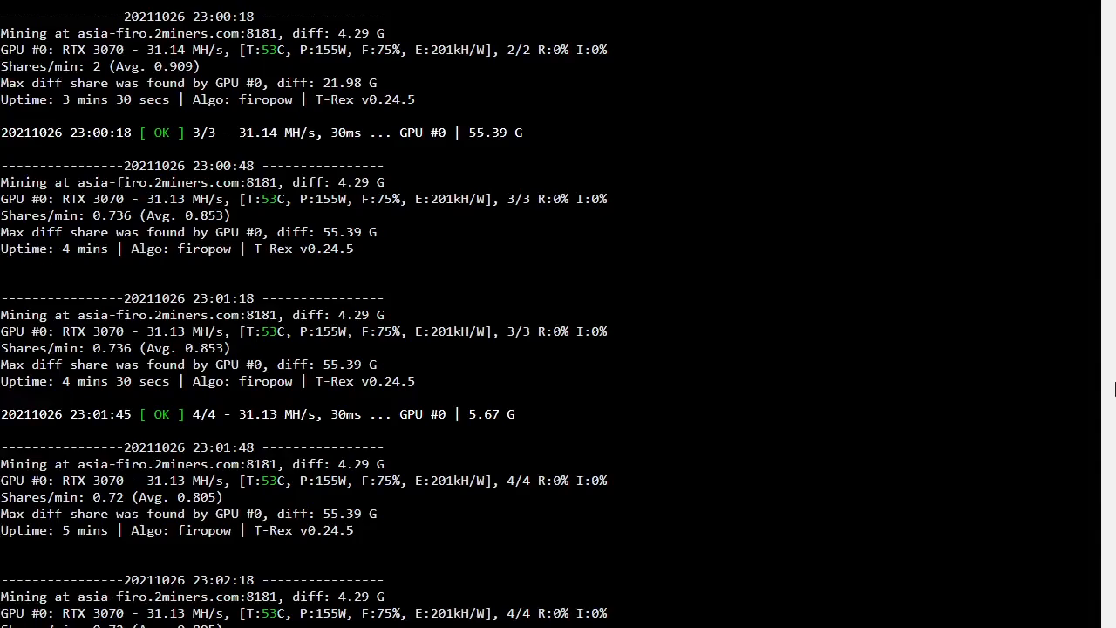
{"action": "scroll", "scroll_direction": "down", "scroll_amount": 3}
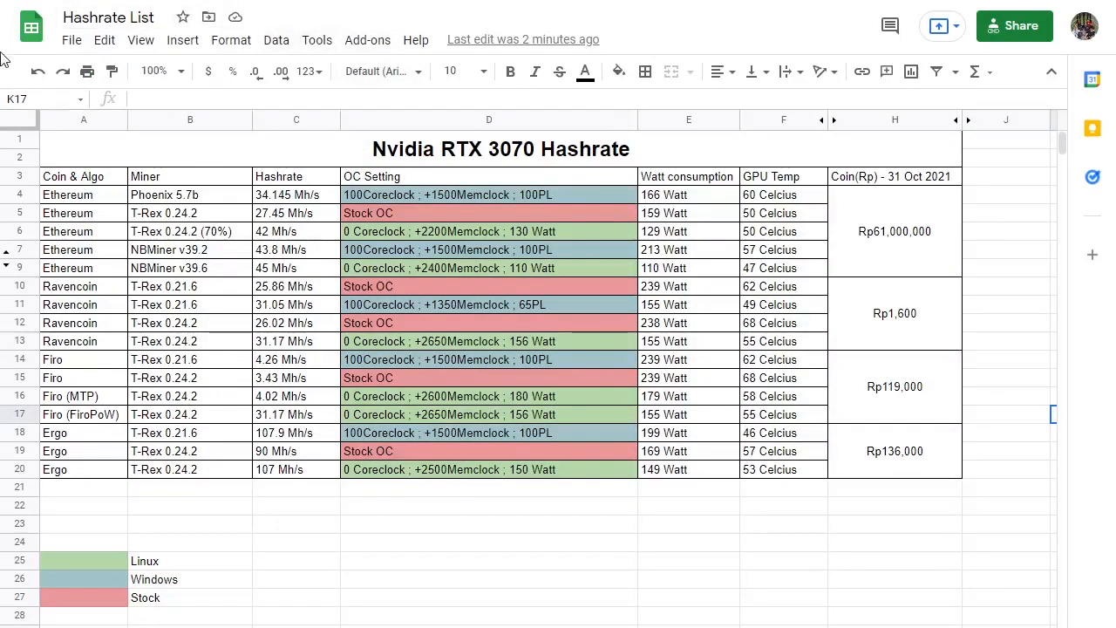
{"action": "mouse_move", "coordinate": [7, 66]}
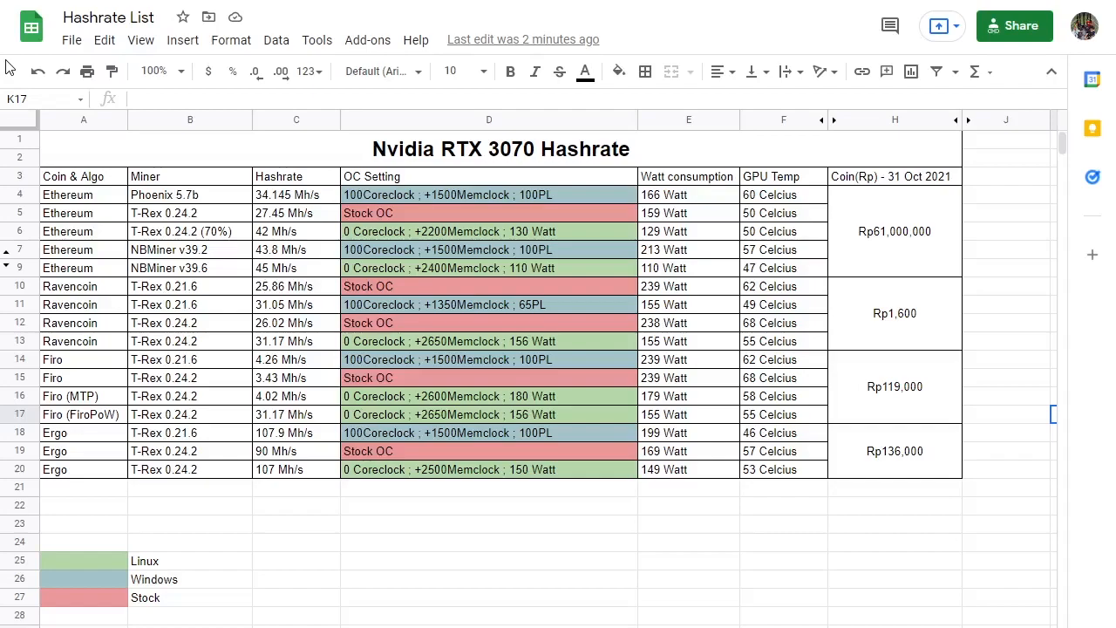
{"action": "mouse_move", "coordinate": [288, 232]}
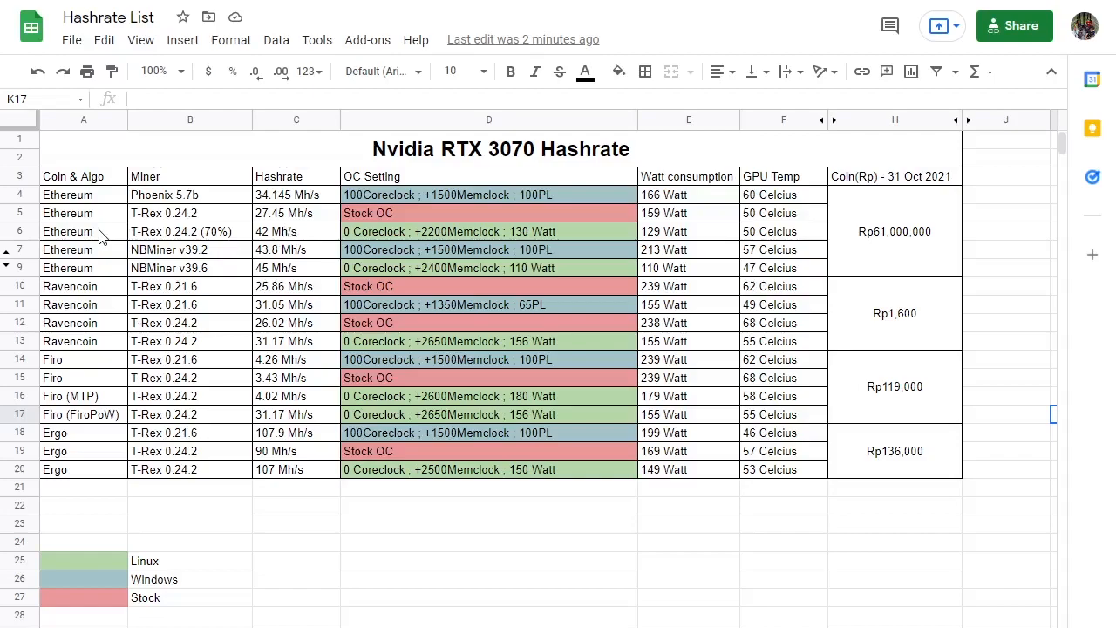
{"action": "mouse_move", "coordinate": [4, 521]}
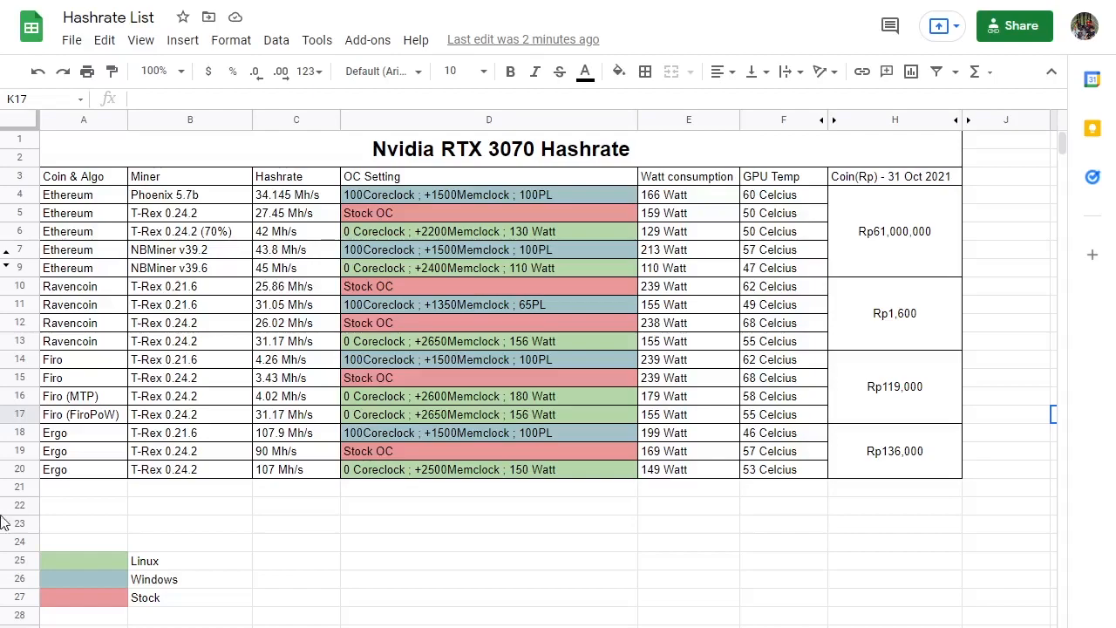
{"action": "mouse_move", "coordinate": [434, 203]}
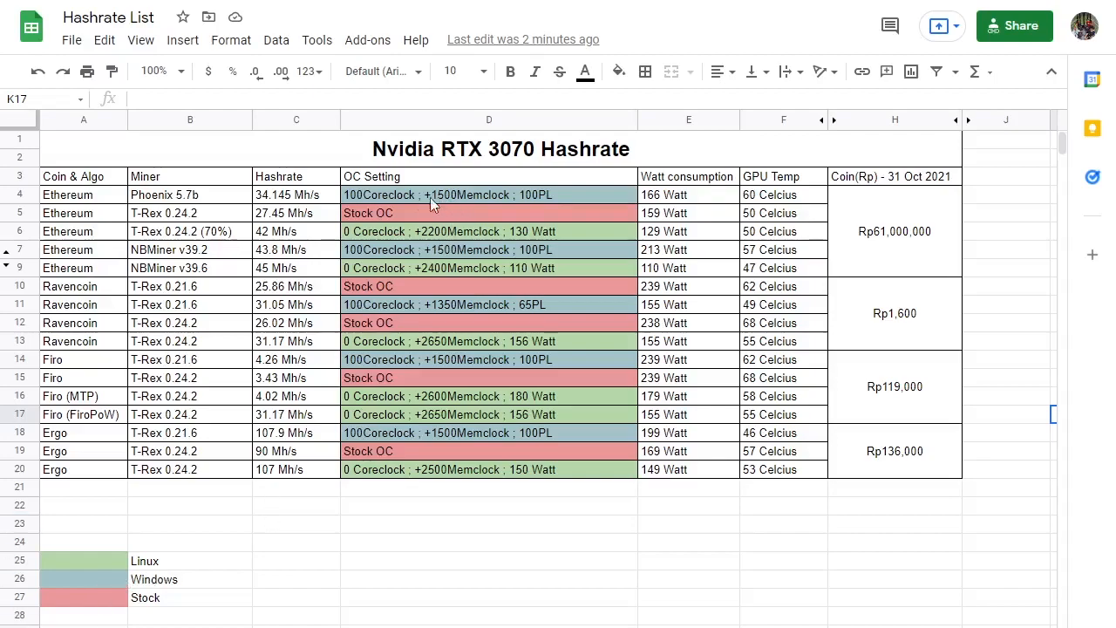
{"action": "mouse_move", "coordinate": [454, 205]}
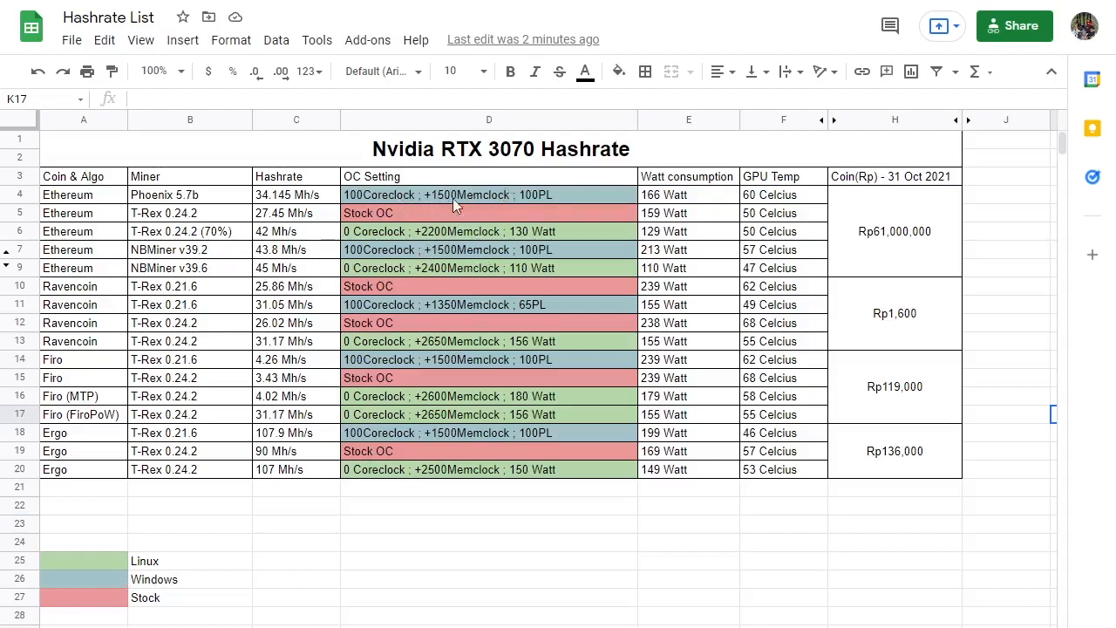
{"action": "mouse_move", "coordinate": [382, 397]}
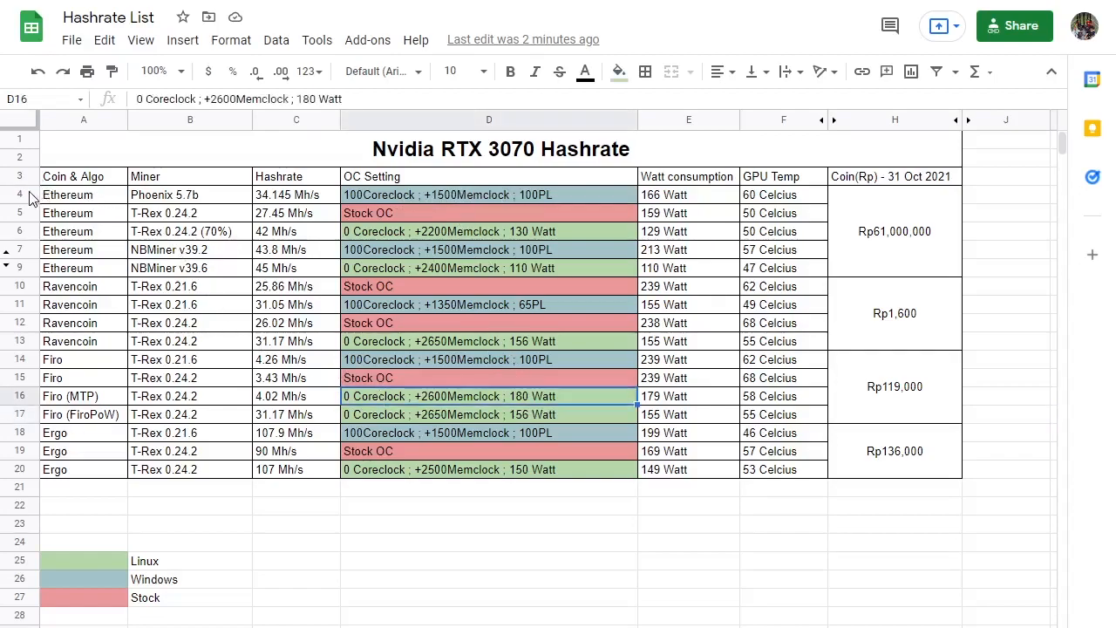
{"action": "left_click", "coordinate": [189, 451]}
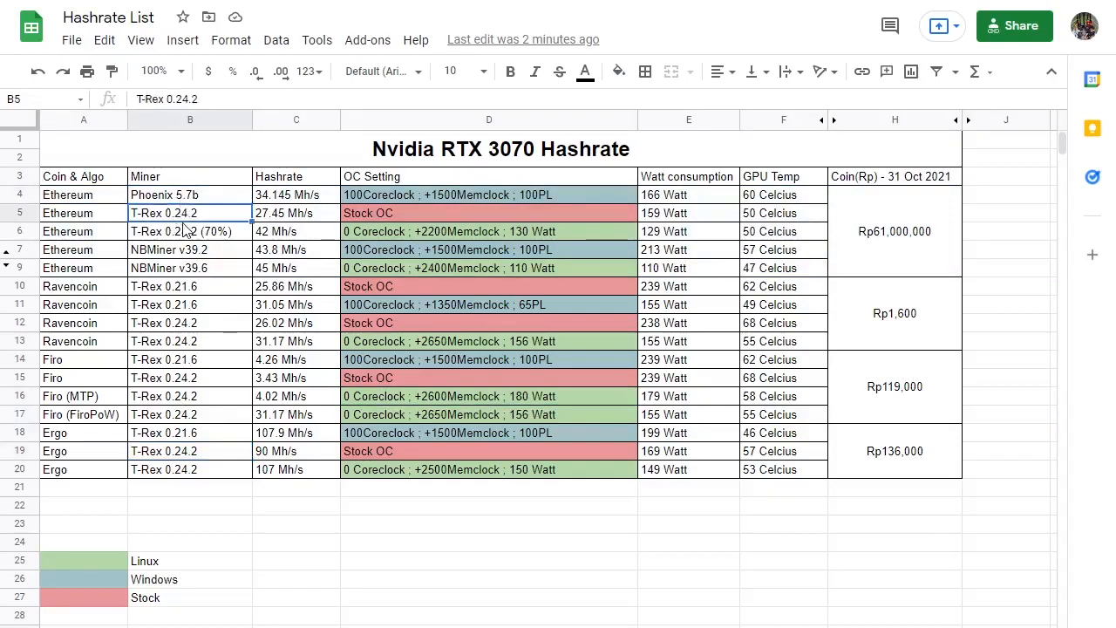
{"action": "left_click", "coordinate": [189, 249]}
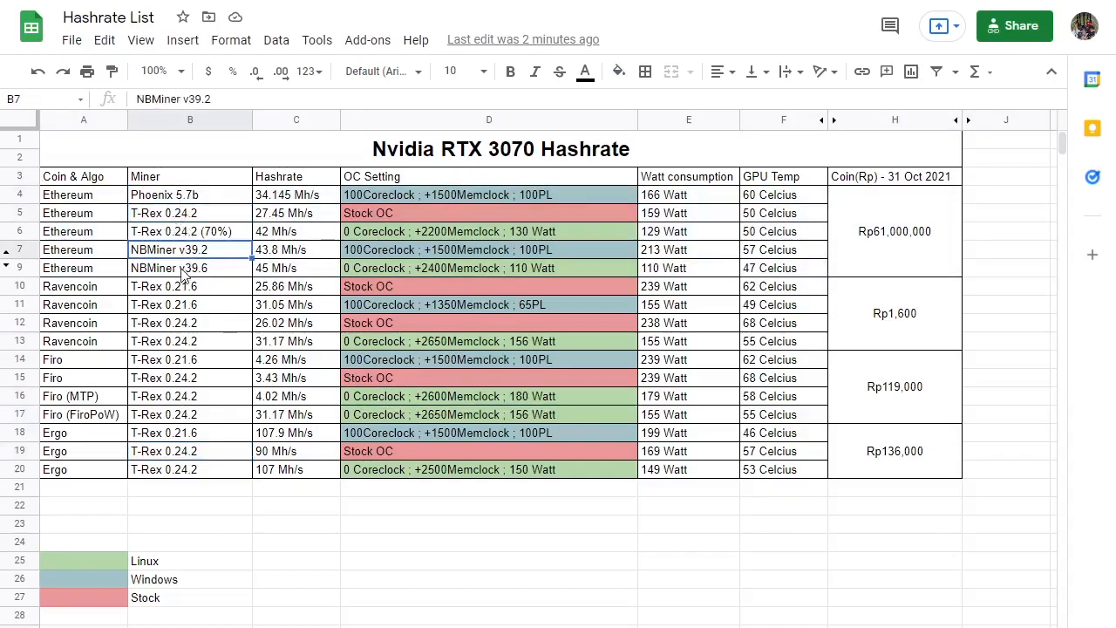
{"action": "left_click", "coordinate": [189, 267]}
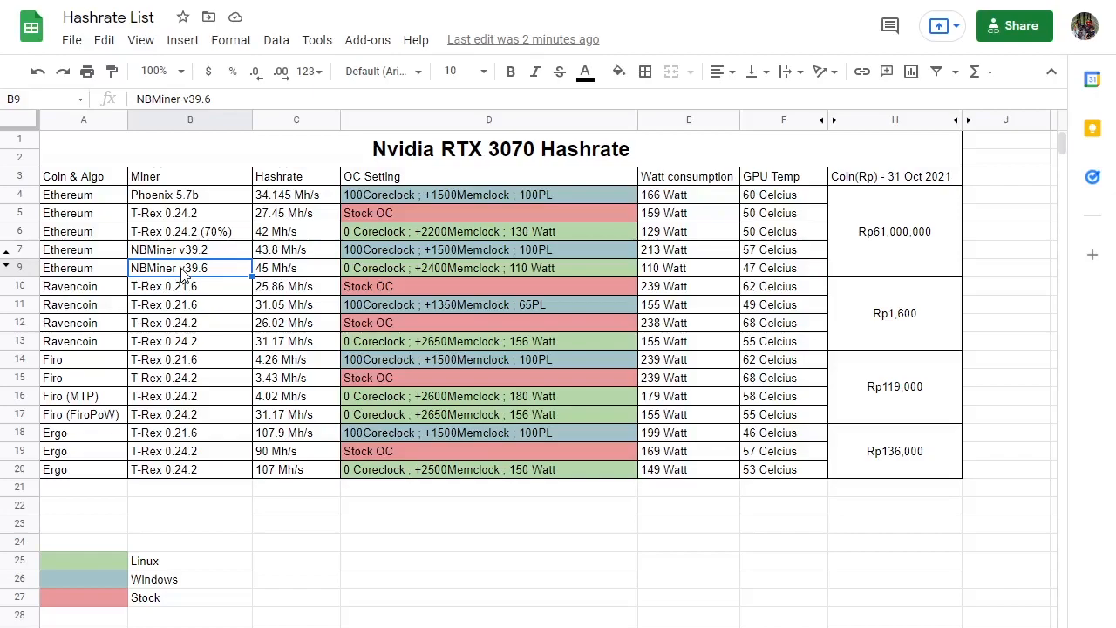
{"action": "mouse_move", "coordinate": [360, 262]}
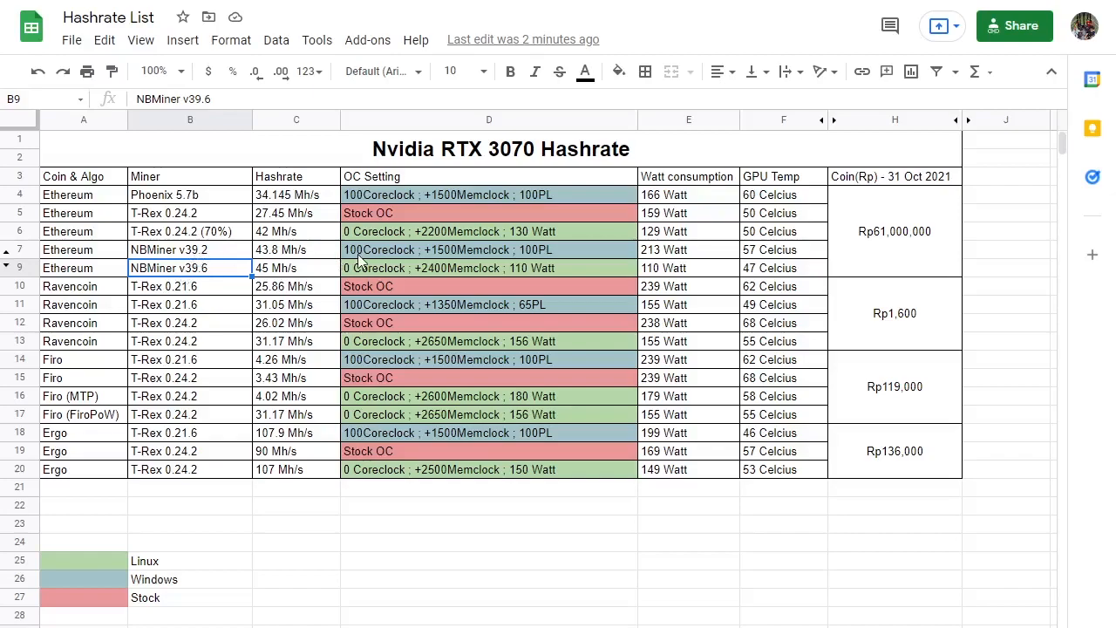
{"action": "mouse_move", "coordinate": [54, 262]}
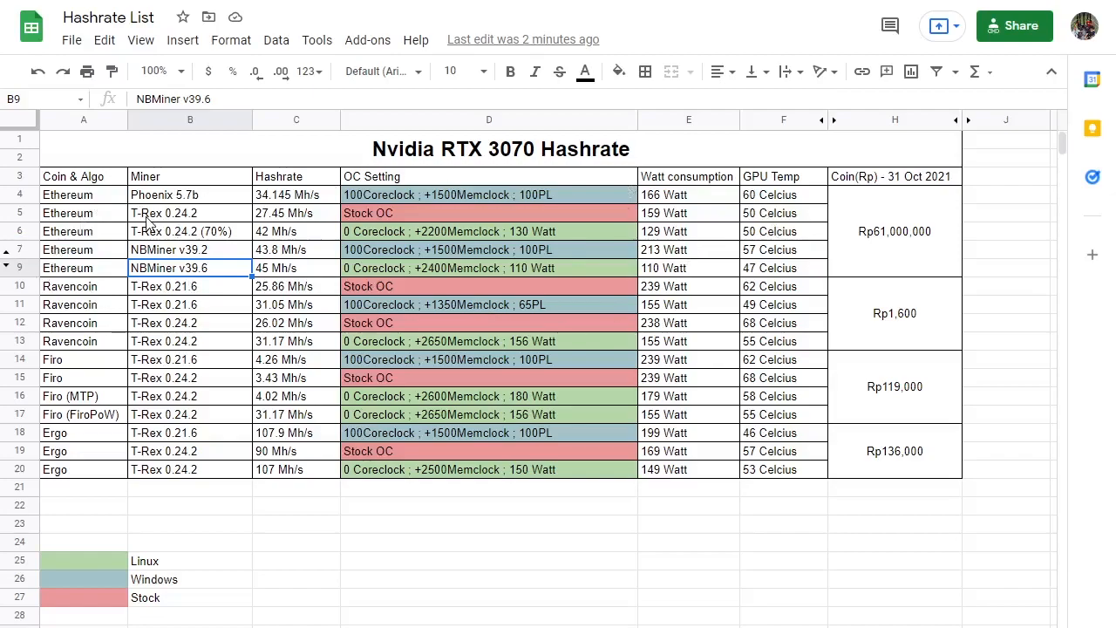
{"action": "mouse_move", "coordinate": [193, 280]}
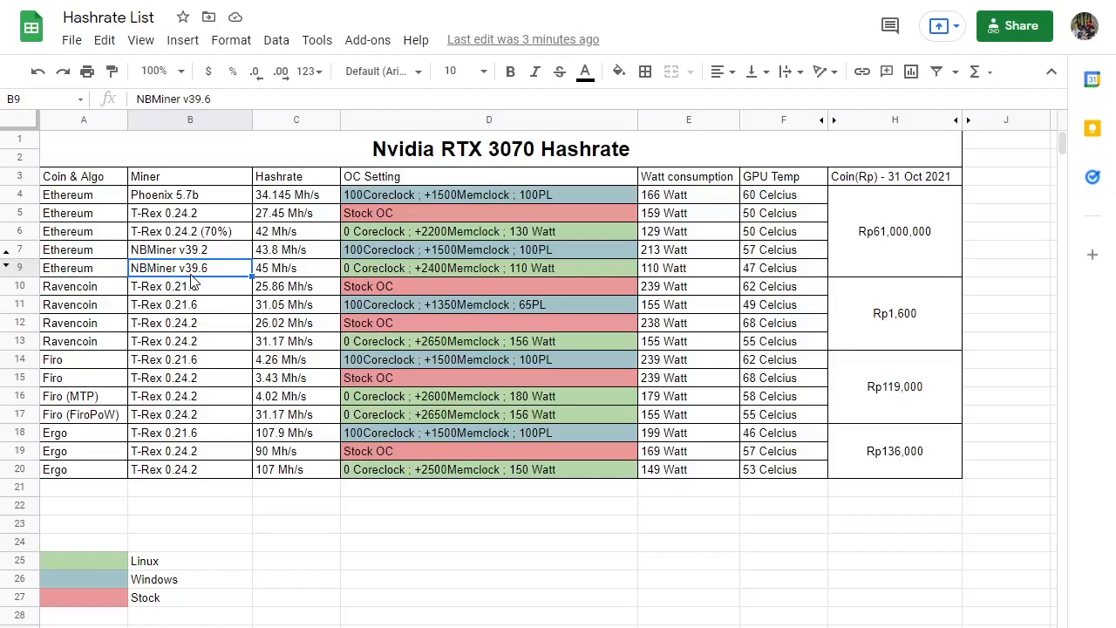
{"action": "mouse_move", "coordinate": [682, 291]}
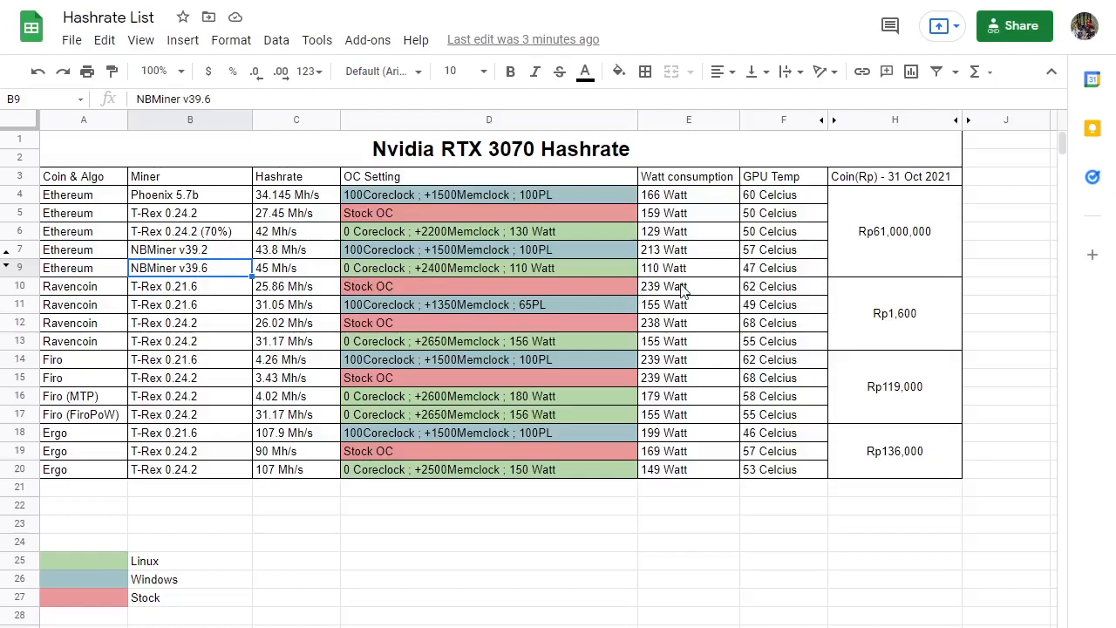
{"action": "left_click", "coordinate": [688, 268]}
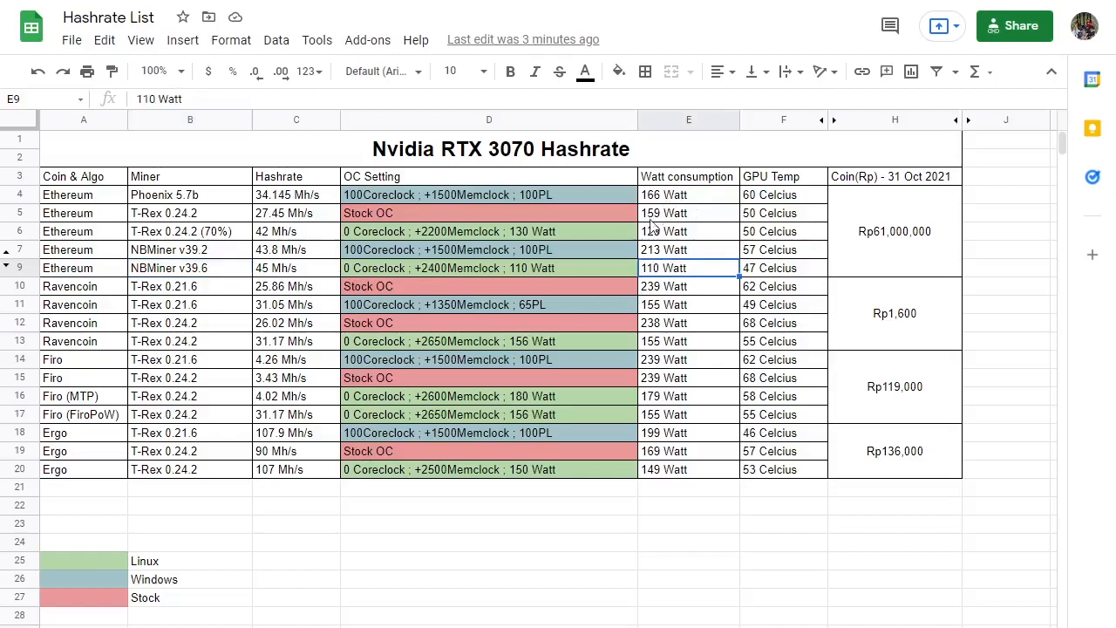
{"action": "left_click", "coordinate": [663, 267]}
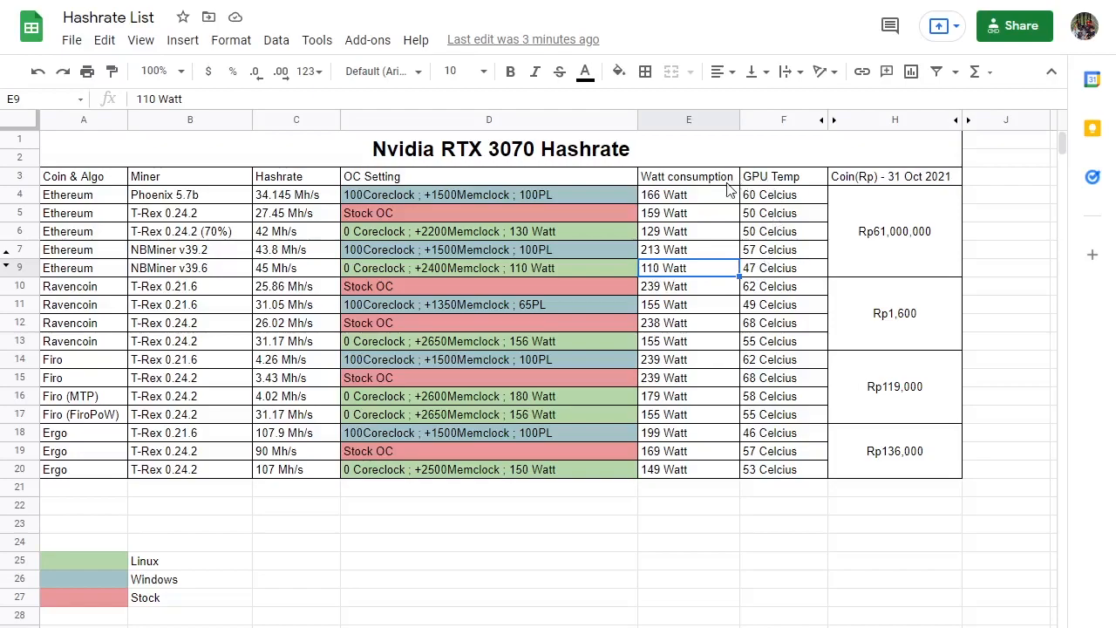
{"action": "mouse_move", "coordinate": [754, 291]}
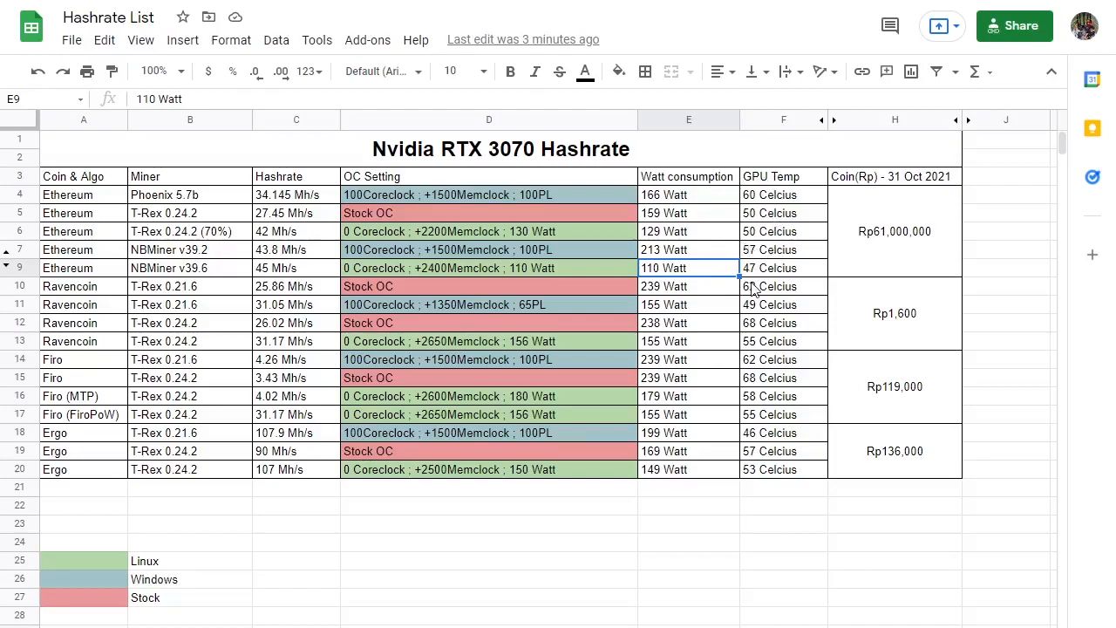
{"action": "left_click", "coordinate": [770, 268]}
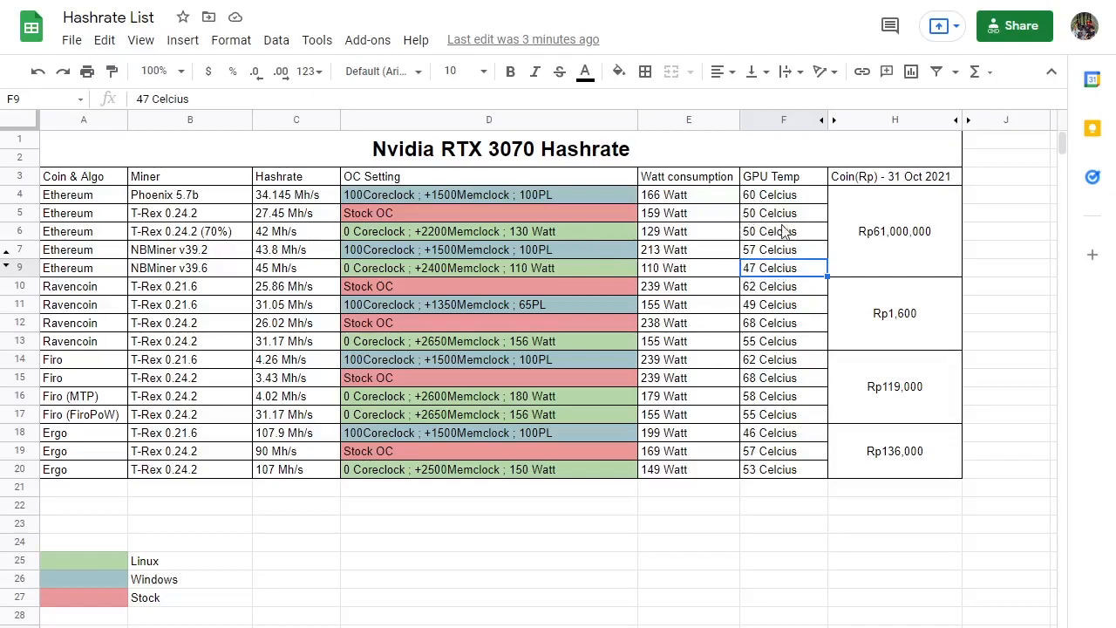
{"action": "mouse_move", "coordinate": [751, 263]}
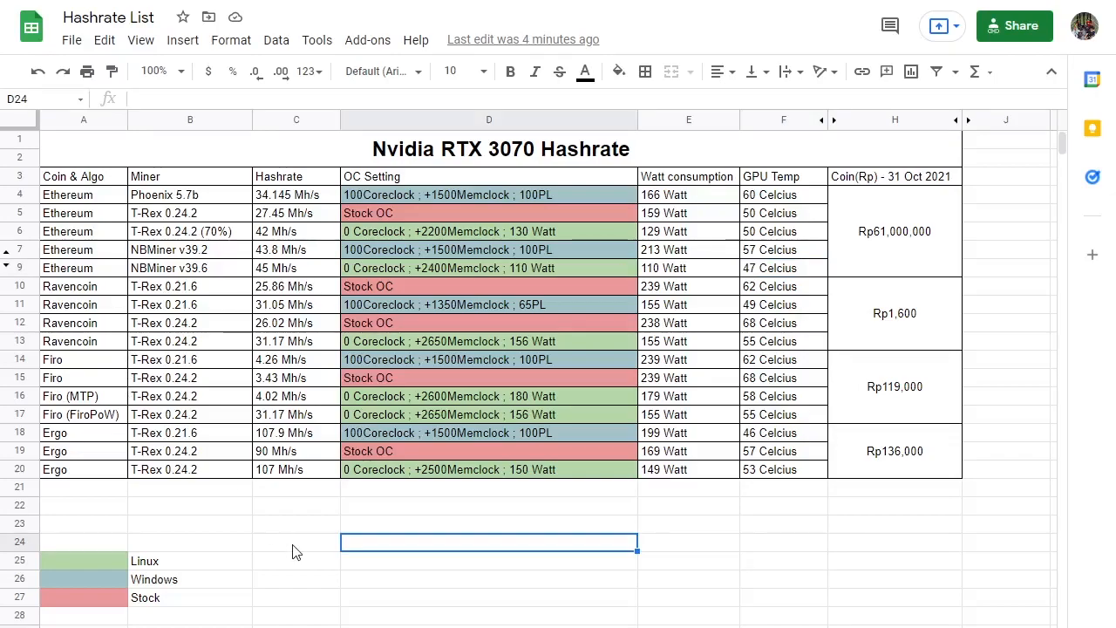
{"action": "mouse_move", "coordinate": [268, 516]}
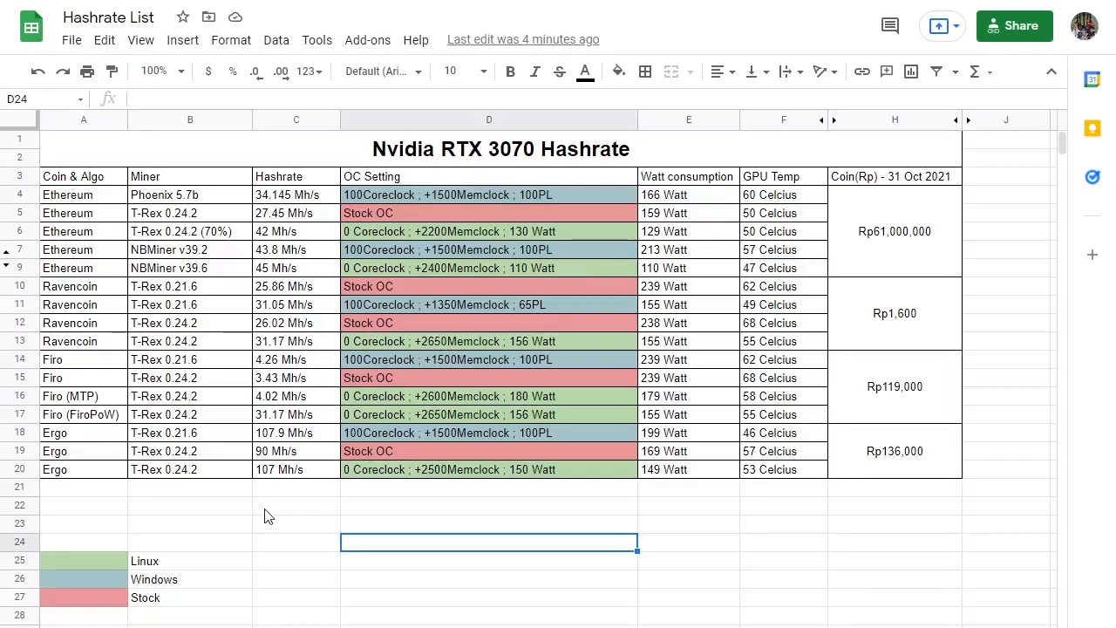
{"action": "mouse_move", "coordinate": [147, 368]}
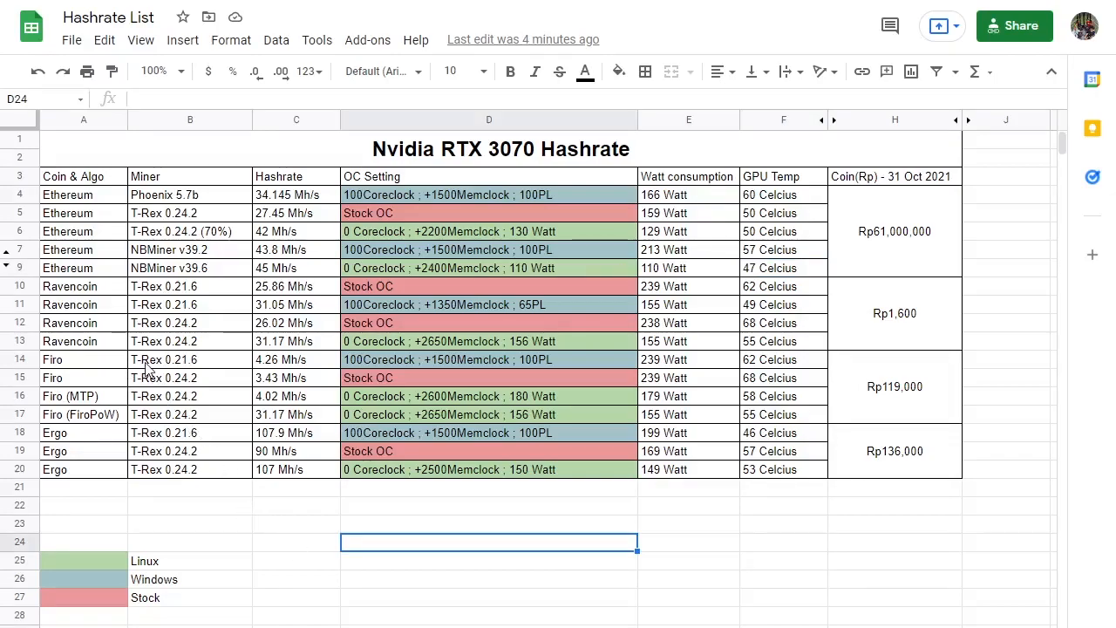
{"action": "mouse_move", "coordinate": [156, 288]}
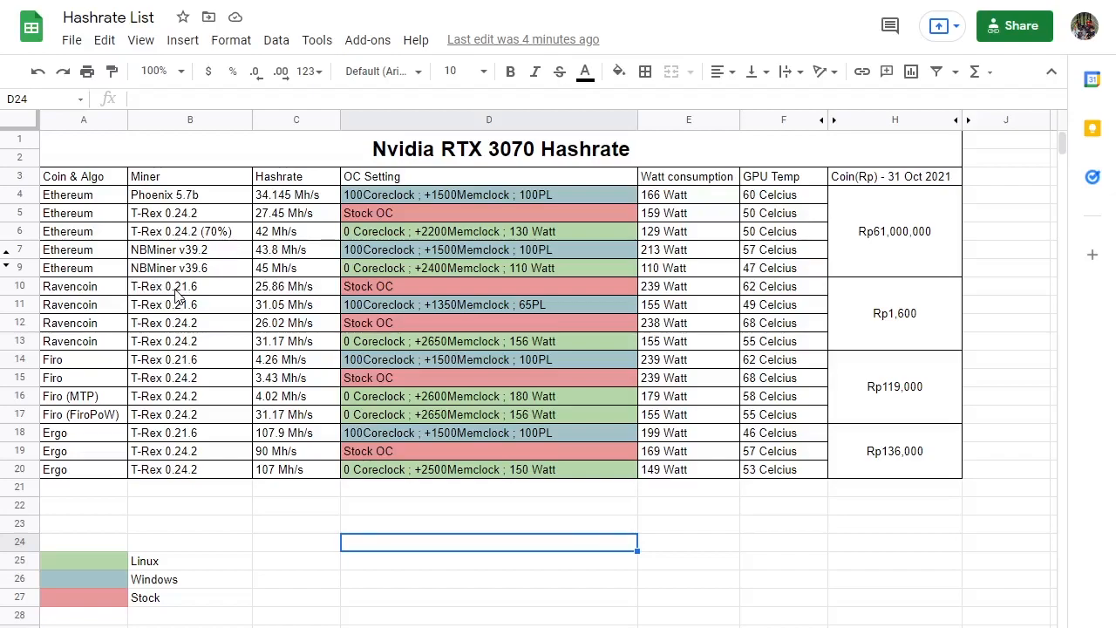
{"action": "left_click", "coordinate": [163, 286]}
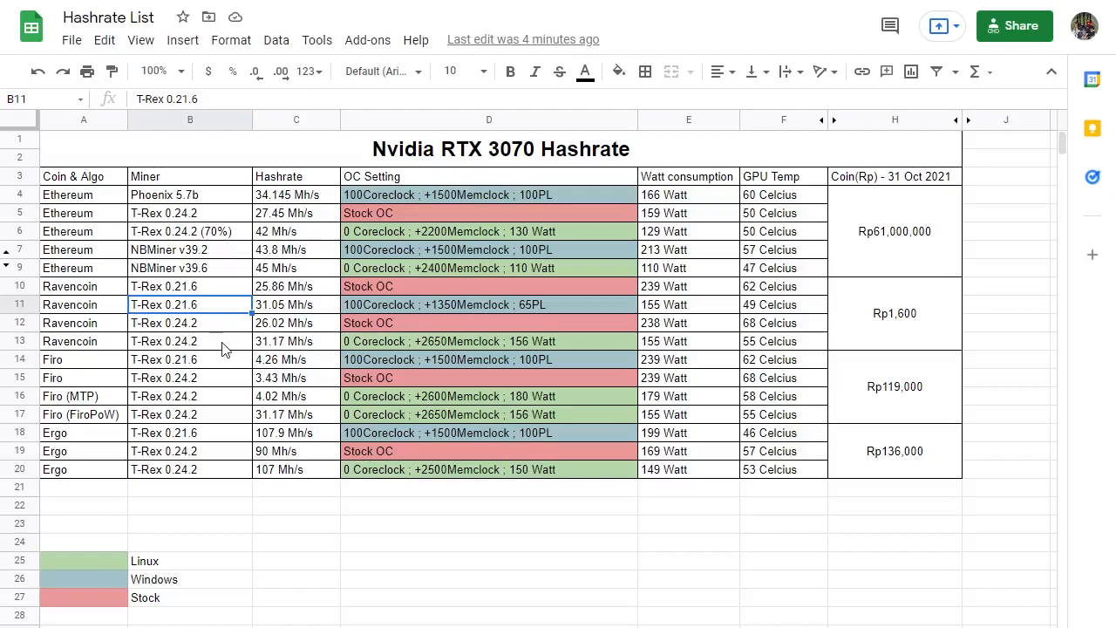
{"action": "left_click", "coordinate": [296, 341]}
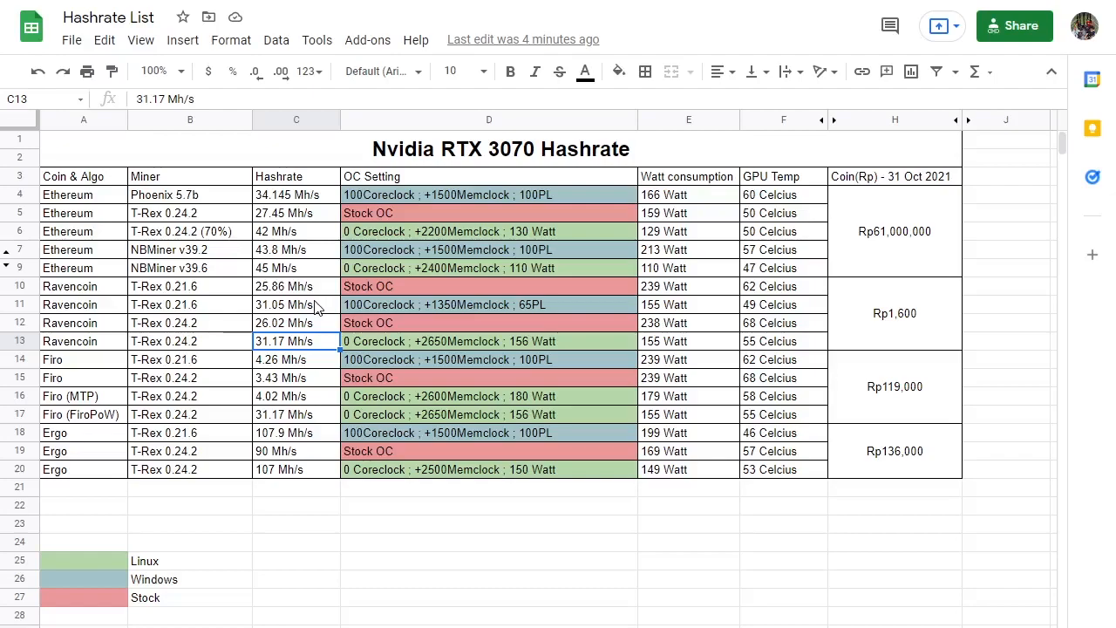
{"action": "mouse_move", "coordinate": [311, 307]}
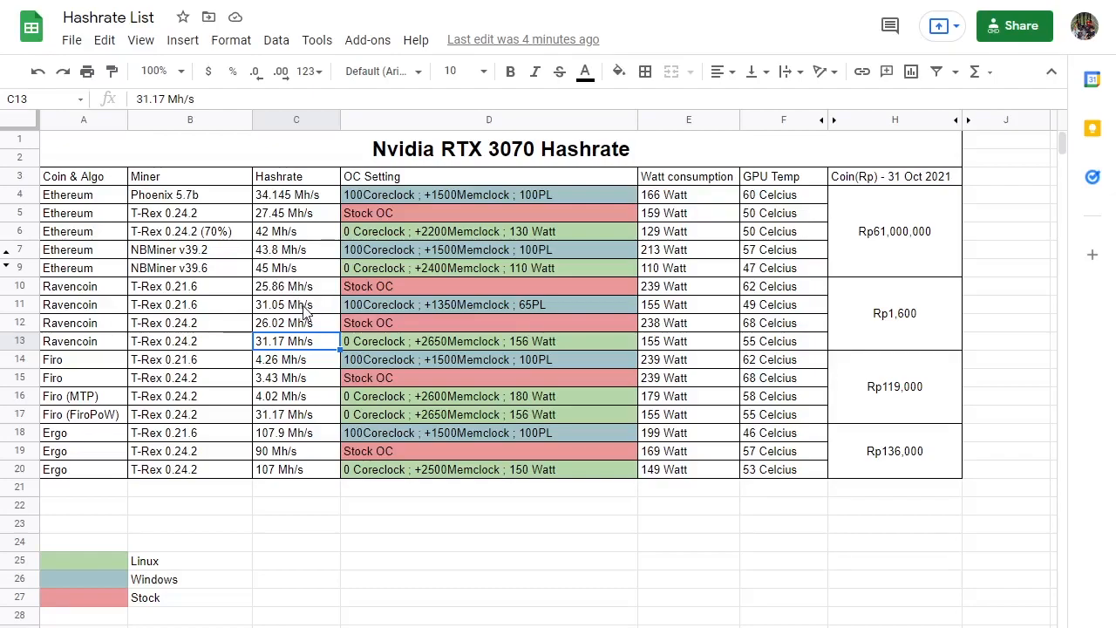
{"action": "left_click", "coordinate": [296, 305]}
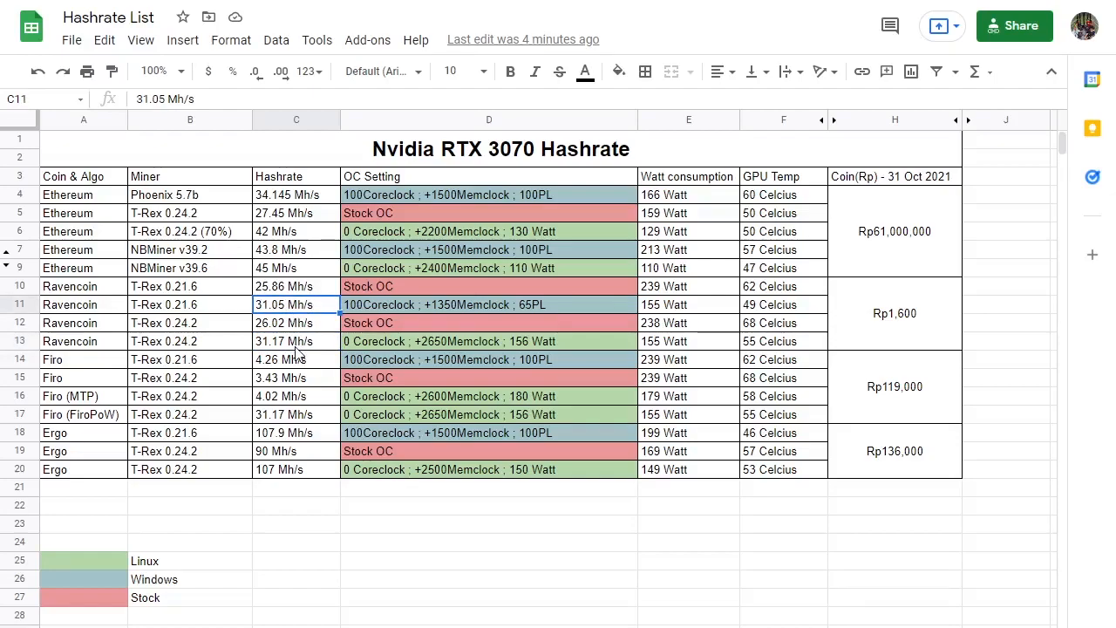
{"action": "left_click", "coordinate": [296, 341]}
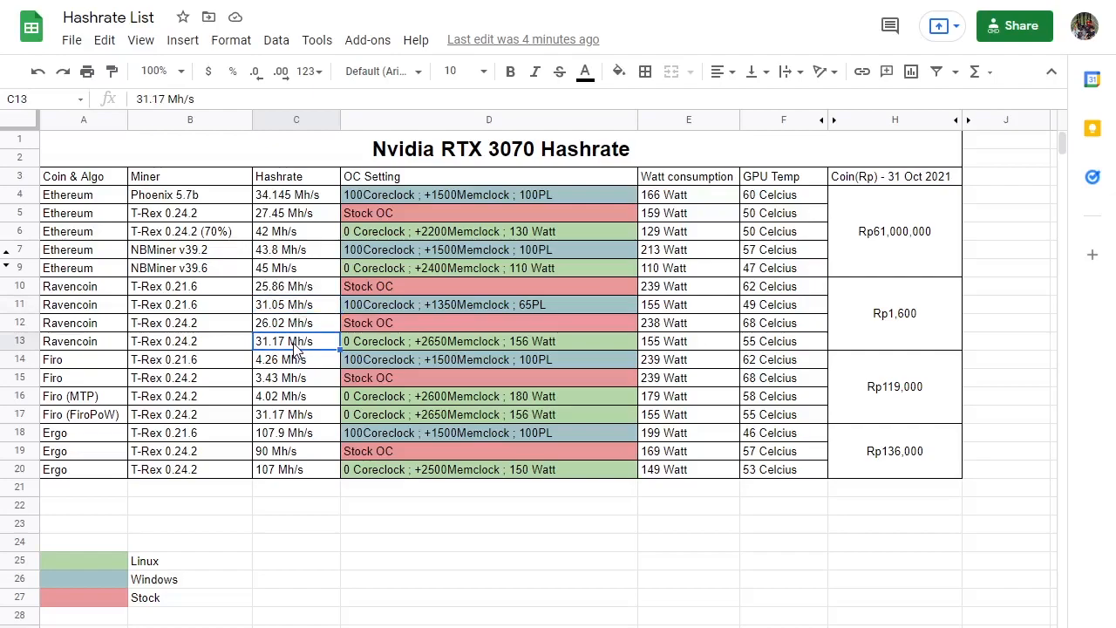
{"action": "mouse_move", "coordinate": [600, 361]}
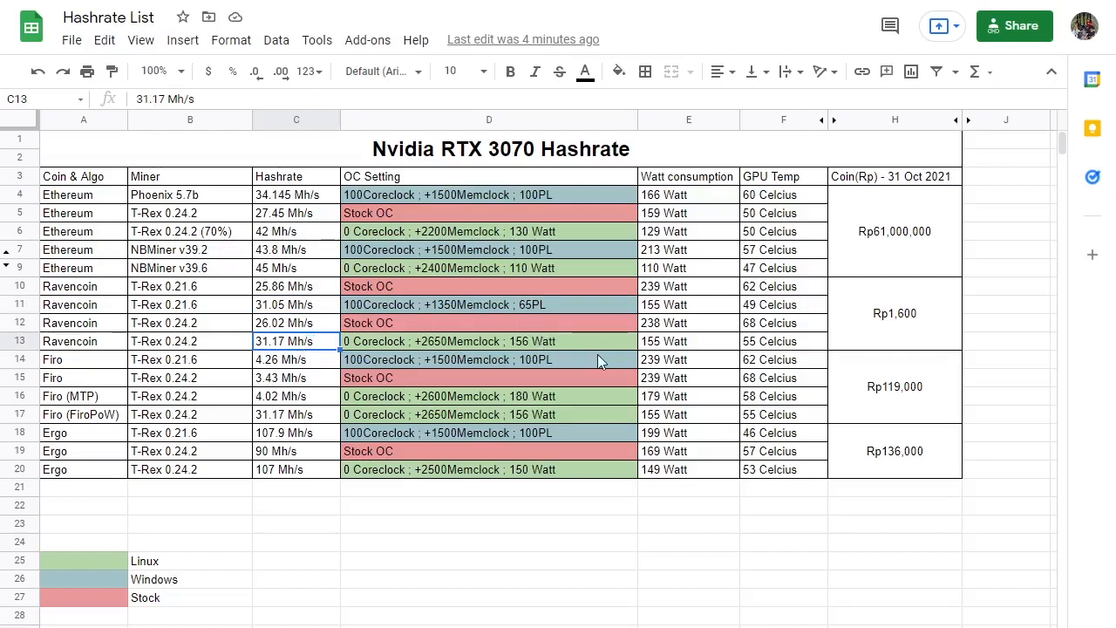
{"action": "mouse_move", "coordinate": [684, 378]}
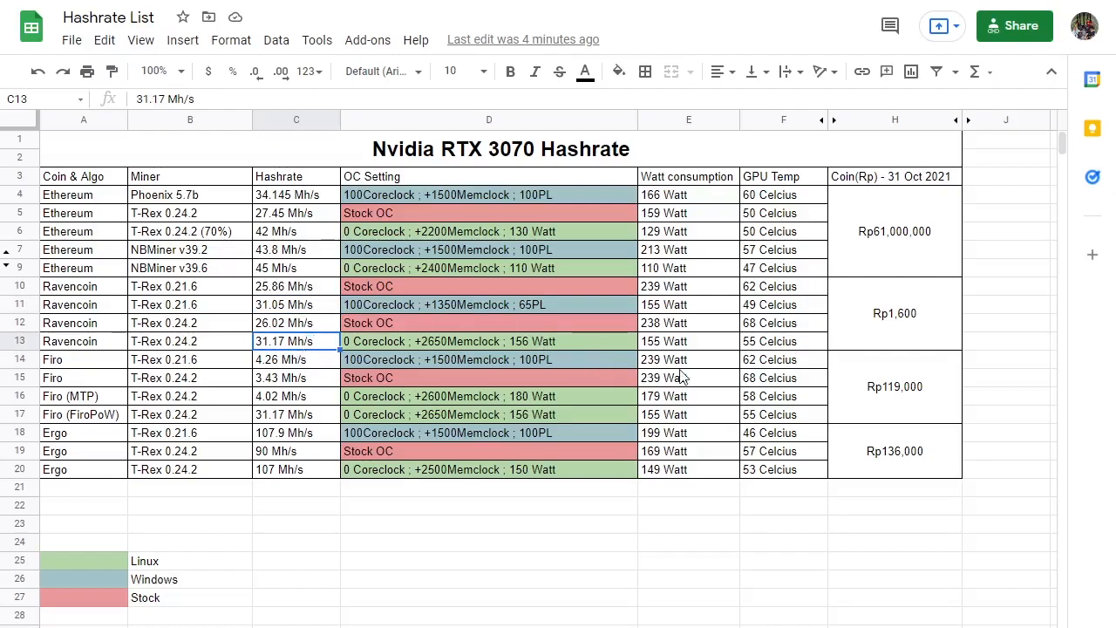
{"action": "mouse_move", "coordinate": [663, 353]}
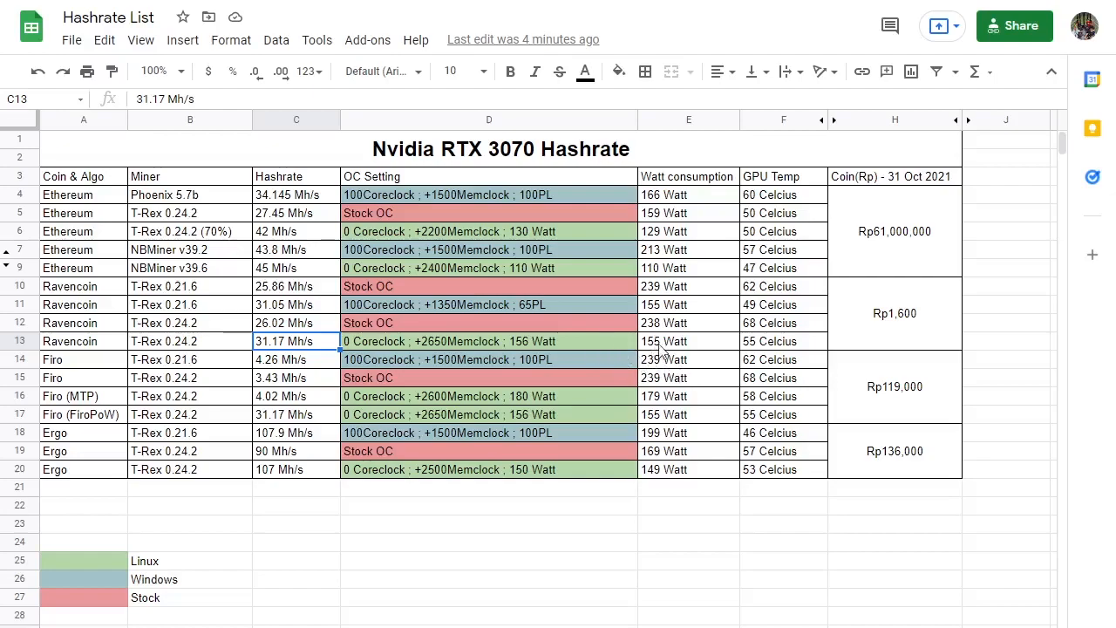
{"action": "left_click", "coordinate": [689, 341]}
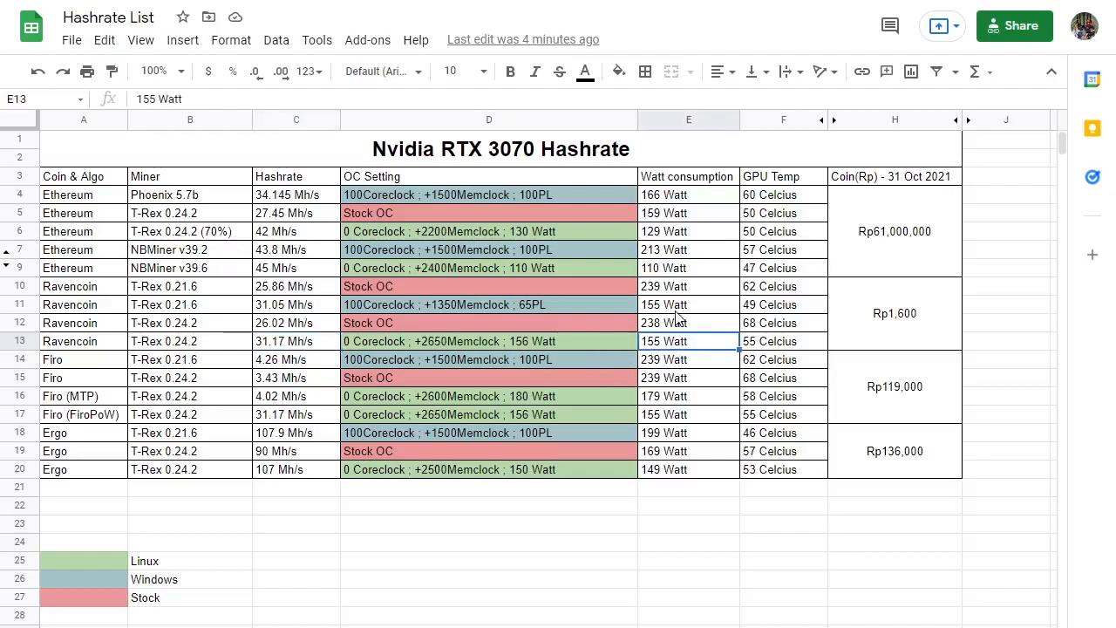
{"action": "left_click", "coordinate": [489, 323]}
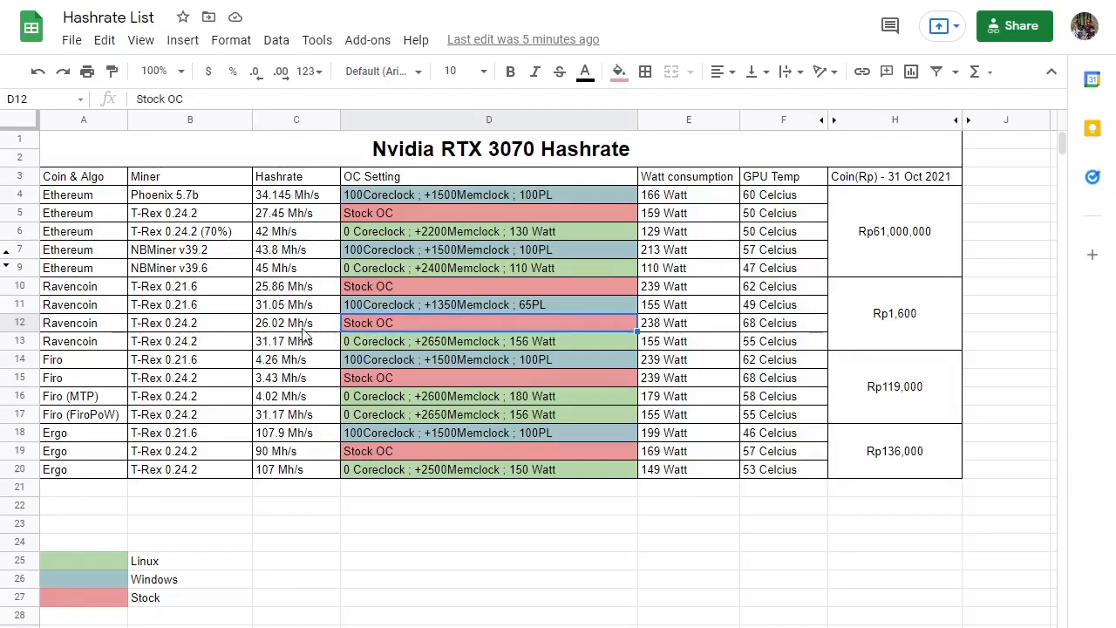
{"action": "mouse_move", "coordinate": [313, 348]}
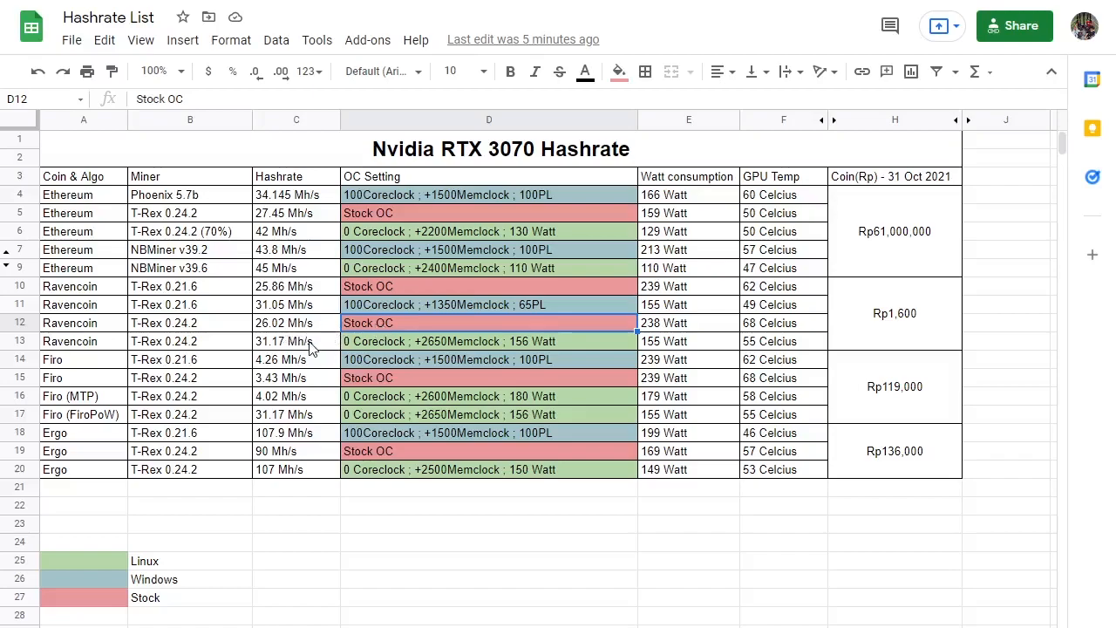
{"action": "left_click", "coordinate": [296, 341]}
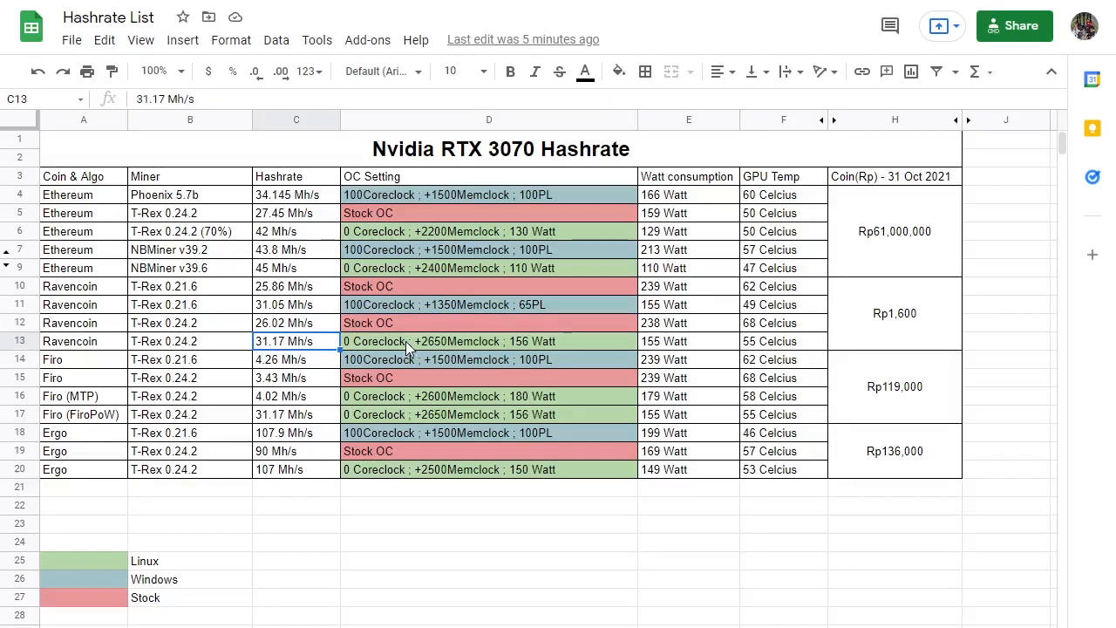
{"action": "mouse_move", "coordinate": [270, 358]}
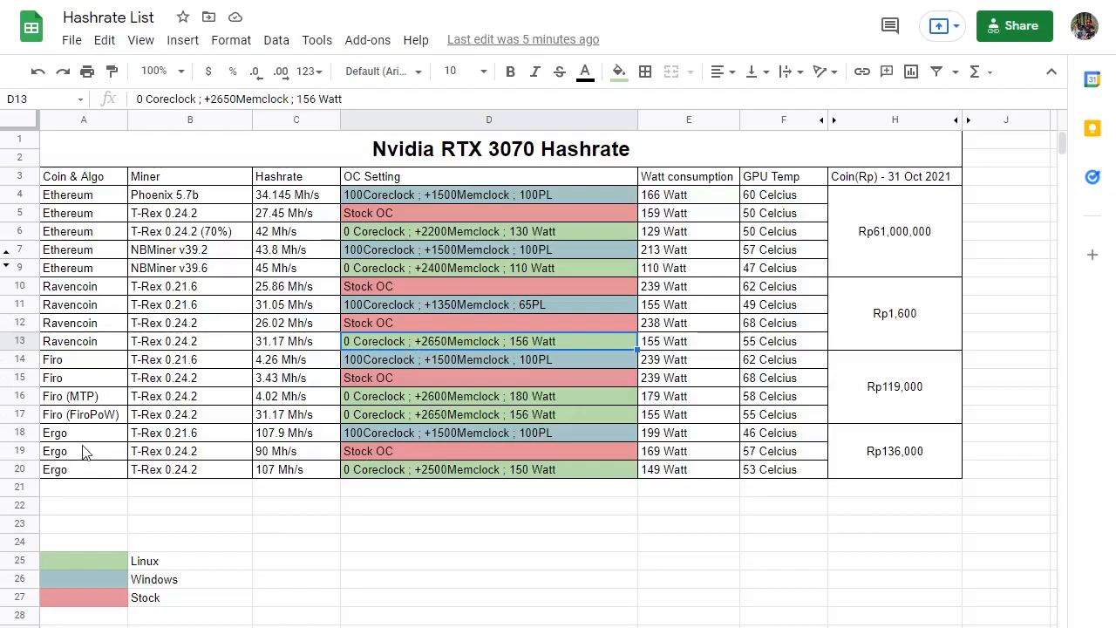
{"action": "mouse_move", "coordinate": [477, 439]}
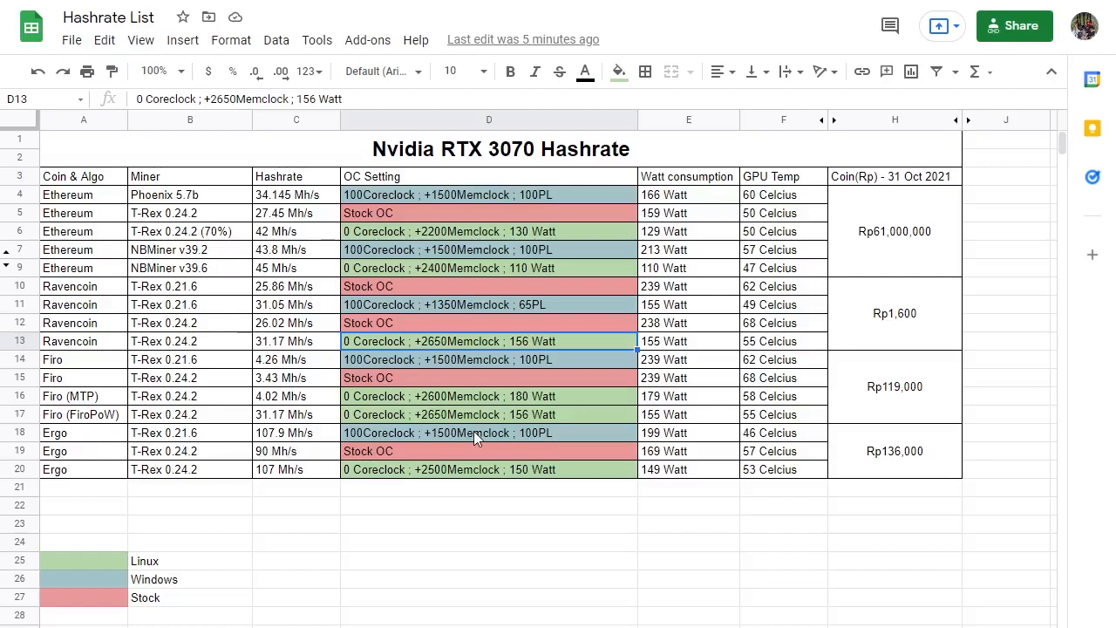
{"action": "left_click", "coordinate": [189, 432]}
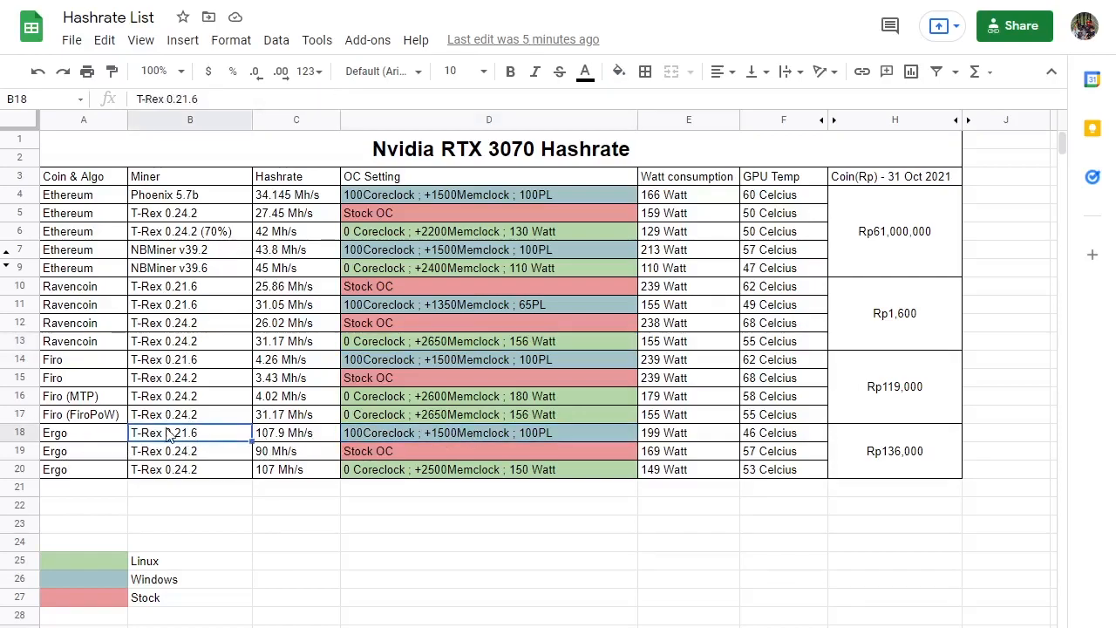
{"action": "left_click", "coordinate": [489, 433]}
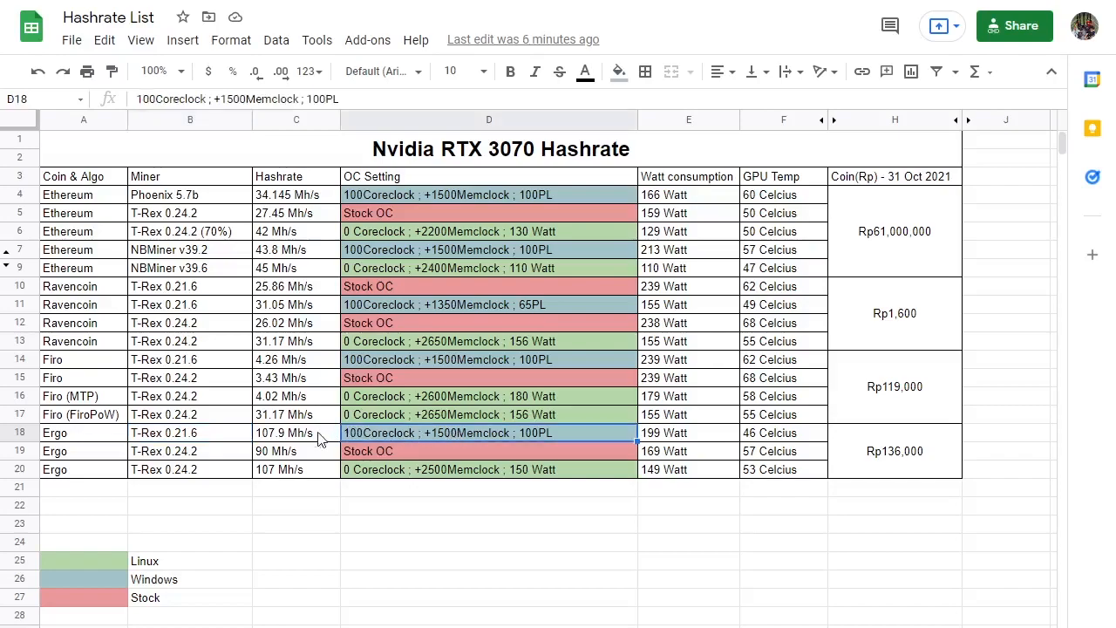
{"action": "mouse_move", "coordinate": [303, 443]}
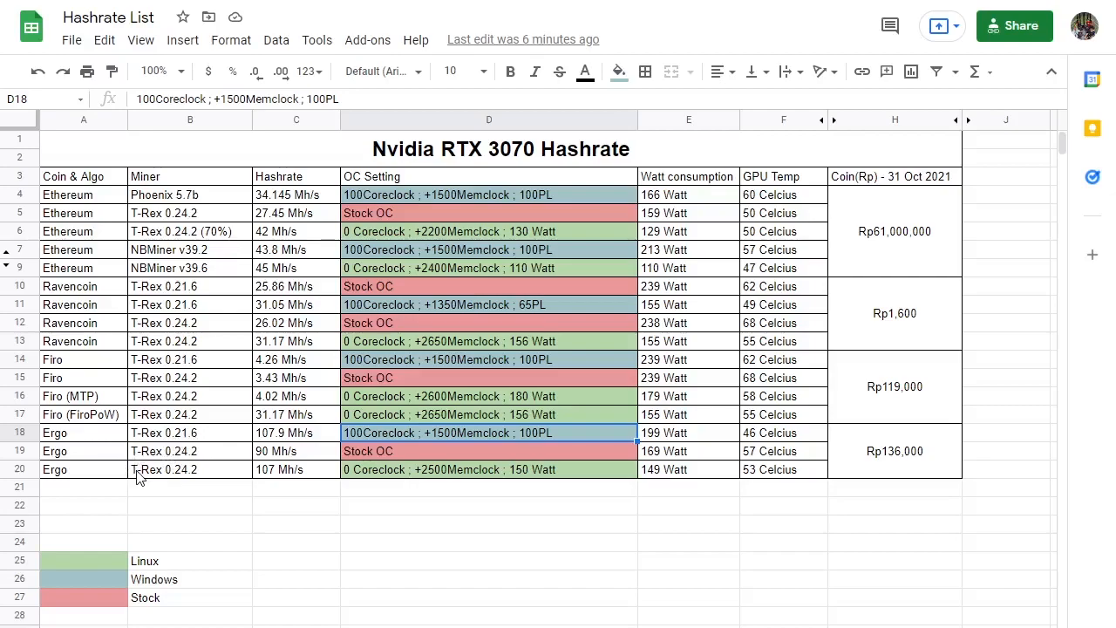
{"action": "mouse_move", "coordinate": [253, 482]}
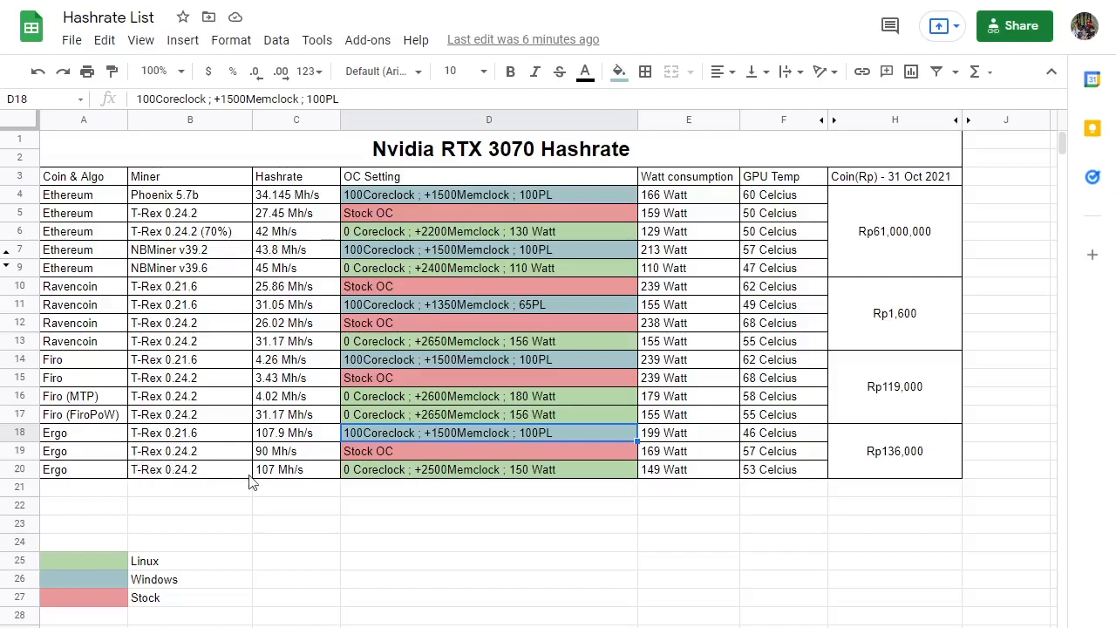
{"action": "mouse_move", "coordinate": [295, 477]}
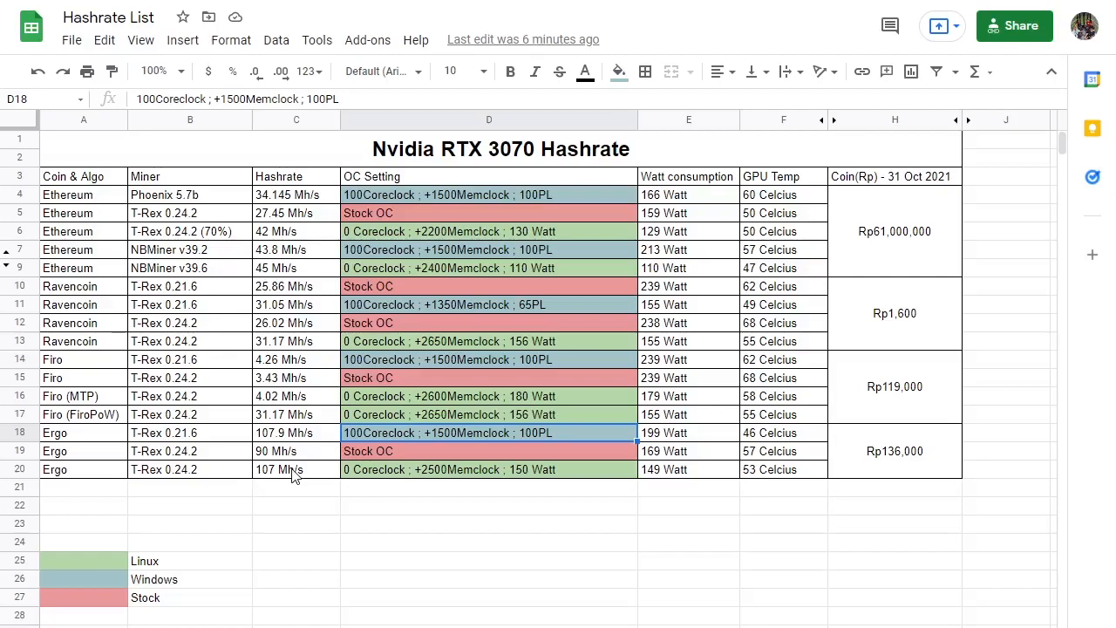
{"action": "mouse_move", "coordinate": [279, 454]}
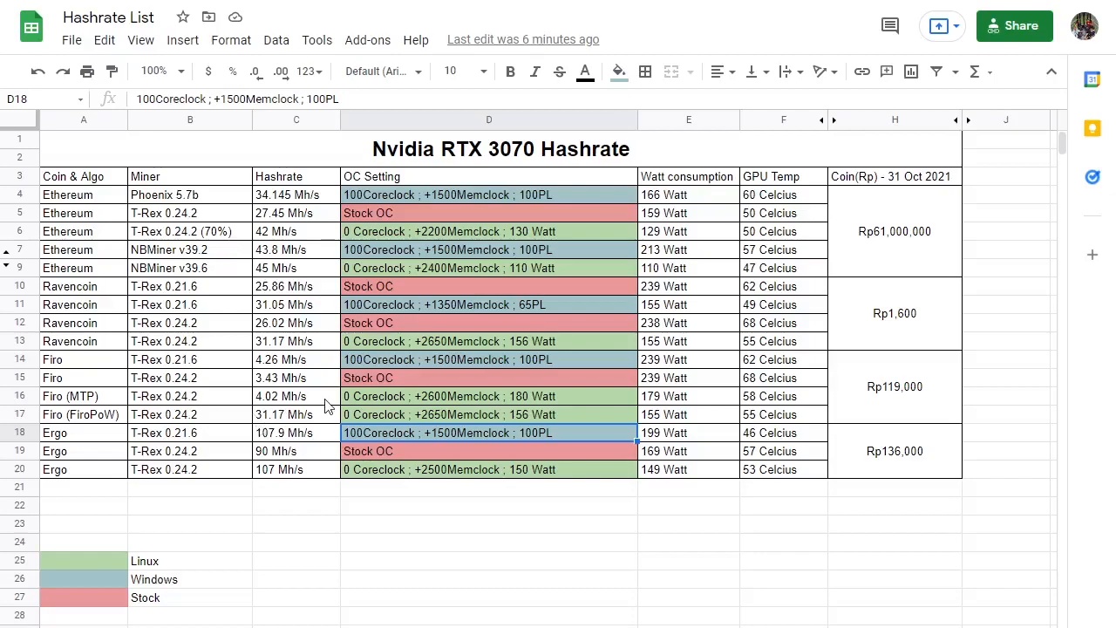
{"action": "mouse_move", "coordinate": [314, 401]}
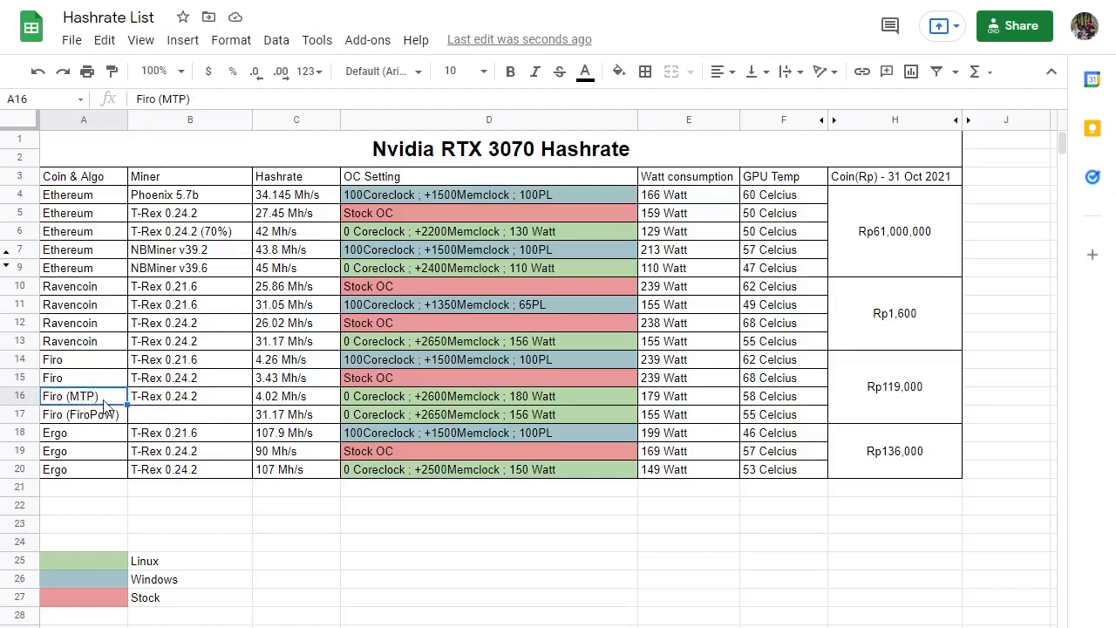
Review the Firo hashrates (4.02 Mh/s MTP, 3.43 Mh/s stock) and the MTP overclock settings.
{"action": "left_click", "coordinate": [295, 395]}
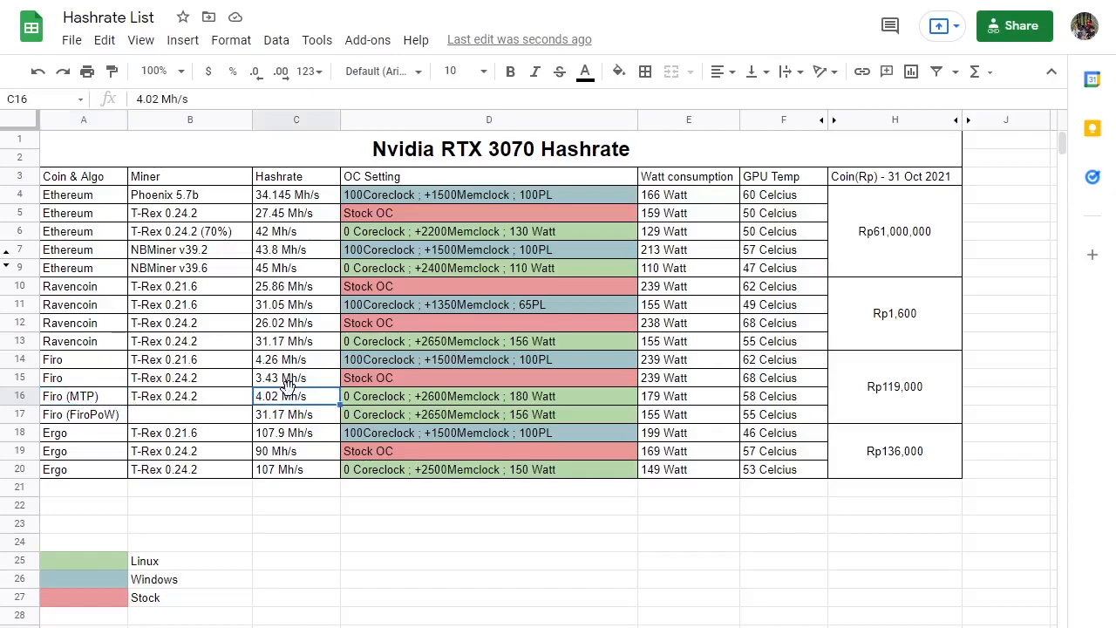
{"action": "left_click", "coordinate": [296, 378]}
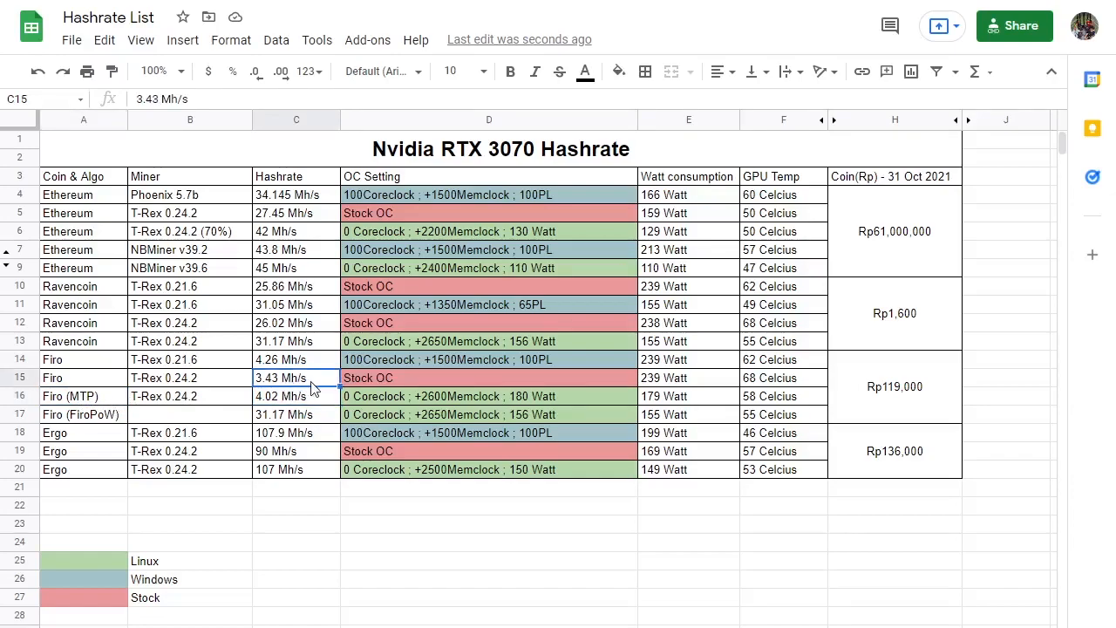
{"action": "mouse_move", "coordinate": [279, 410]}
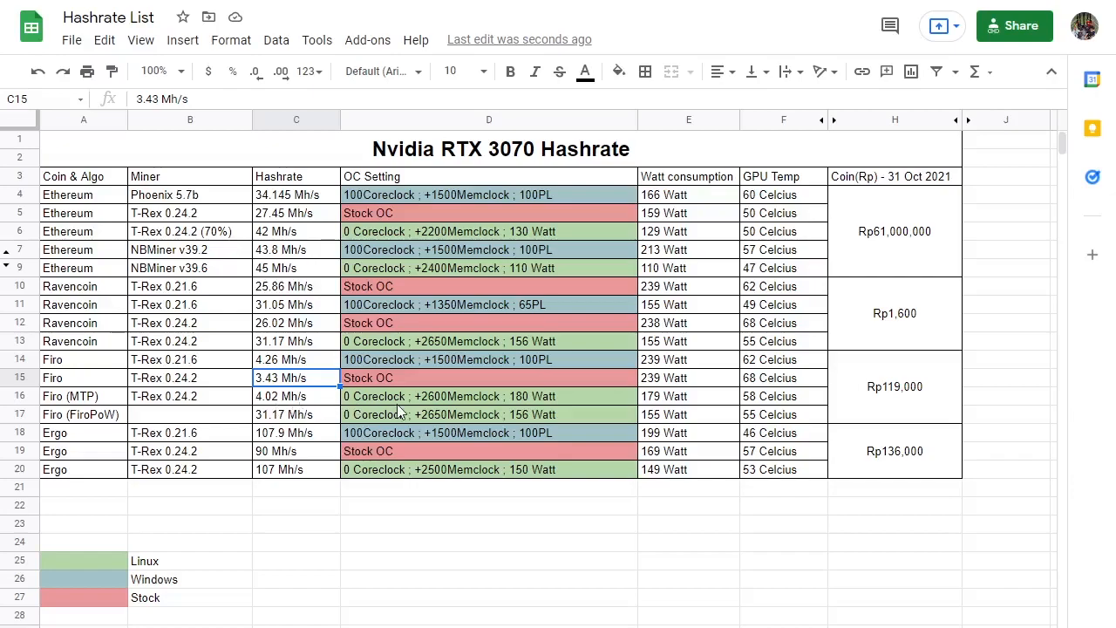
{"action": "left_click", "coordinate": [488, 396]}
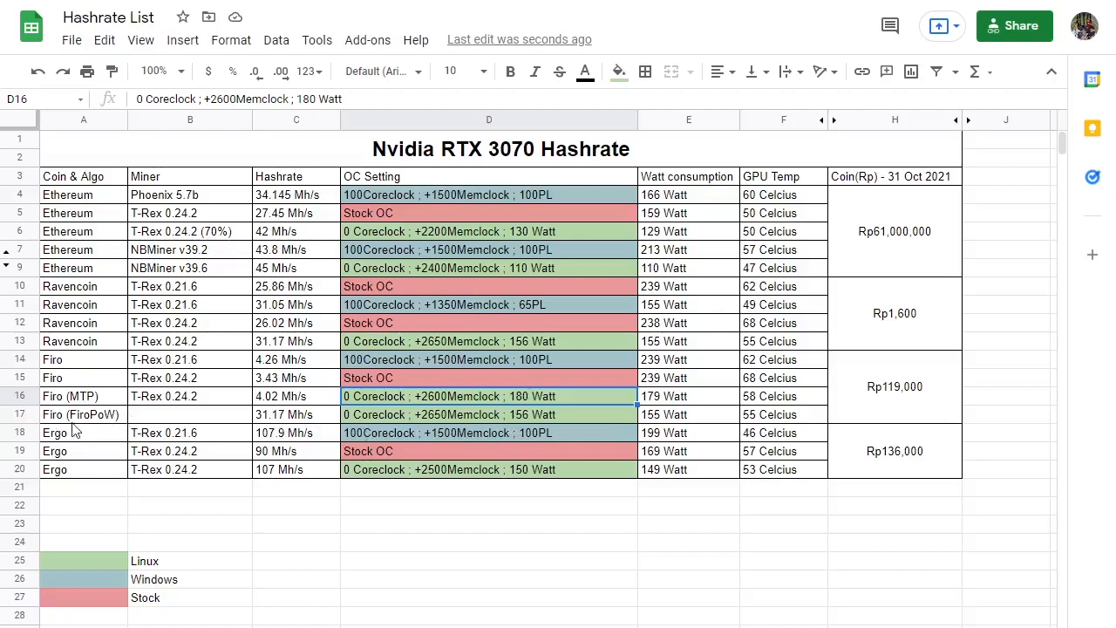
Enter T-Rex 0.24.2 as the Firo (FiroPoW) miner, next to its 31.17 Mh/s hashrate and overclock settings.
{"action": "left_click", "coordinate": [189, 396]}
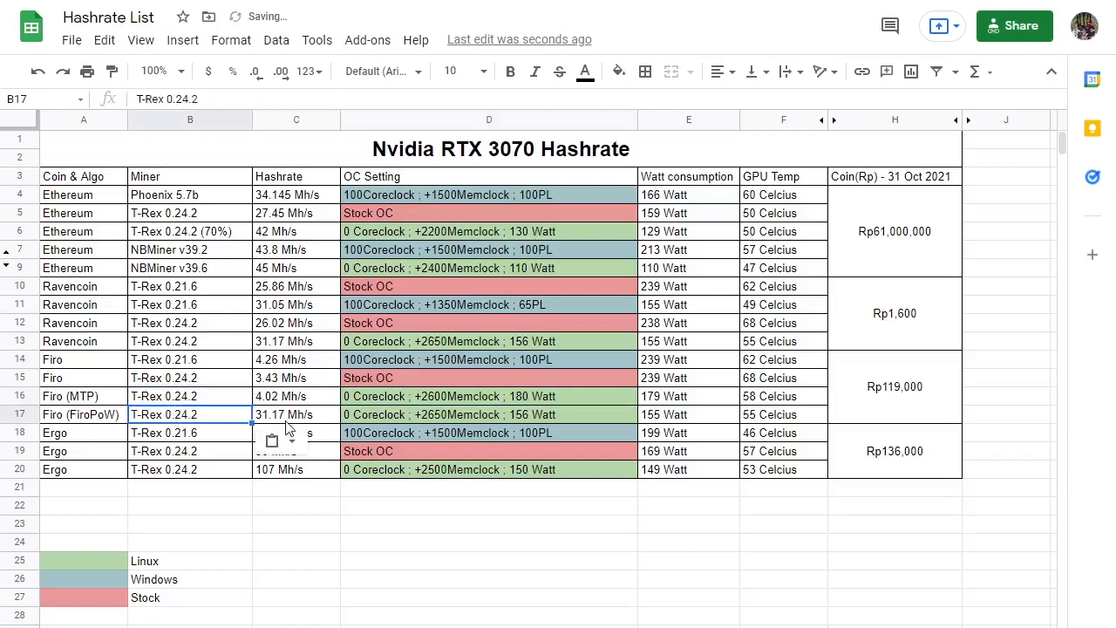
{"action": "left_click", "coordinate": [296, 414]}
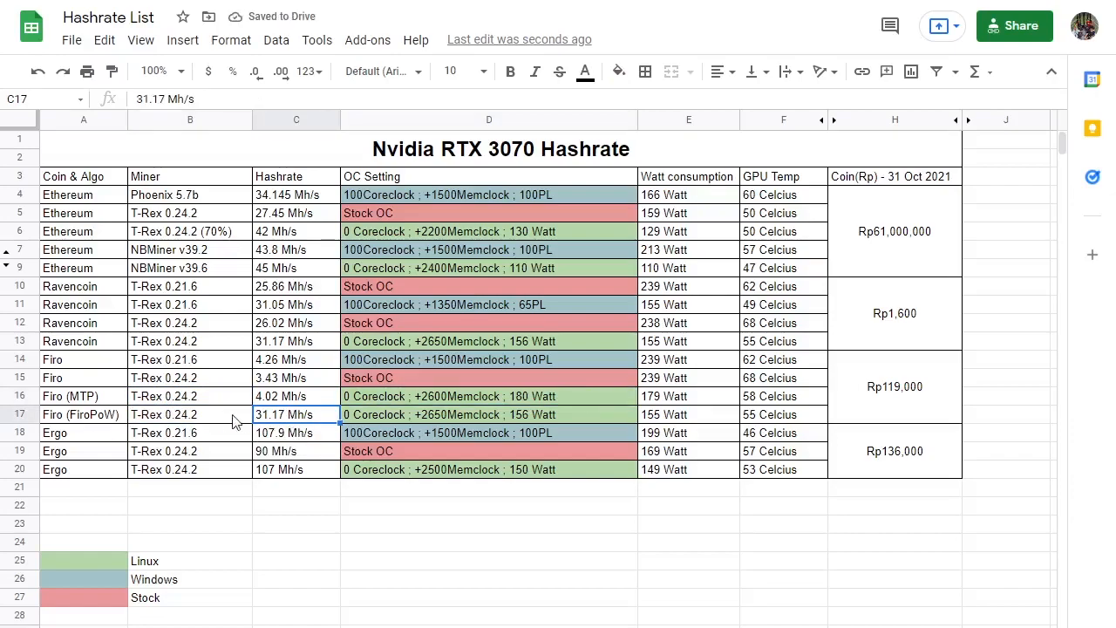
{"action": "mouse_move", "coordinate": [98, 336]}
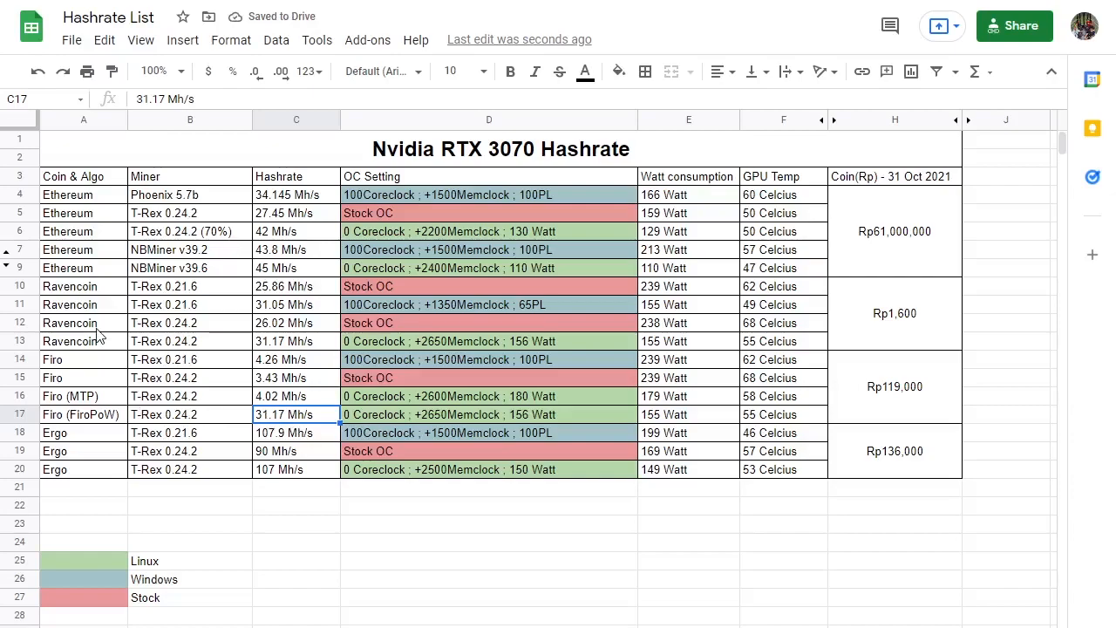
{"action": "mouse_move", "coordinate": [349, 427]}
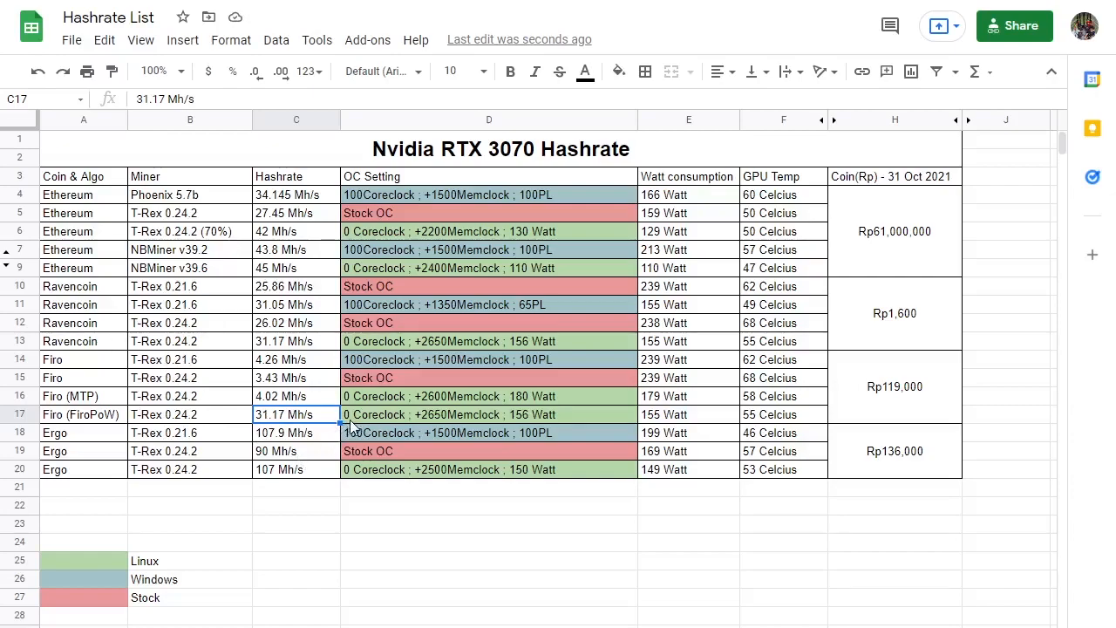
{"action": "left_click", "coordinate": [488, 414]}
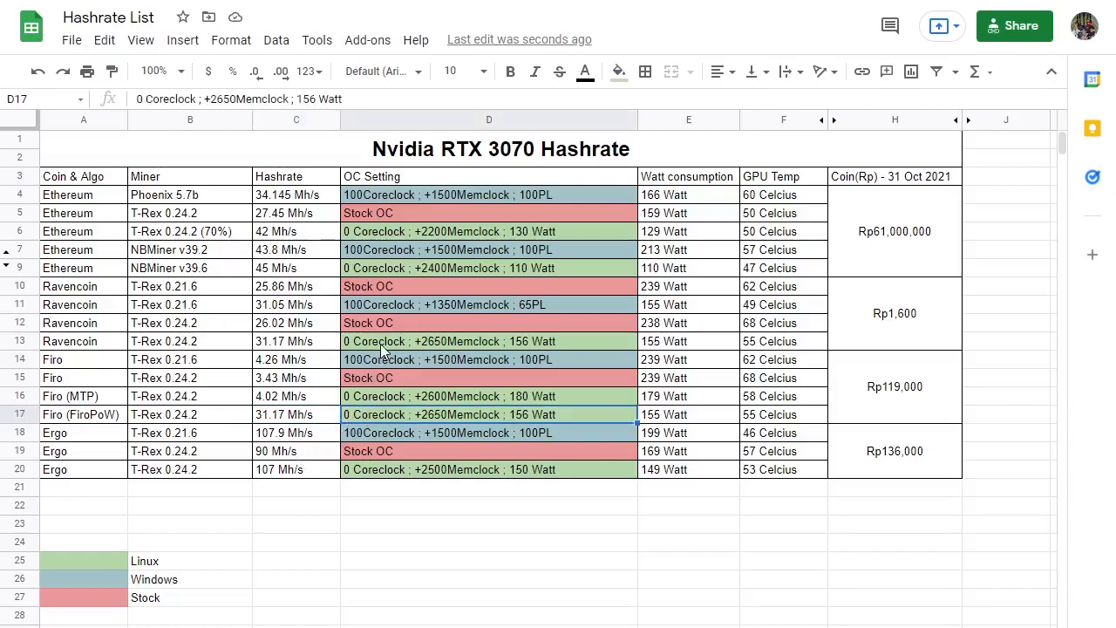
{"action": "mouse_move", "coordinate": [309, 427]}
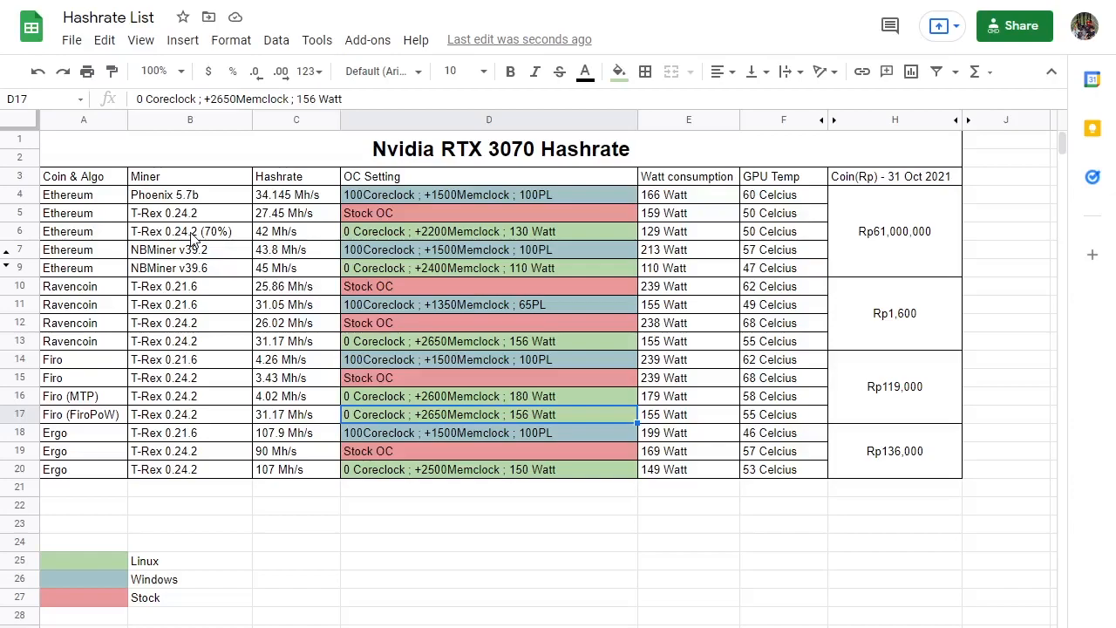
{"action": "mouse_move", "coordinate": [233, 158]}
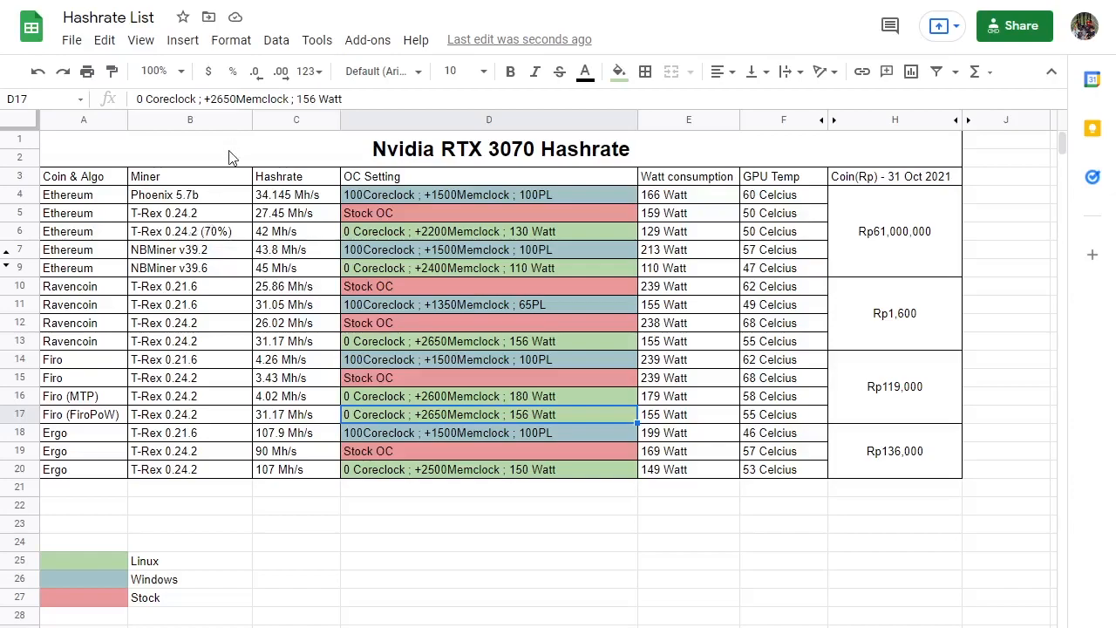